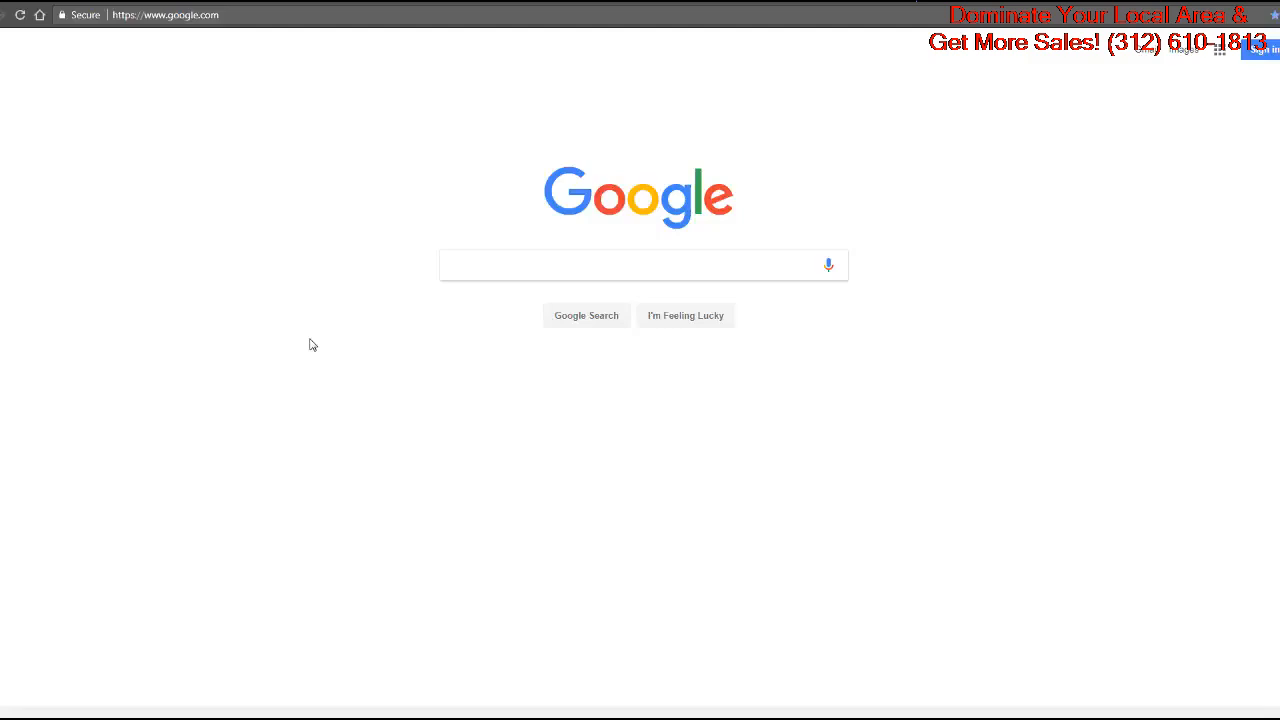
mouse_move(296, 340)
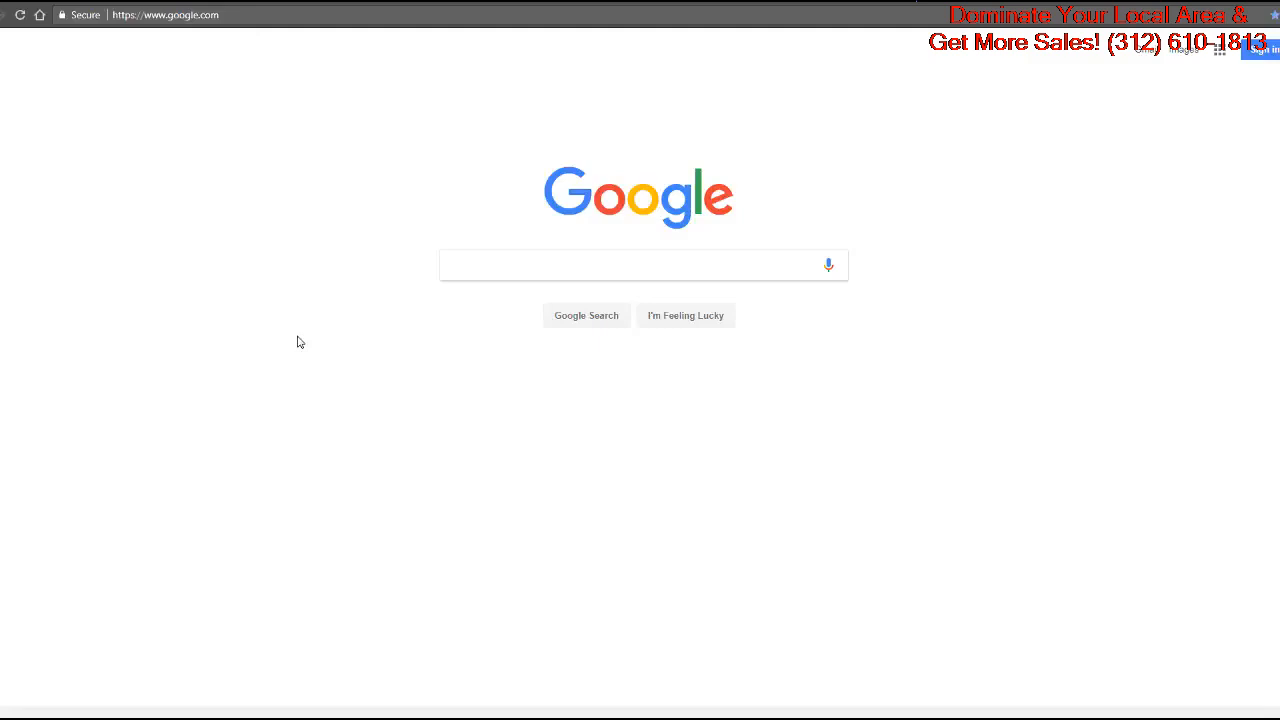
mouse_move(212, 322)
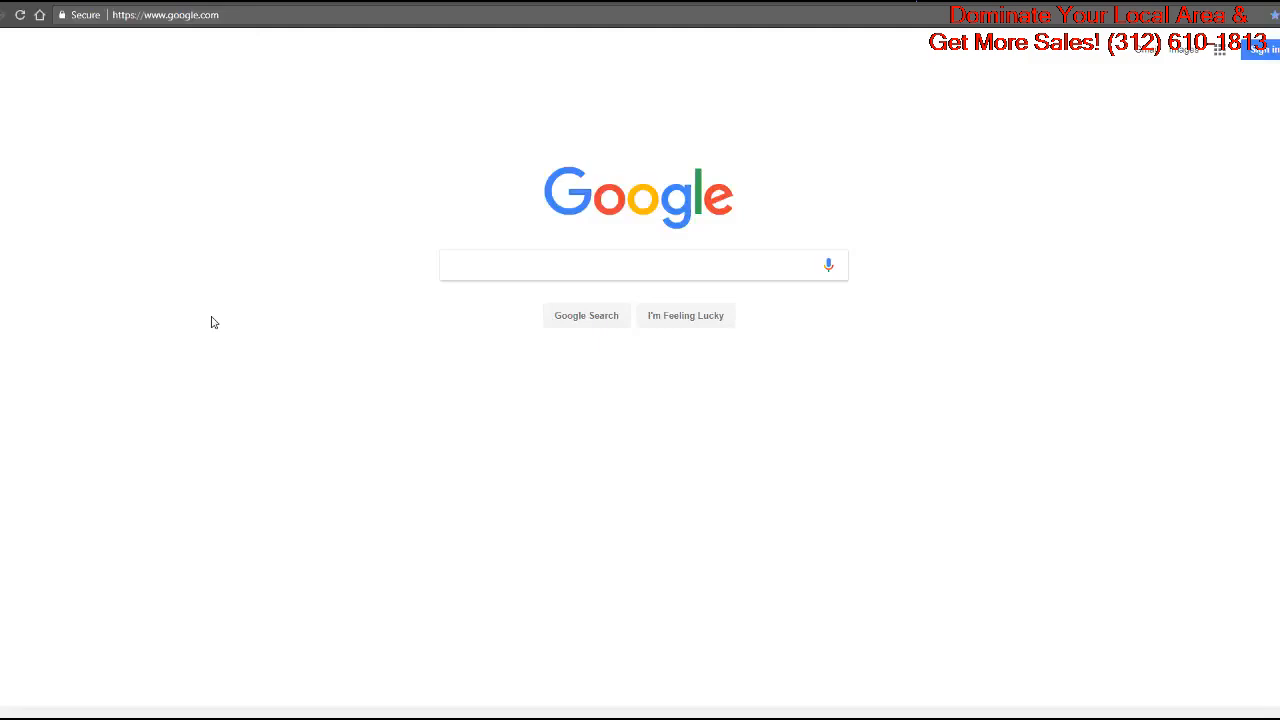
mouse_move(268, 254)
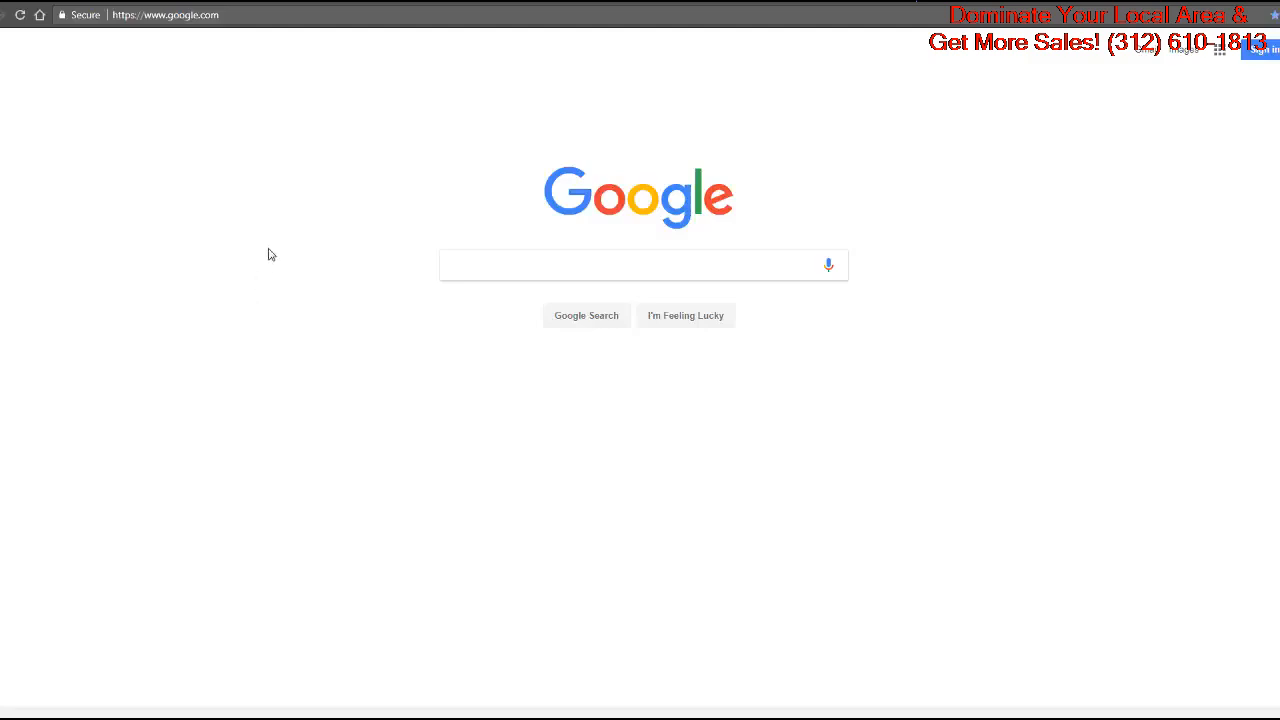
mouse_move(276, 244)
text(emergency bankruptcy filing st.louis)
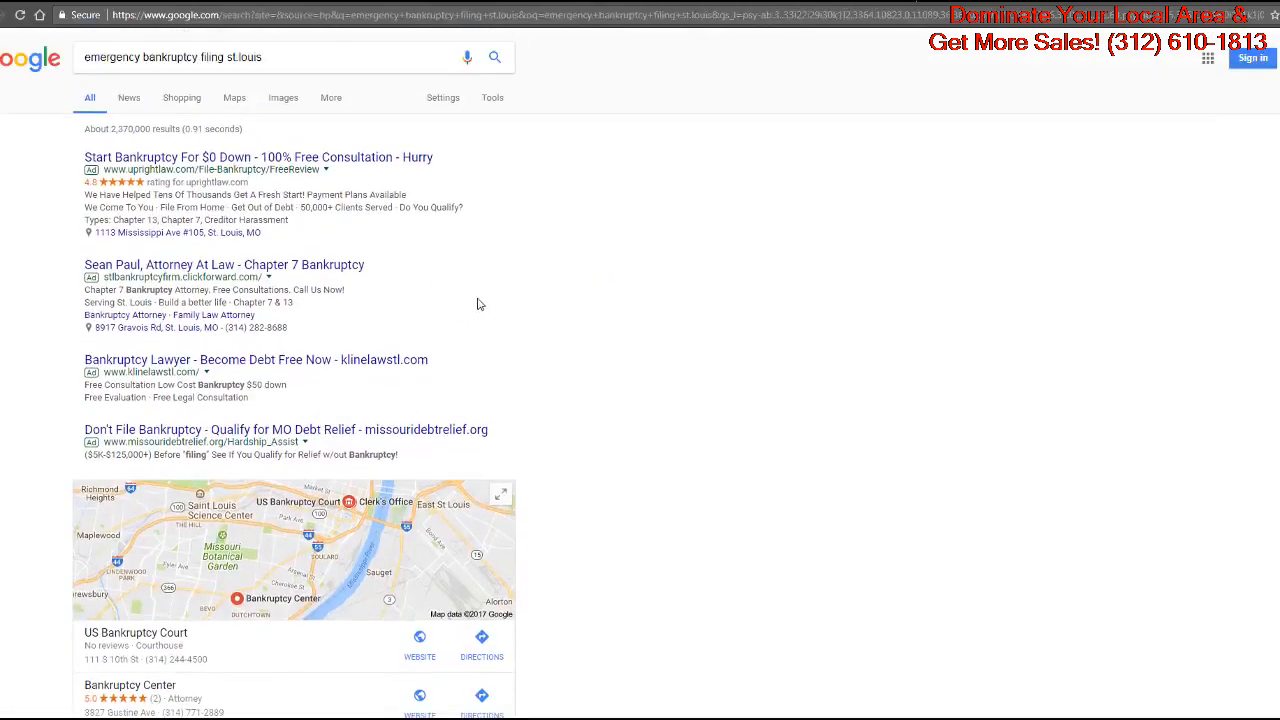
Finish scanning the previous query's results and return to its All listing.
scroll(down, 3)
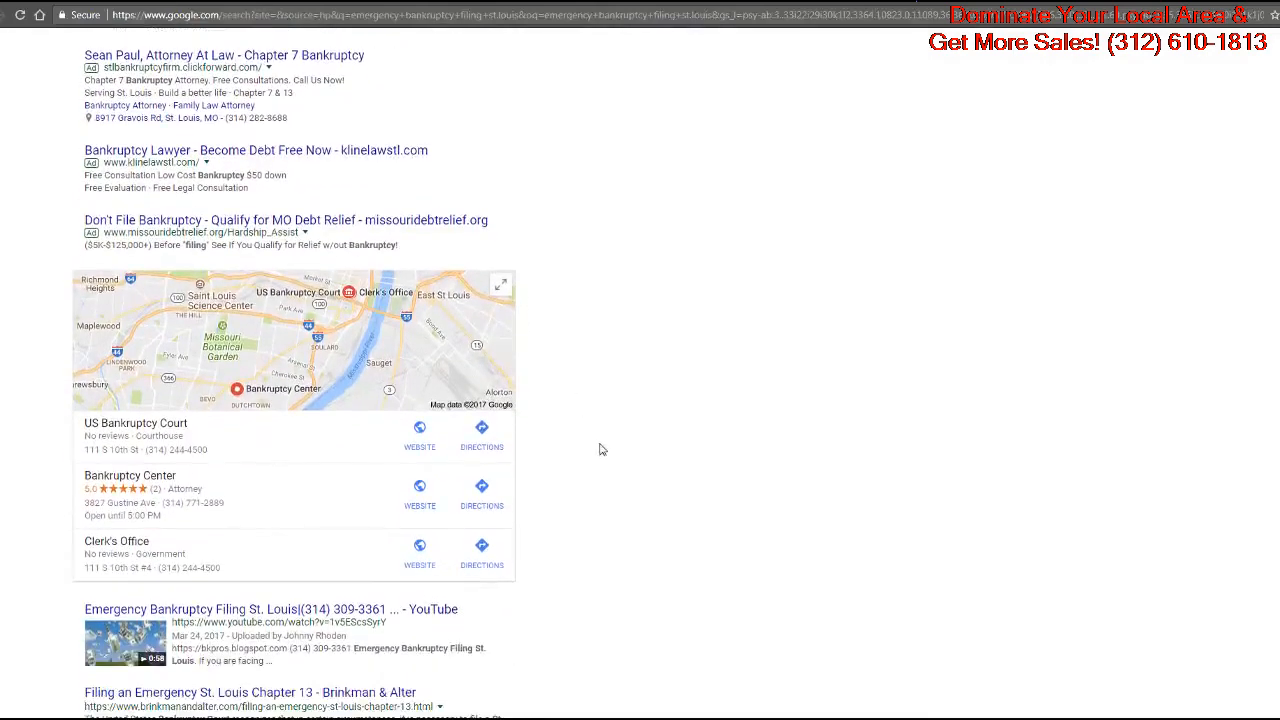
scroll(down, 3)
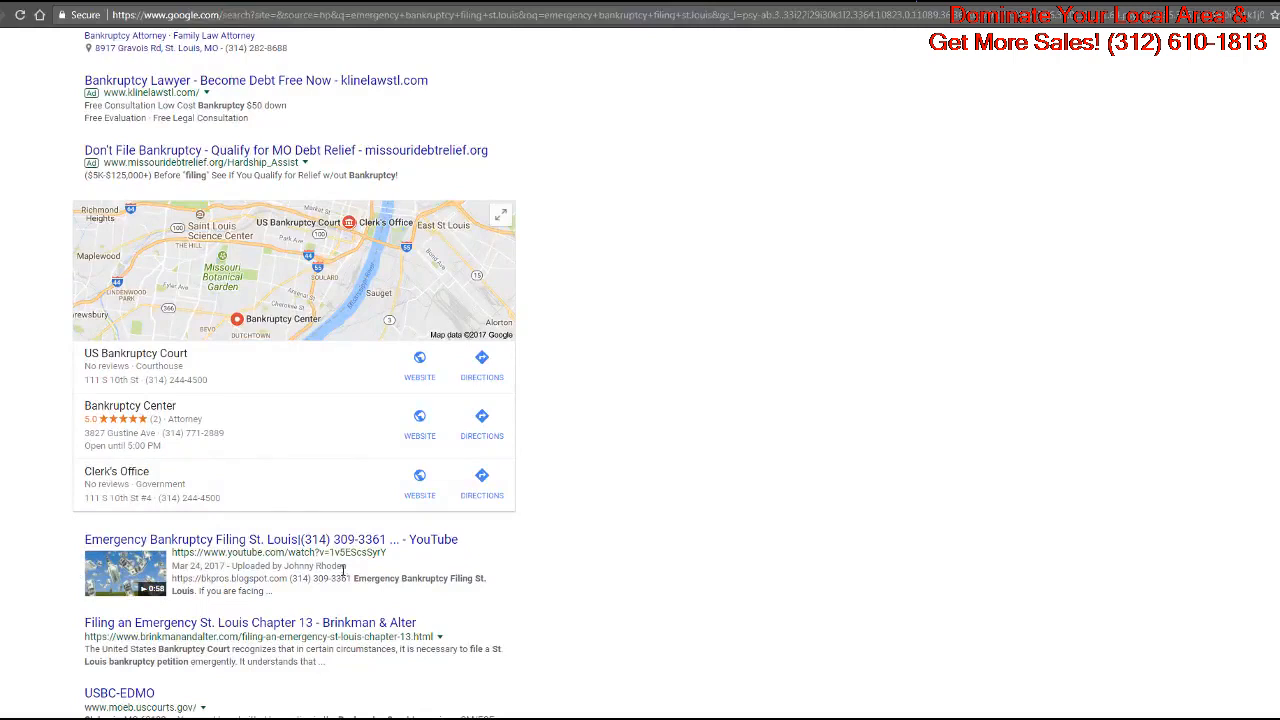
mouse_move(70, 536)
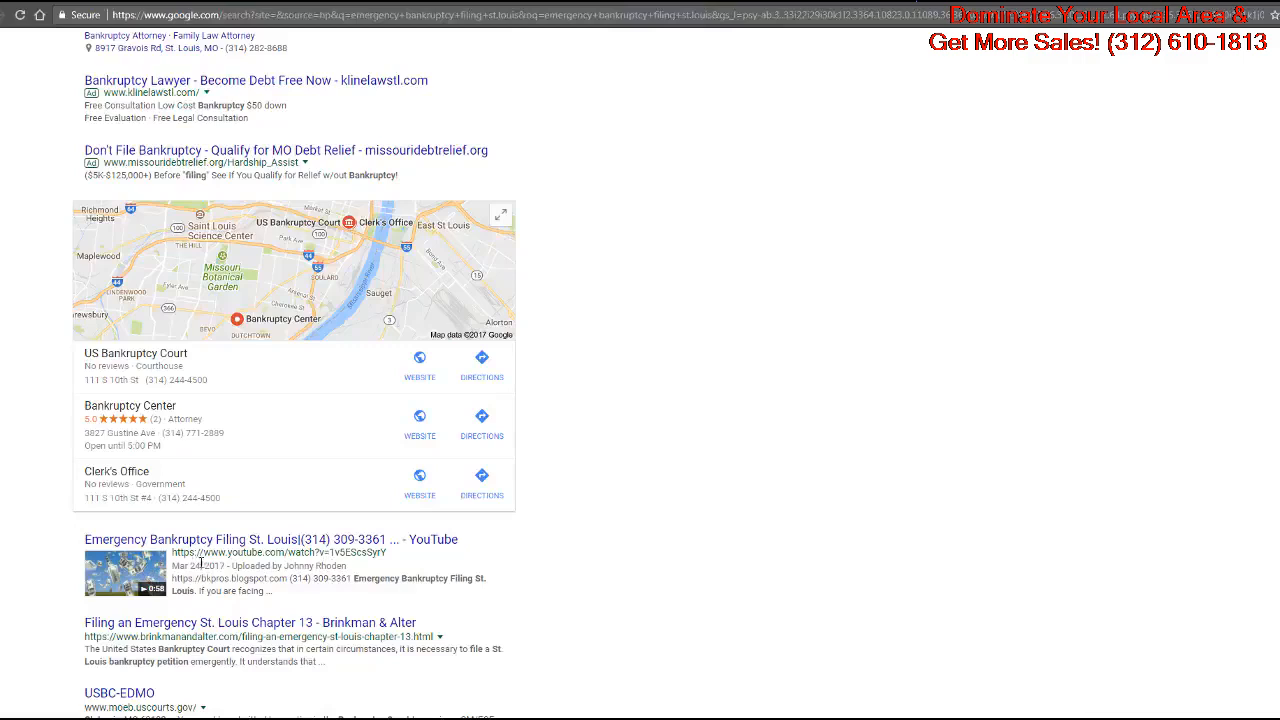
mouse_move(316, 564)
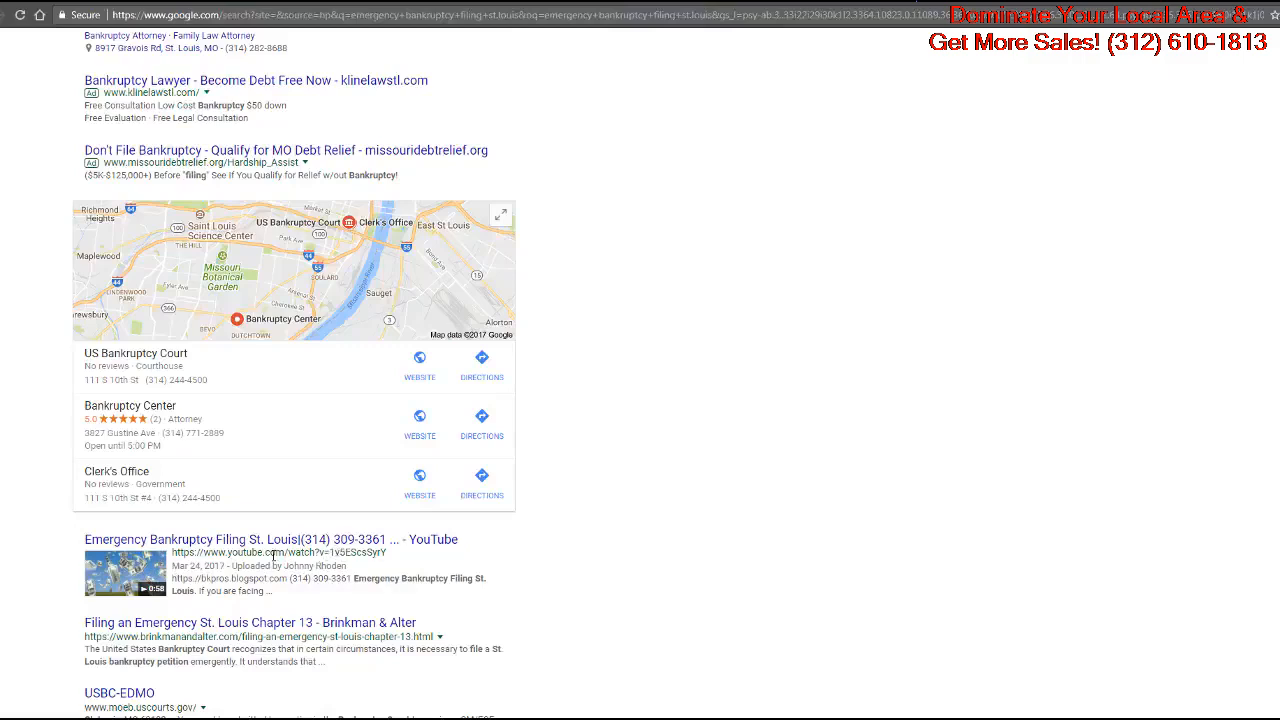
mouse_move(518, 538)
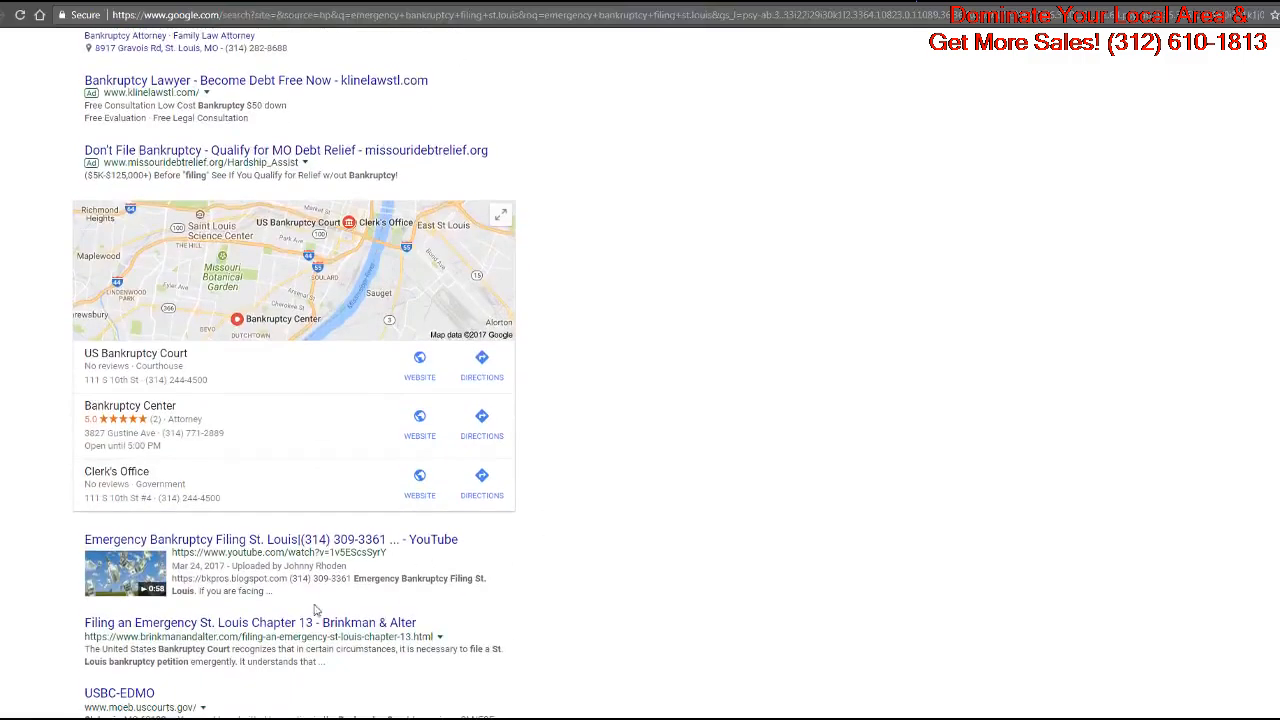
mouse_move(524, 534)
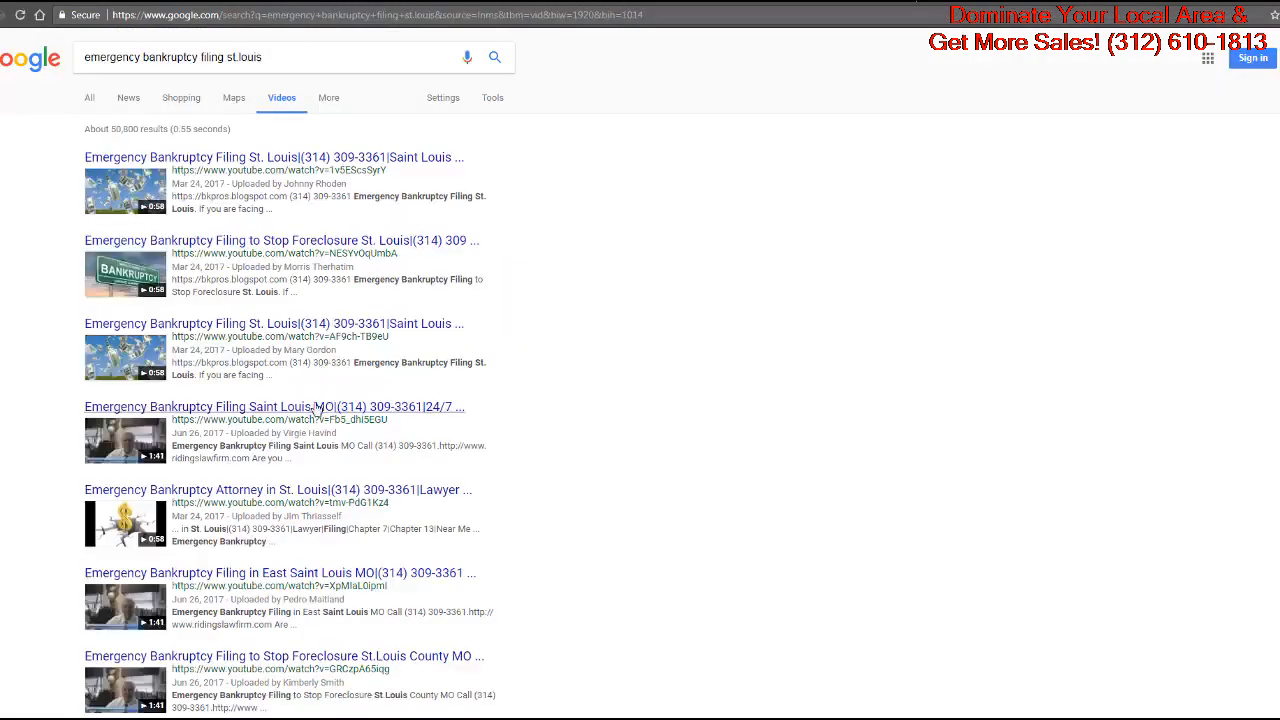
scroll(down, 3)
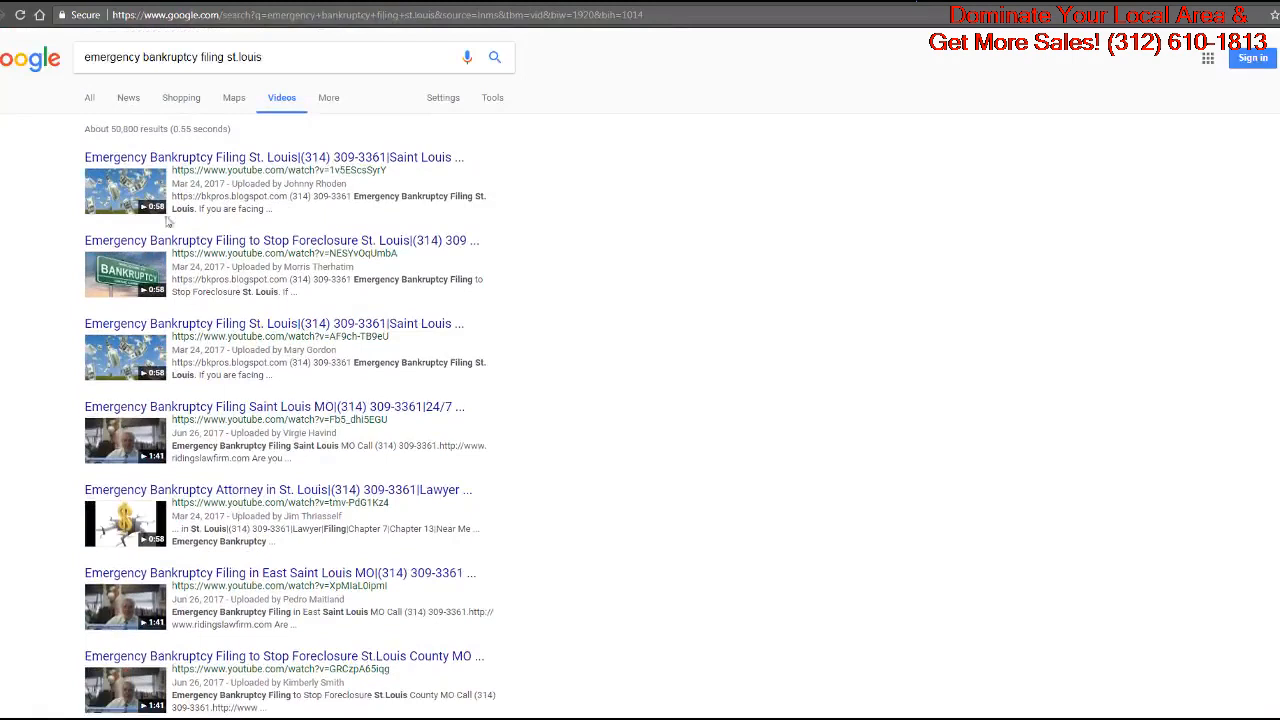
click(88, 96)
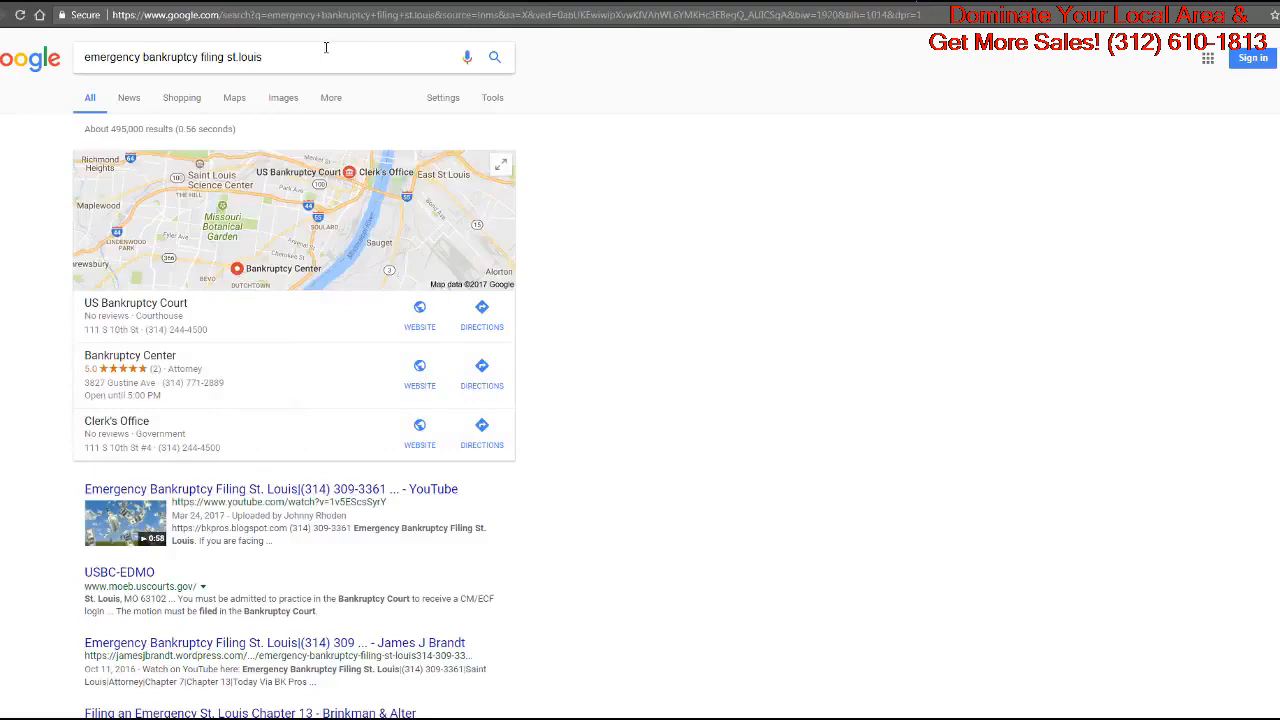
Search 'emergency bankruptcy attorney st.louis' and scan the web results and local map pack.
text(emergency bankruptcy attorney st.louis)
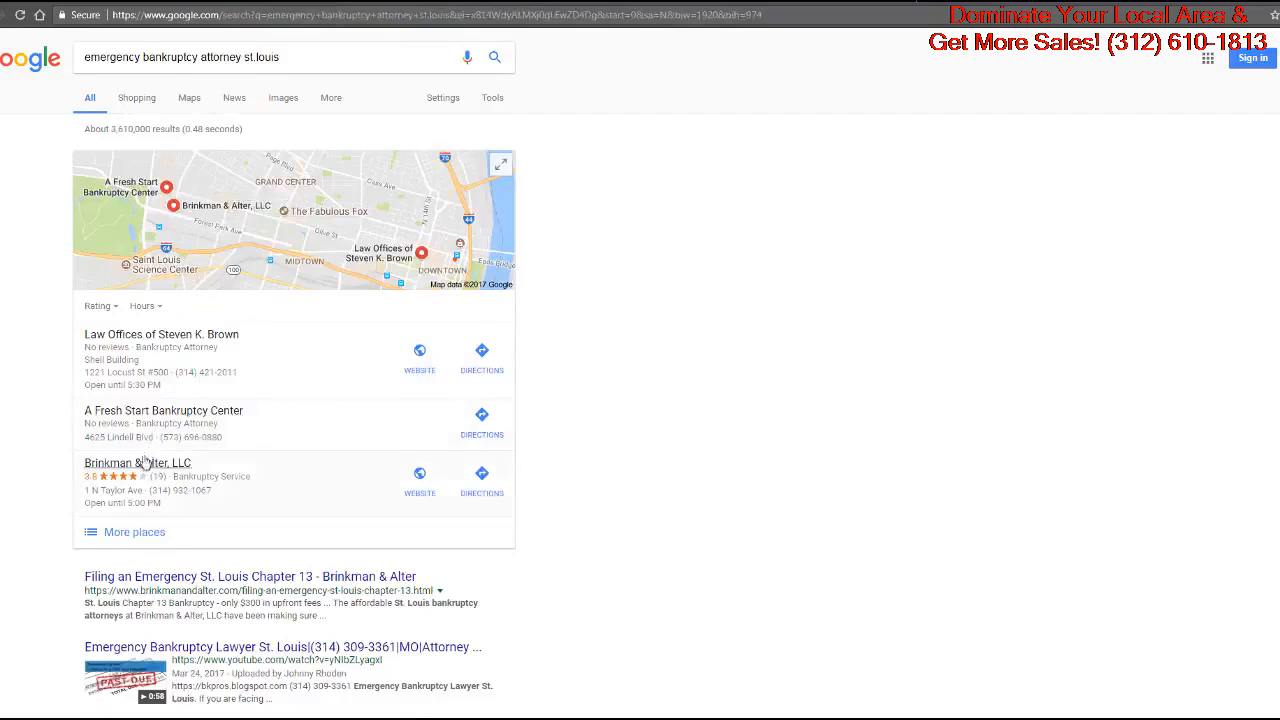
scroll(down, 3)
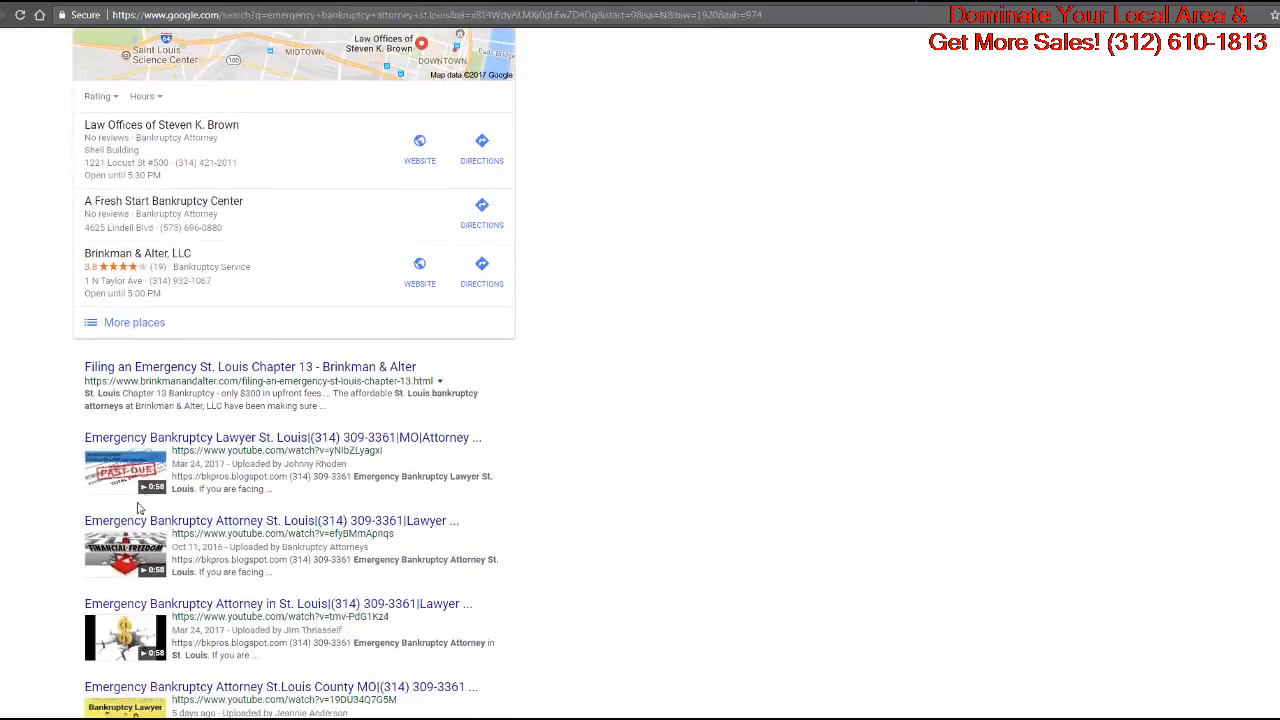
scroll(down, 3)
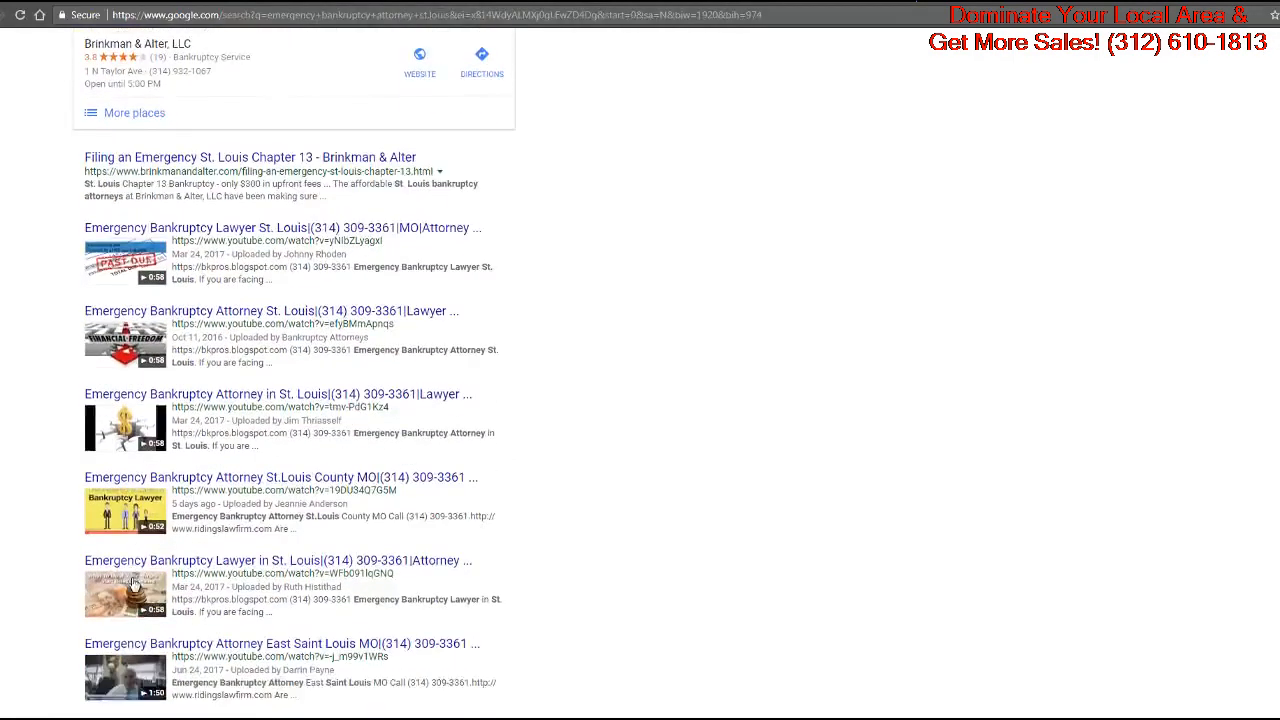
scroll(down, 3)
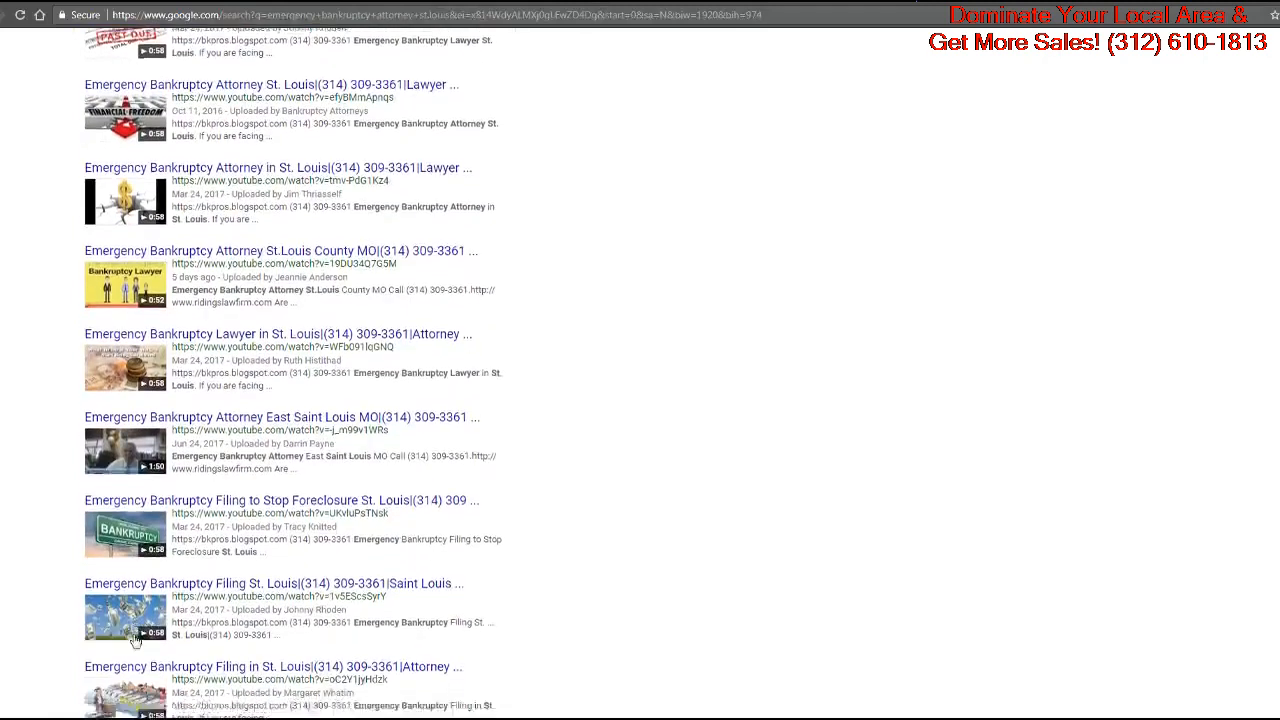
scroll(up, 3)
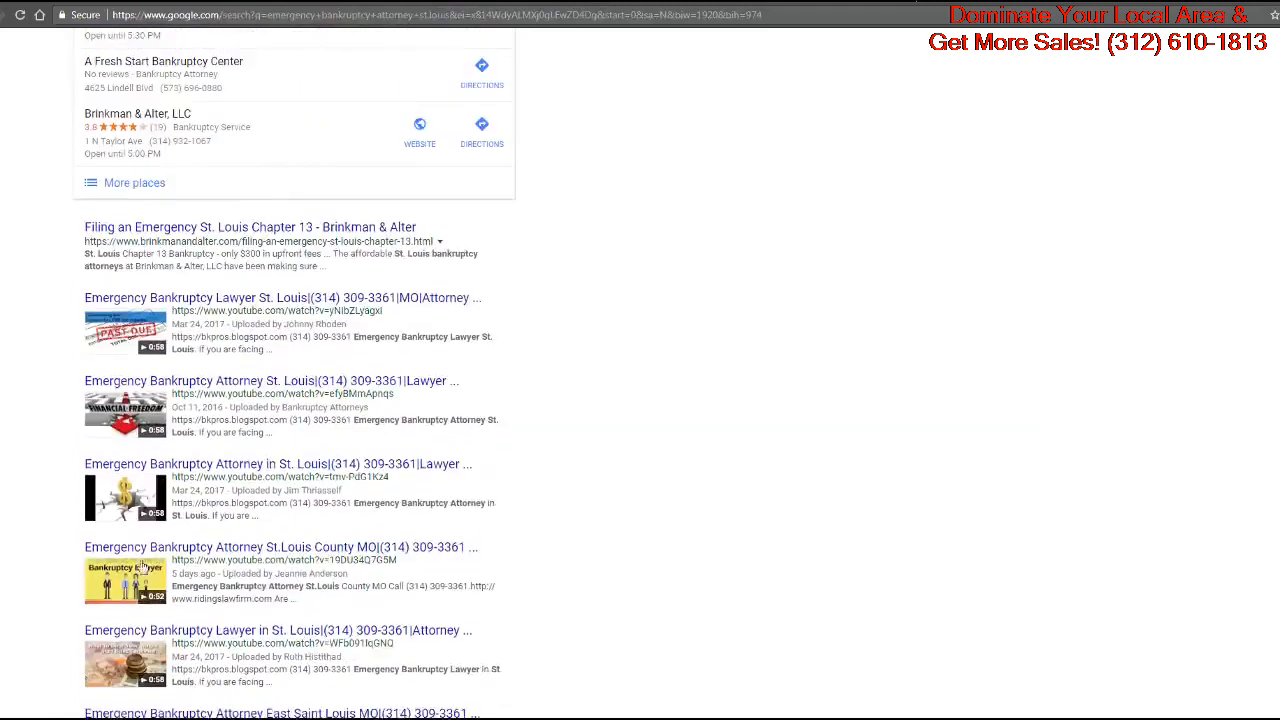
scroll(up, 3)
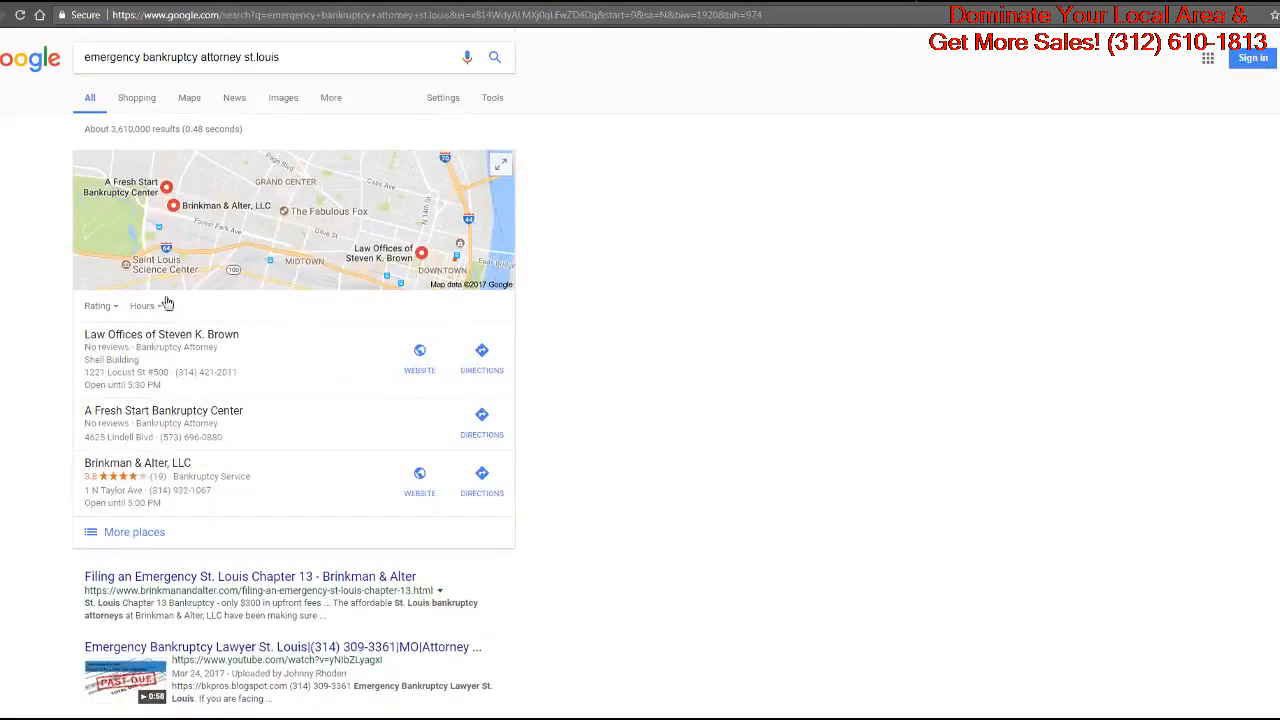
Browse the bankruptcy attorney video results, then return to the full All listing.
click(330, 96)
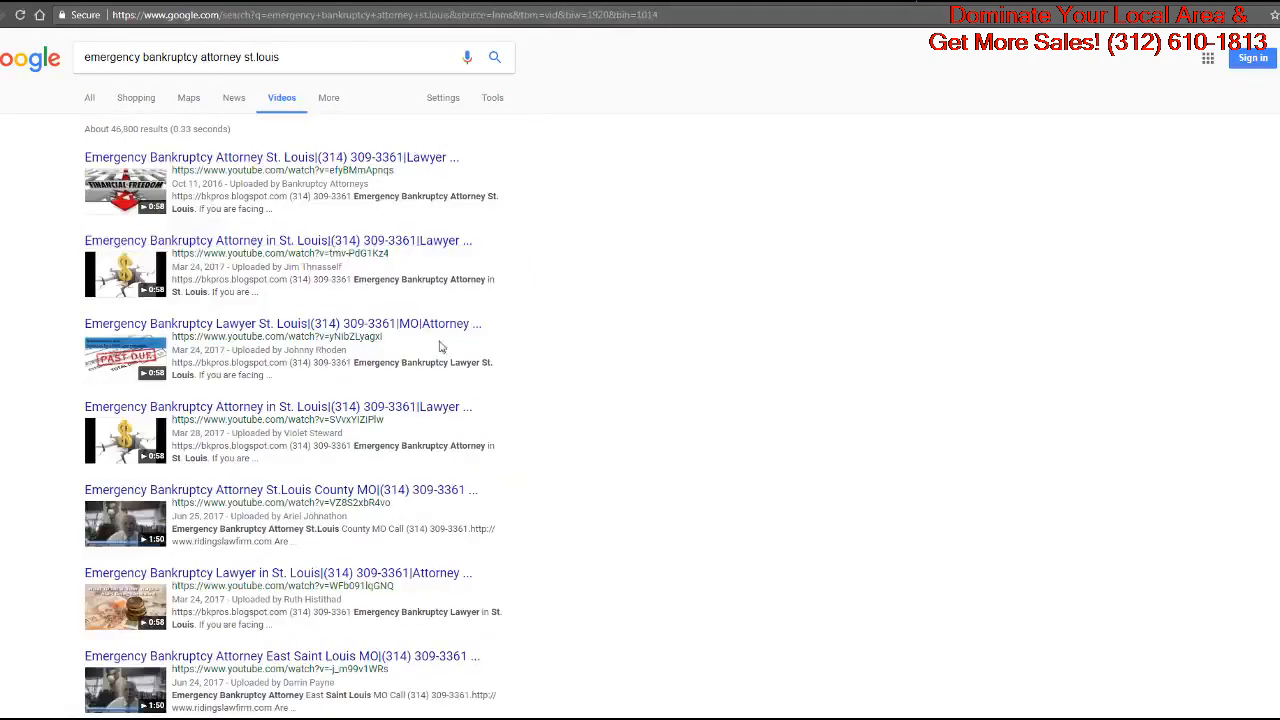
scroll(down, 3)
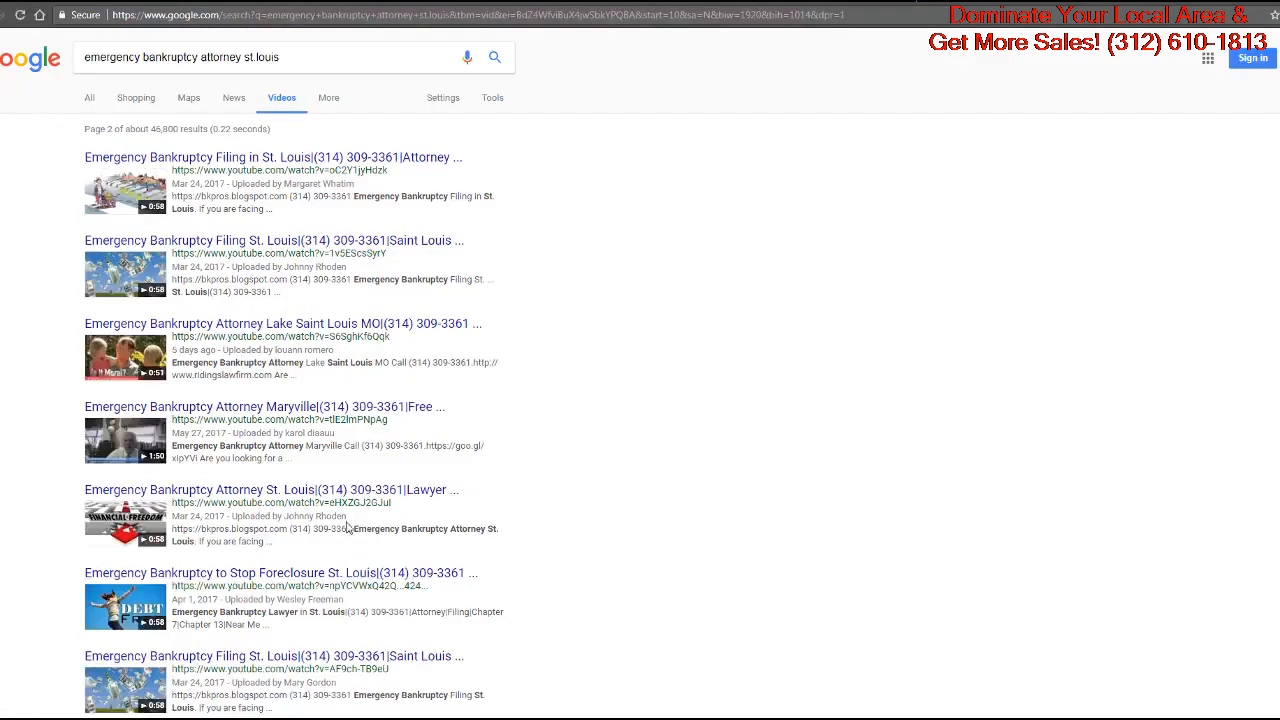
scroll(down, 3)
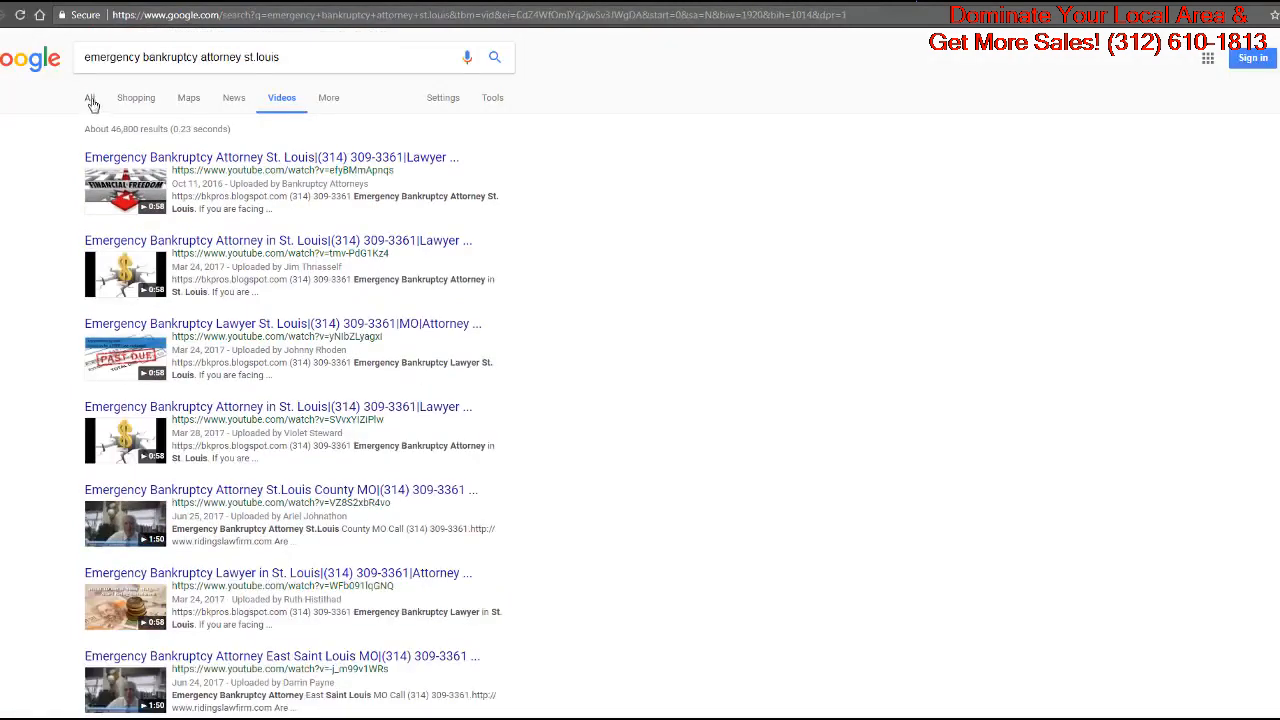
click(88, 96)
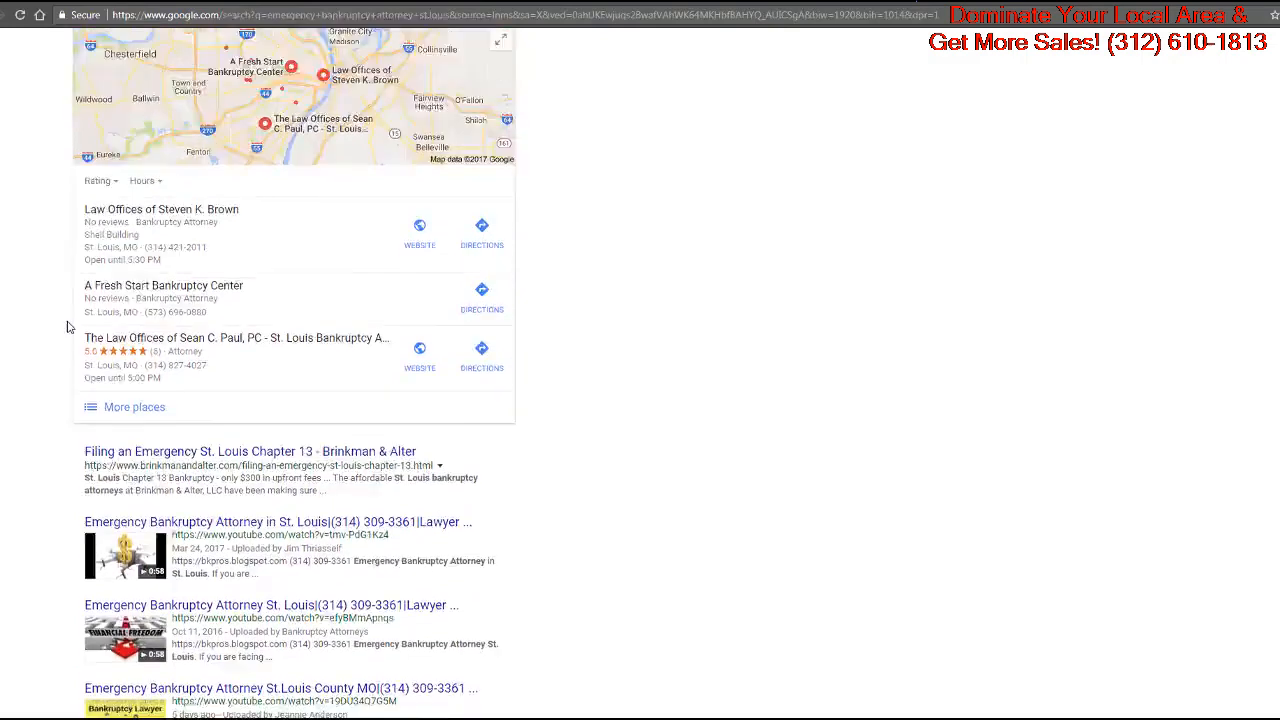
scroll(up, 3)
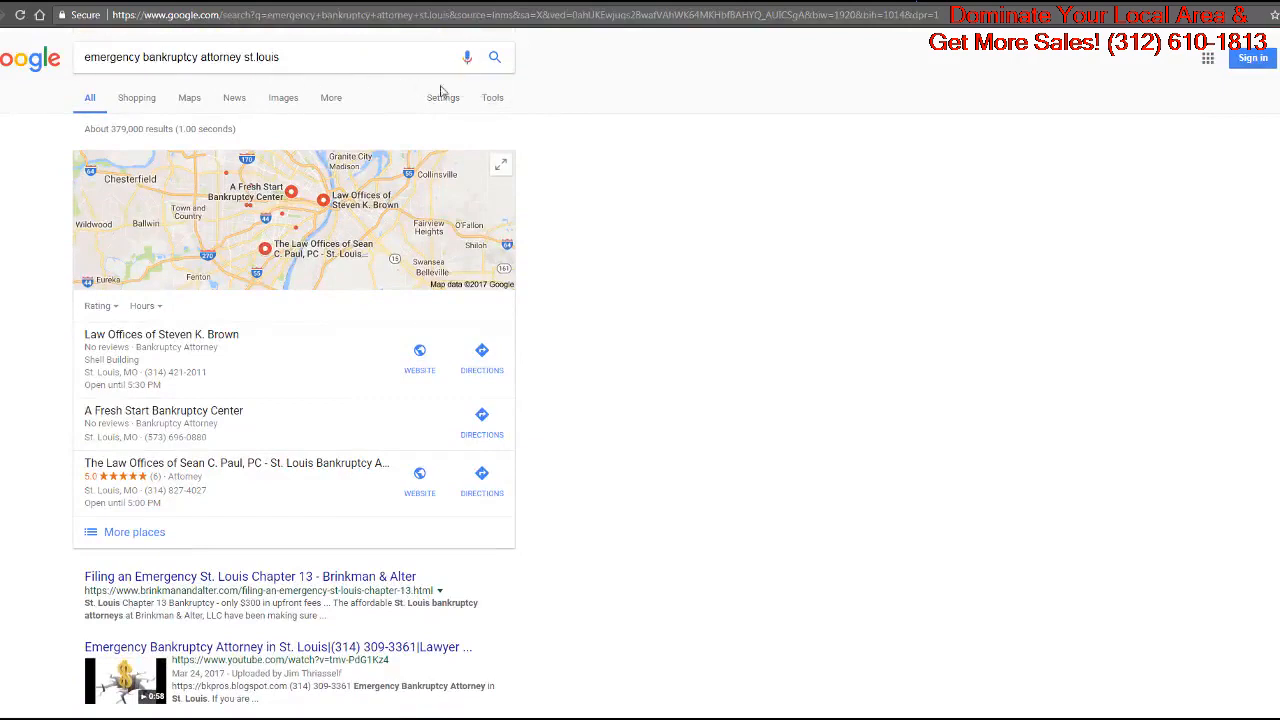
mouse_move(58, 504)
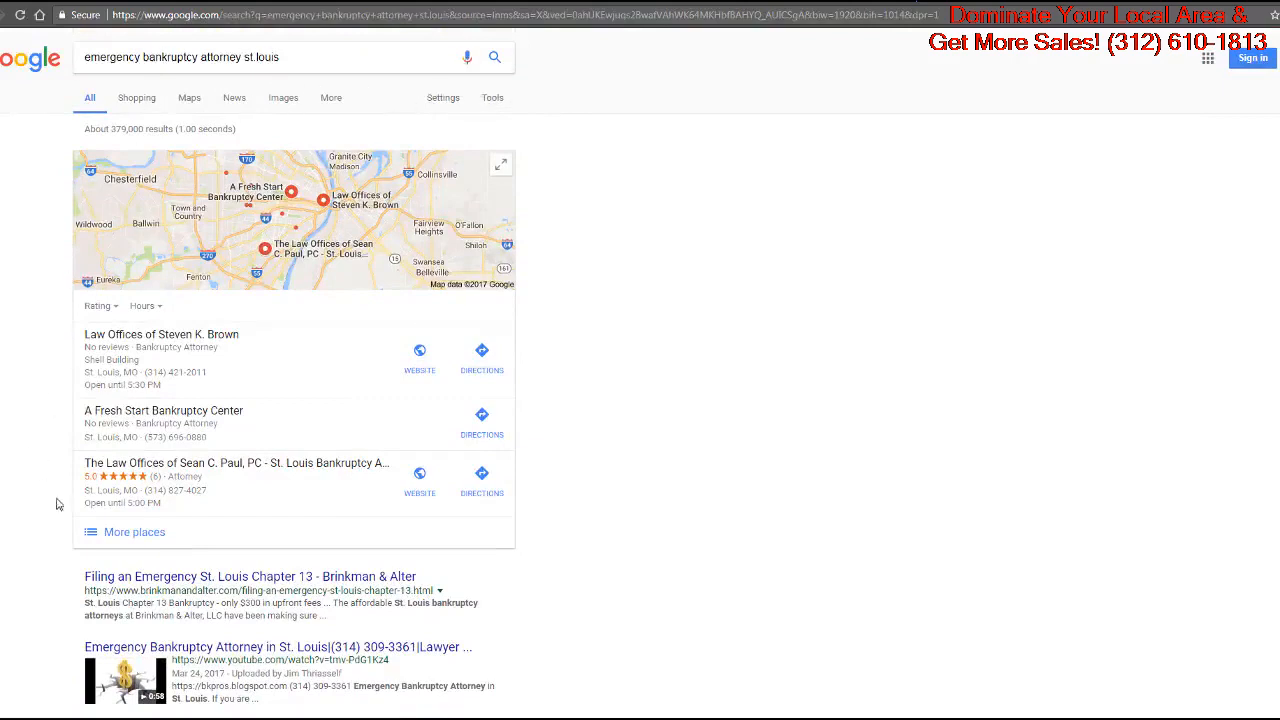
scroll(down, 3)
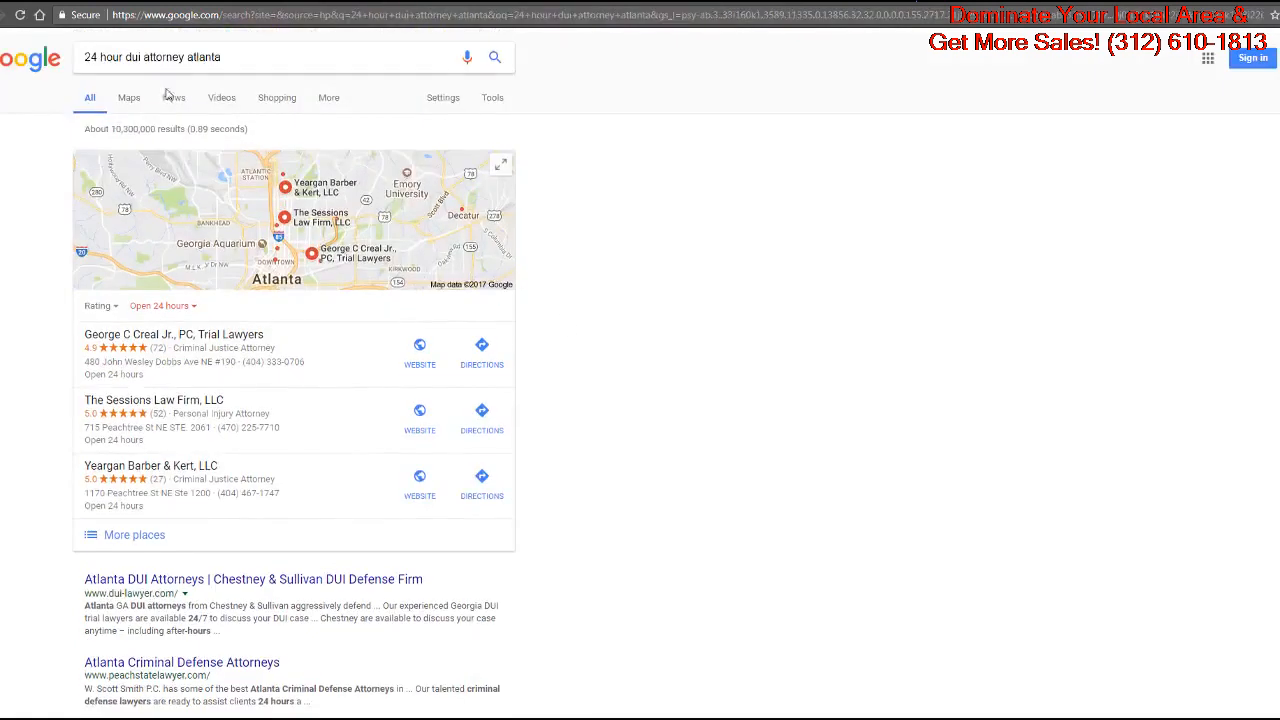
mouse_move(44, 418)
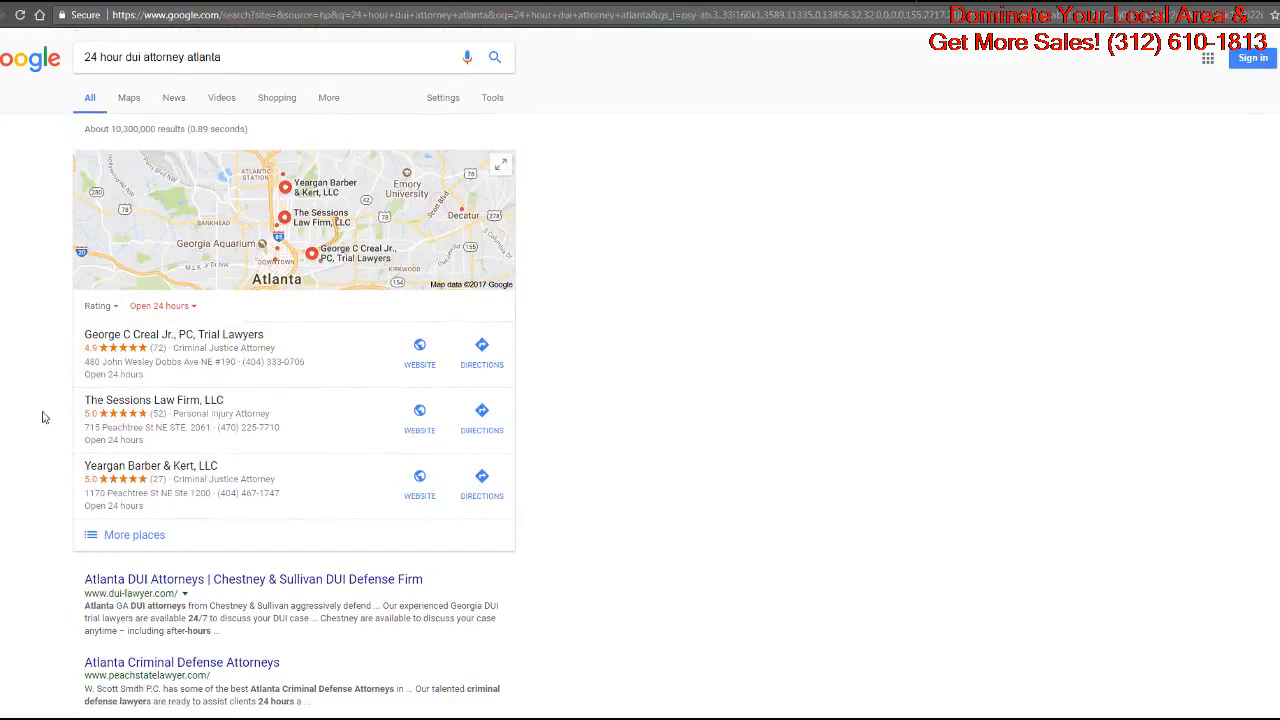
Scroll the '24 hour dui attorney atlanta' video results down to the page numbers.
scroll(down, 3)
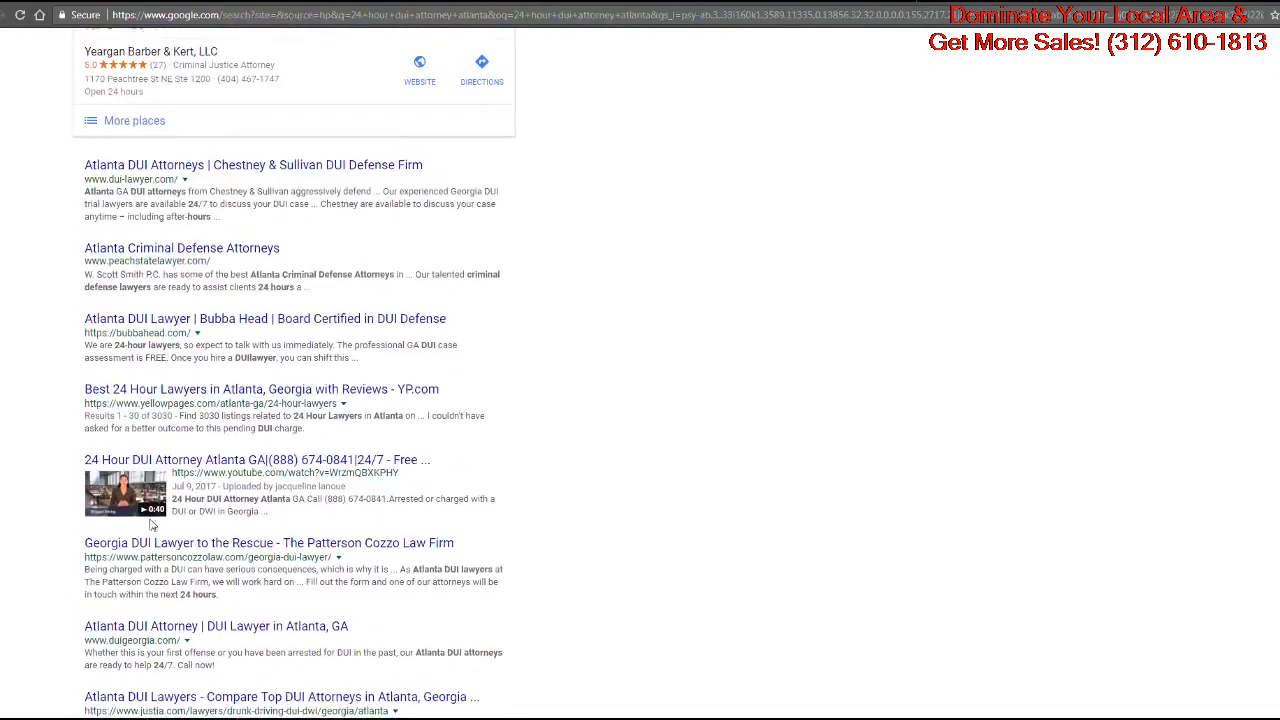
scroll(down, 3)
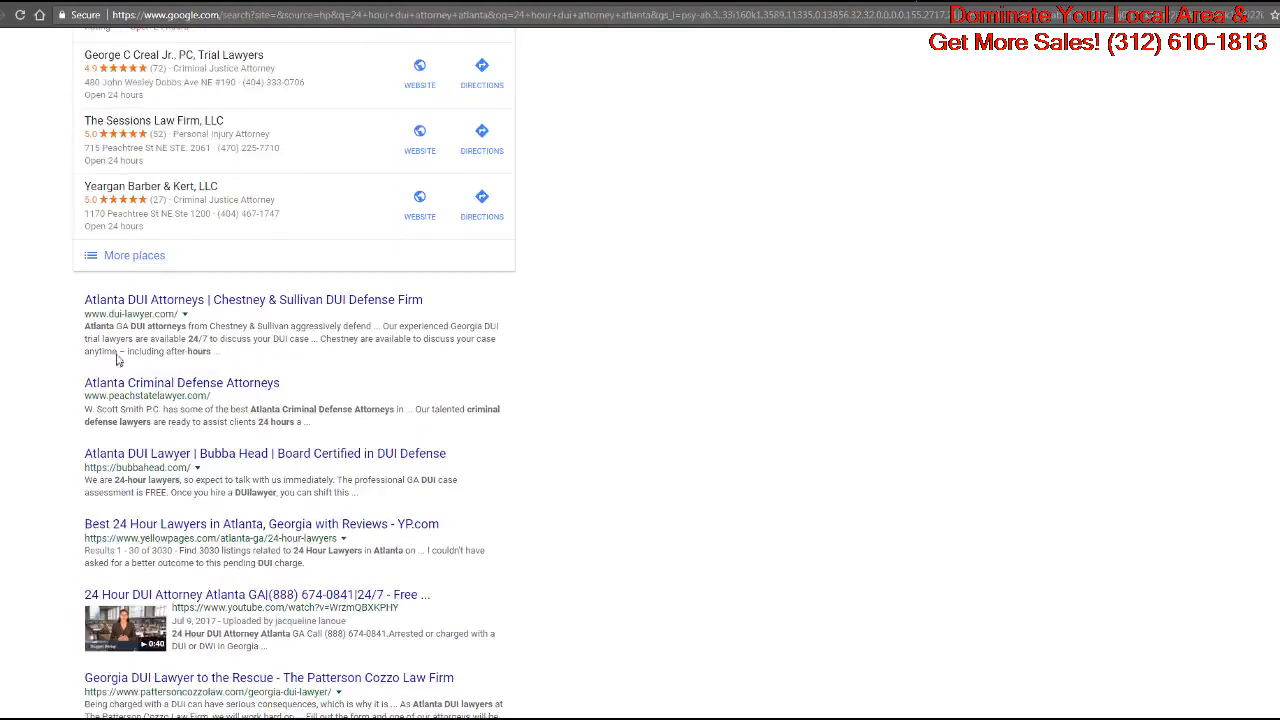
scroll(down, 3)
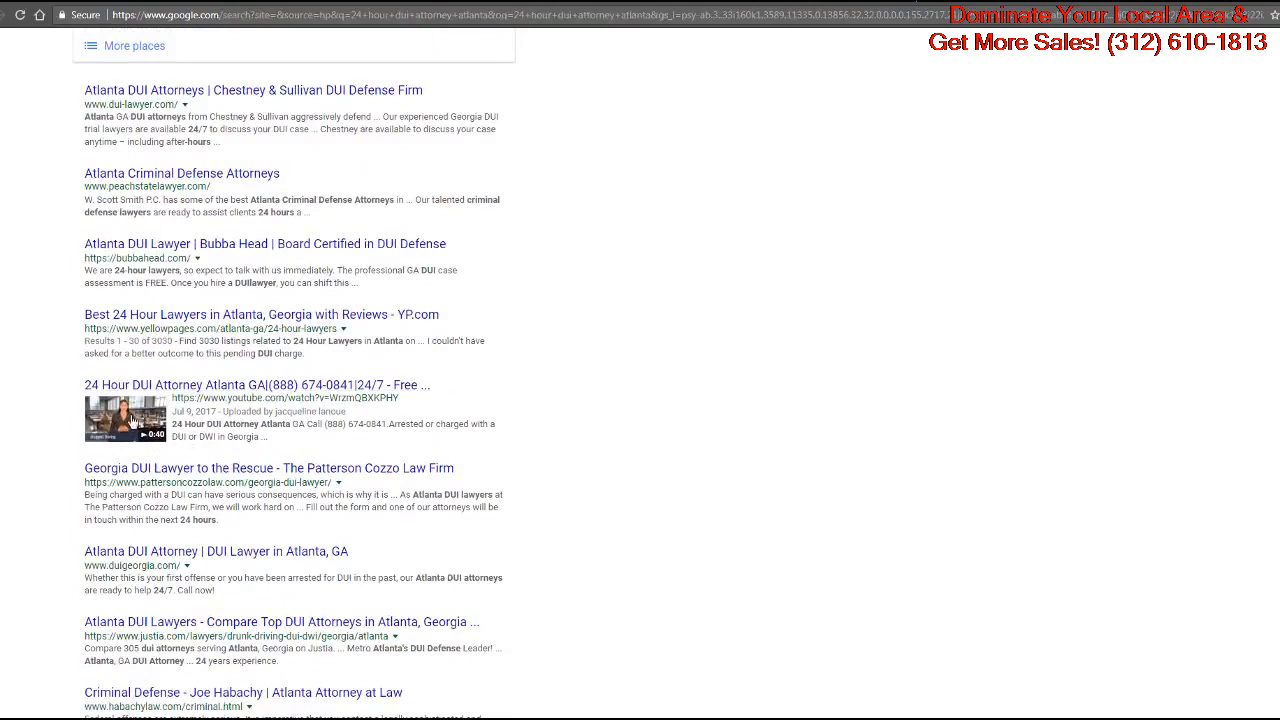
mouse_move(172, 444)
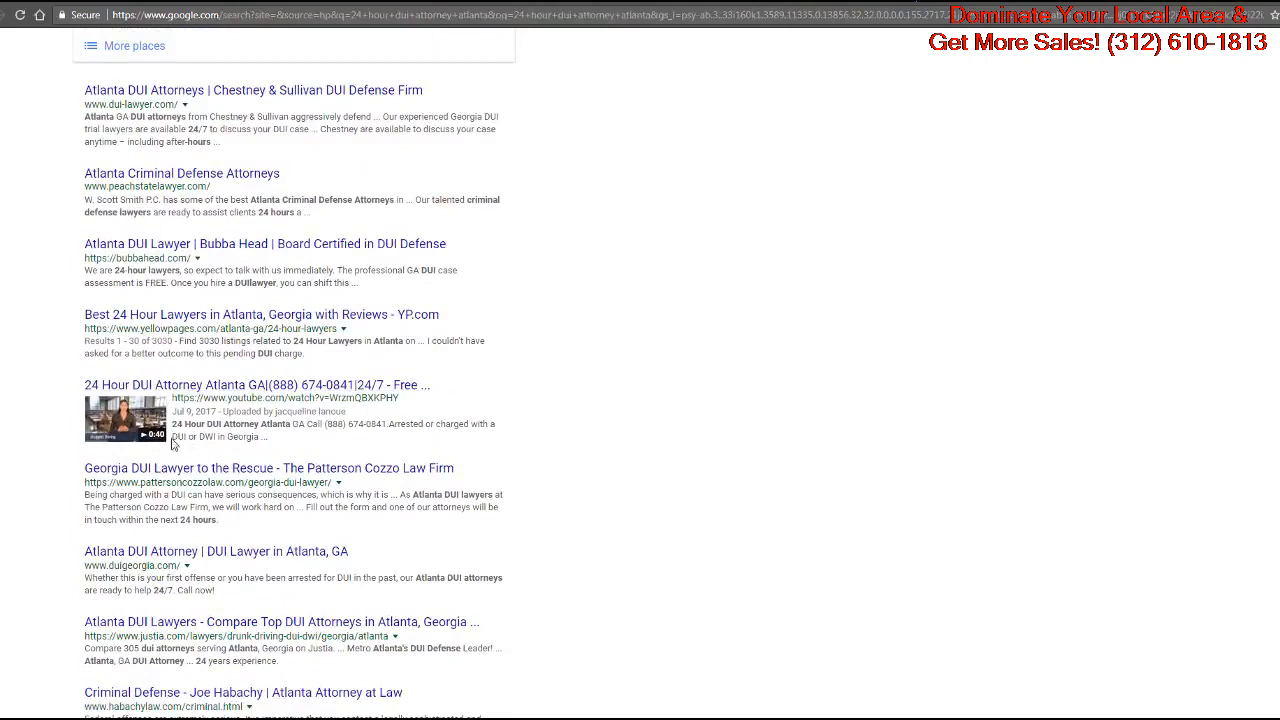
scroll(up, 3)
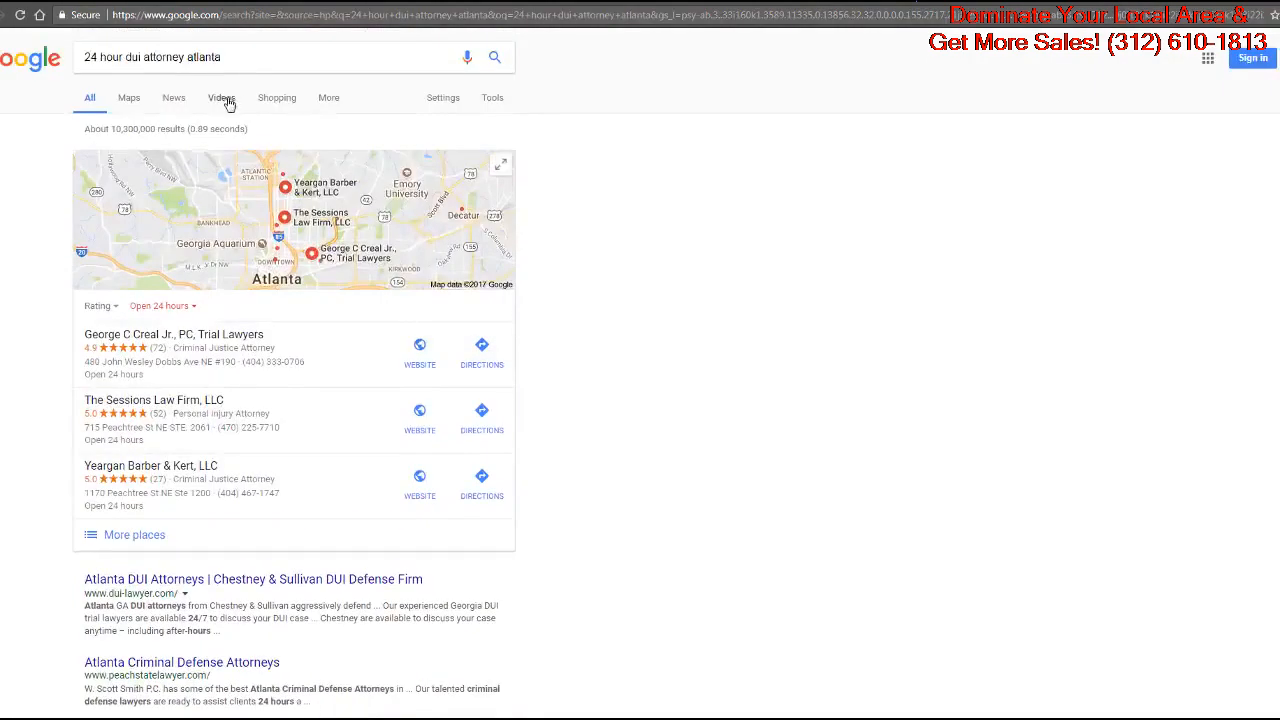
Switch result tabs and return to the All results listing for the Atlanta query.
click(220, 96)
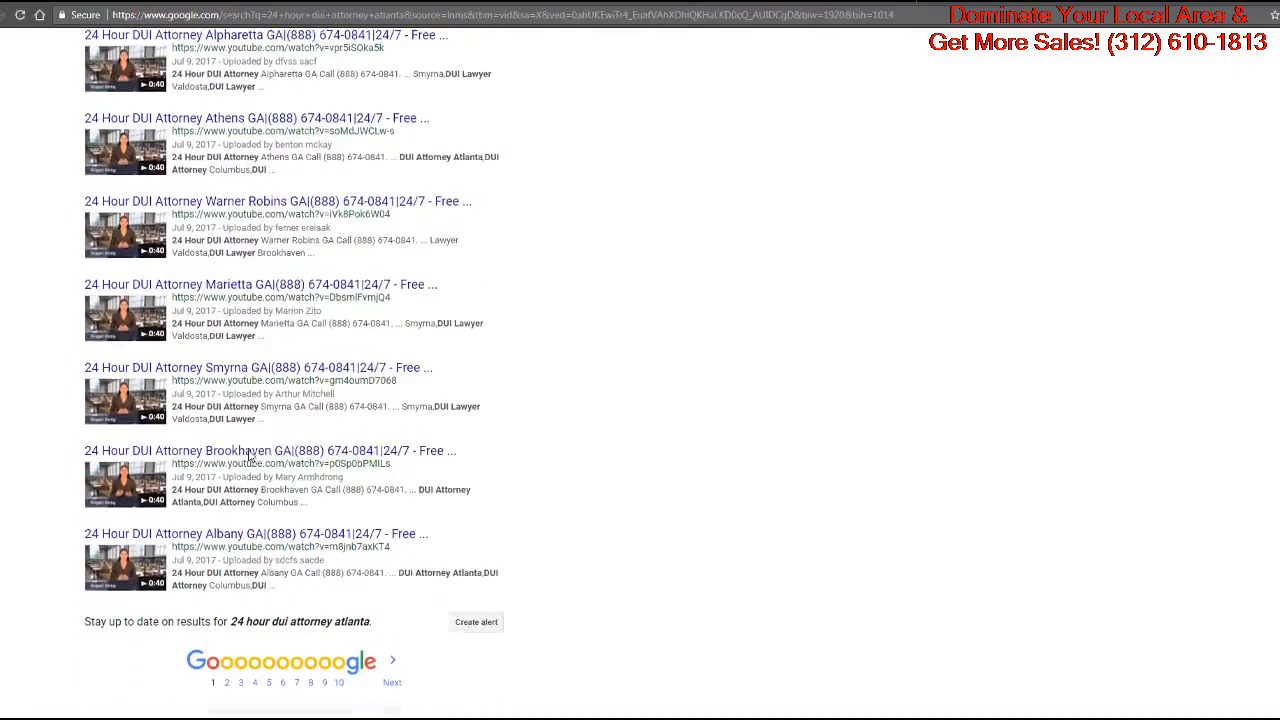
scroll(up, 3)
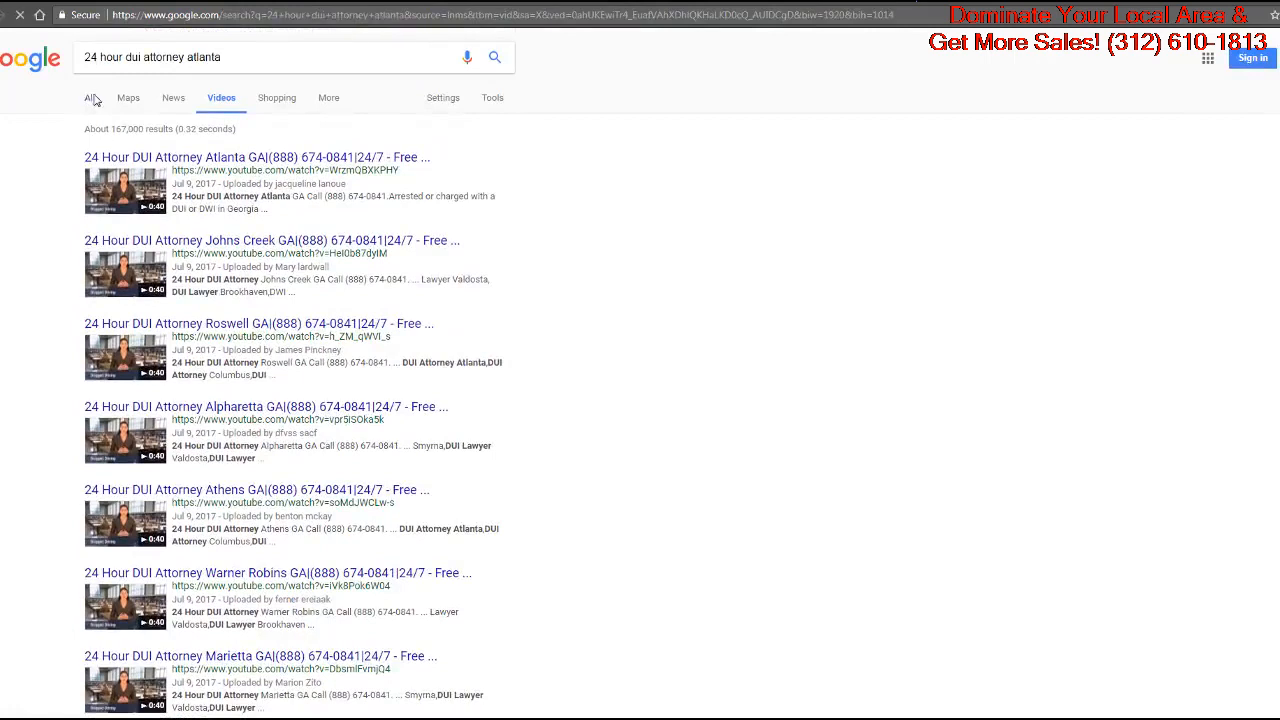
click(88, 96)
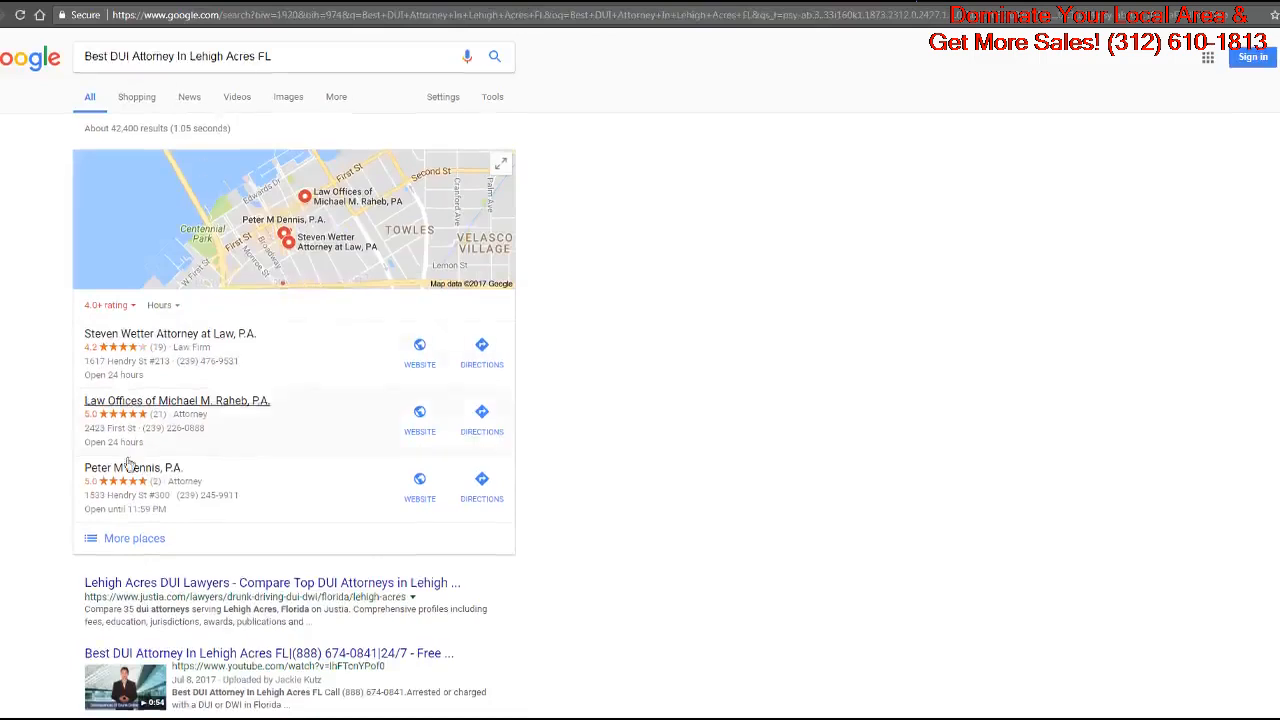
Check the client's video in the Lehigh Acres DUI results, then page to the next page of video results.
scroll(down, 3)
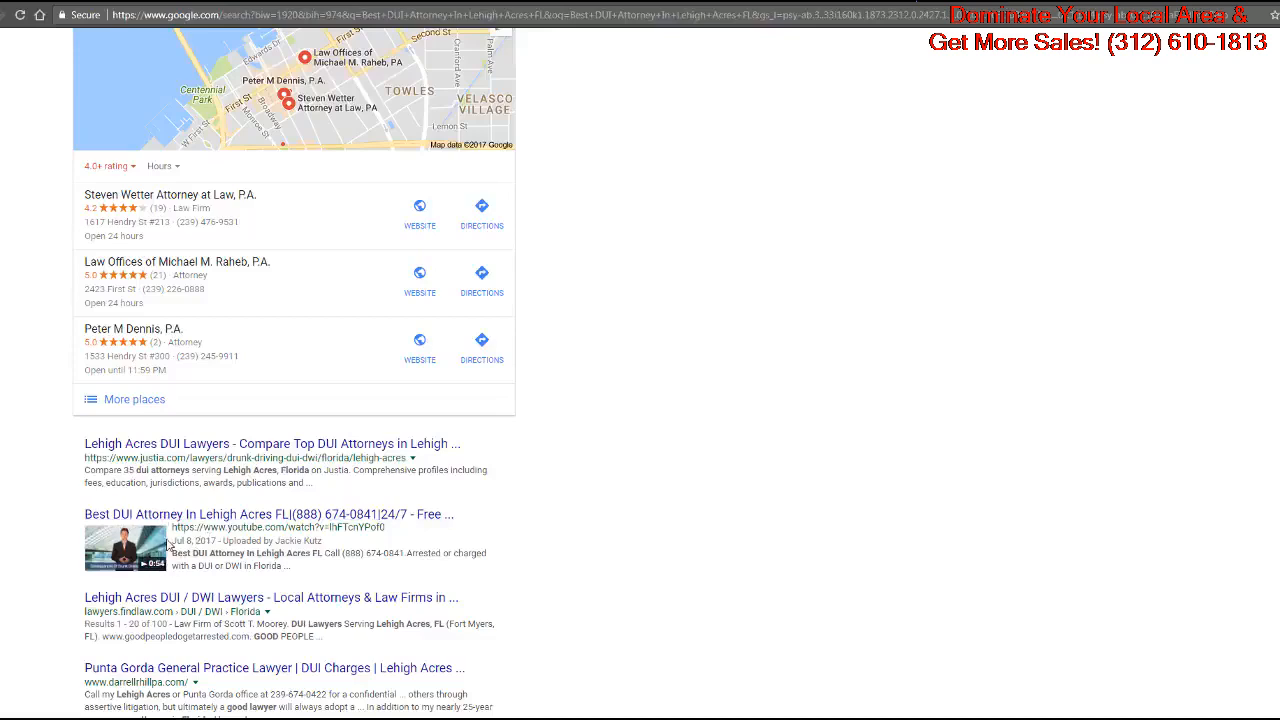
scroll(up, 3)
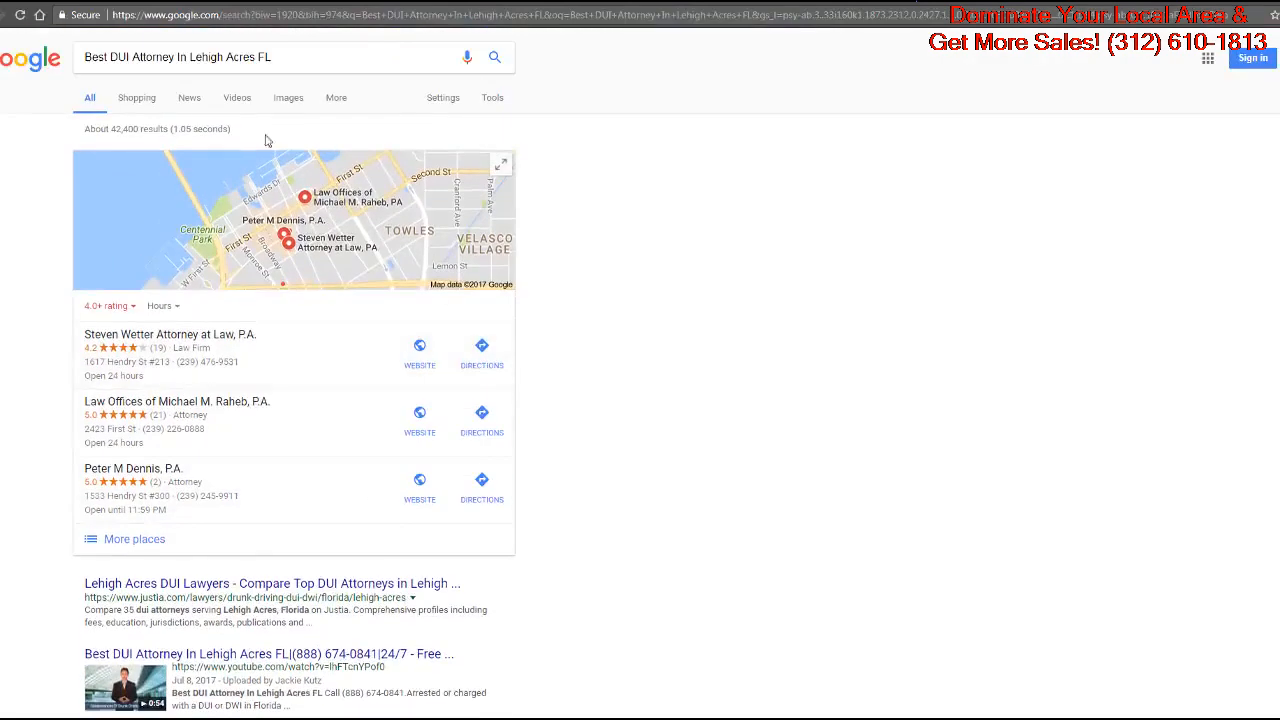
click(236, 96)
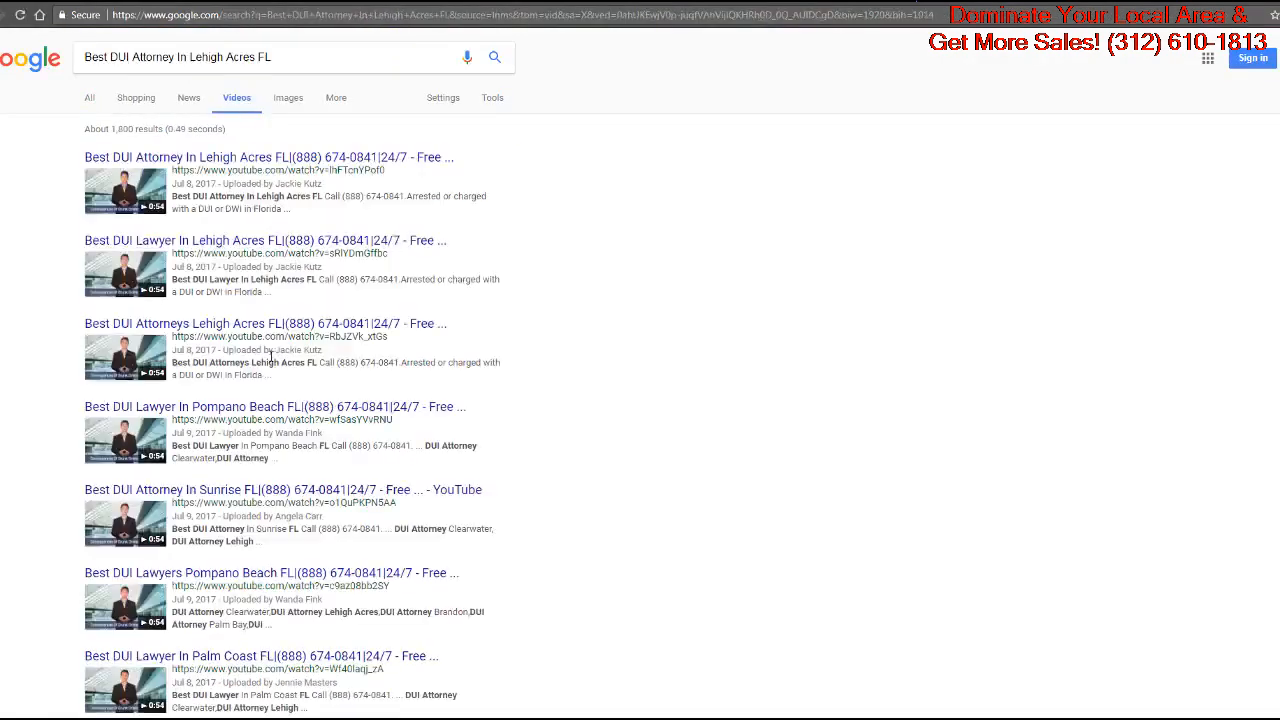
scroll(down, 3)
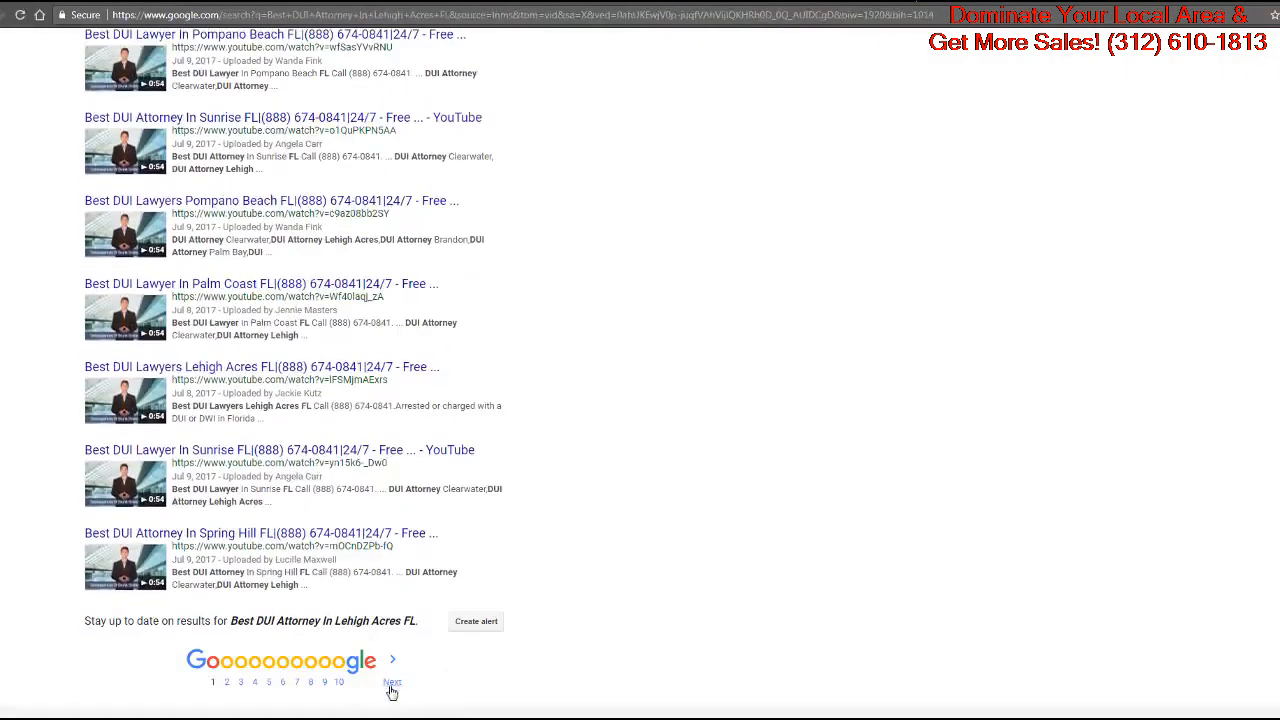
click(390, 682)
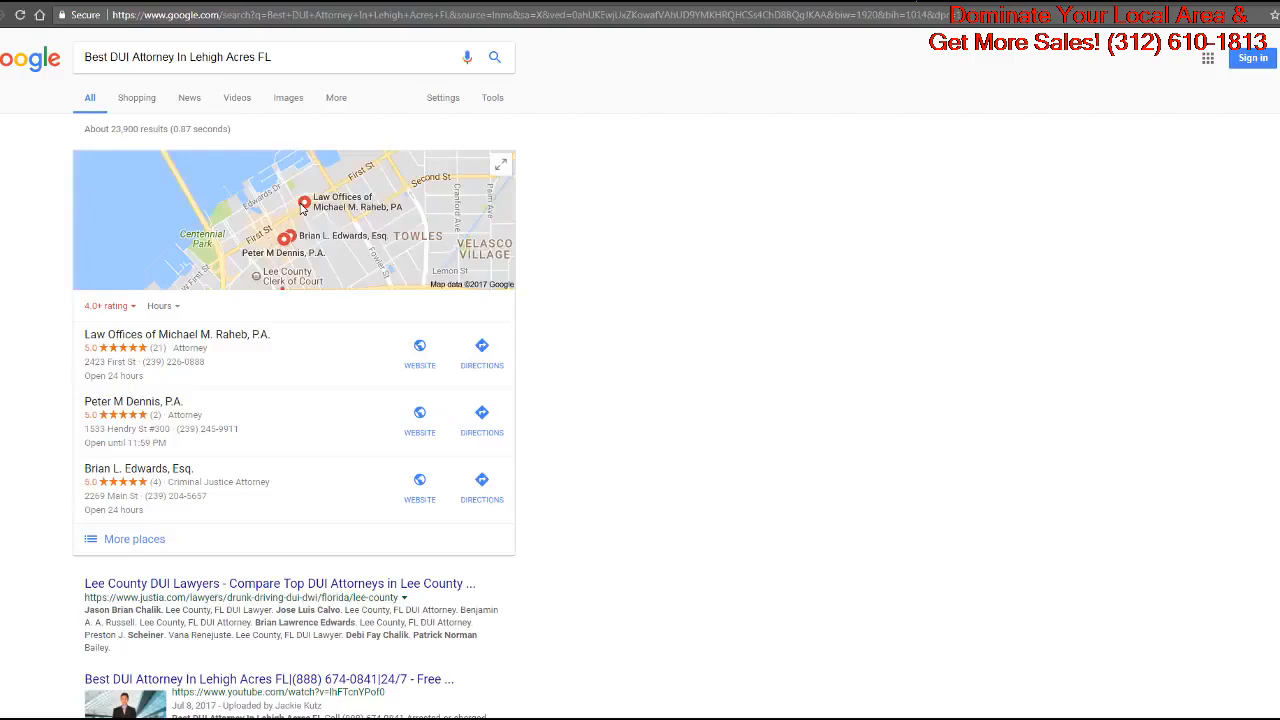
mouse_move(310, 246)
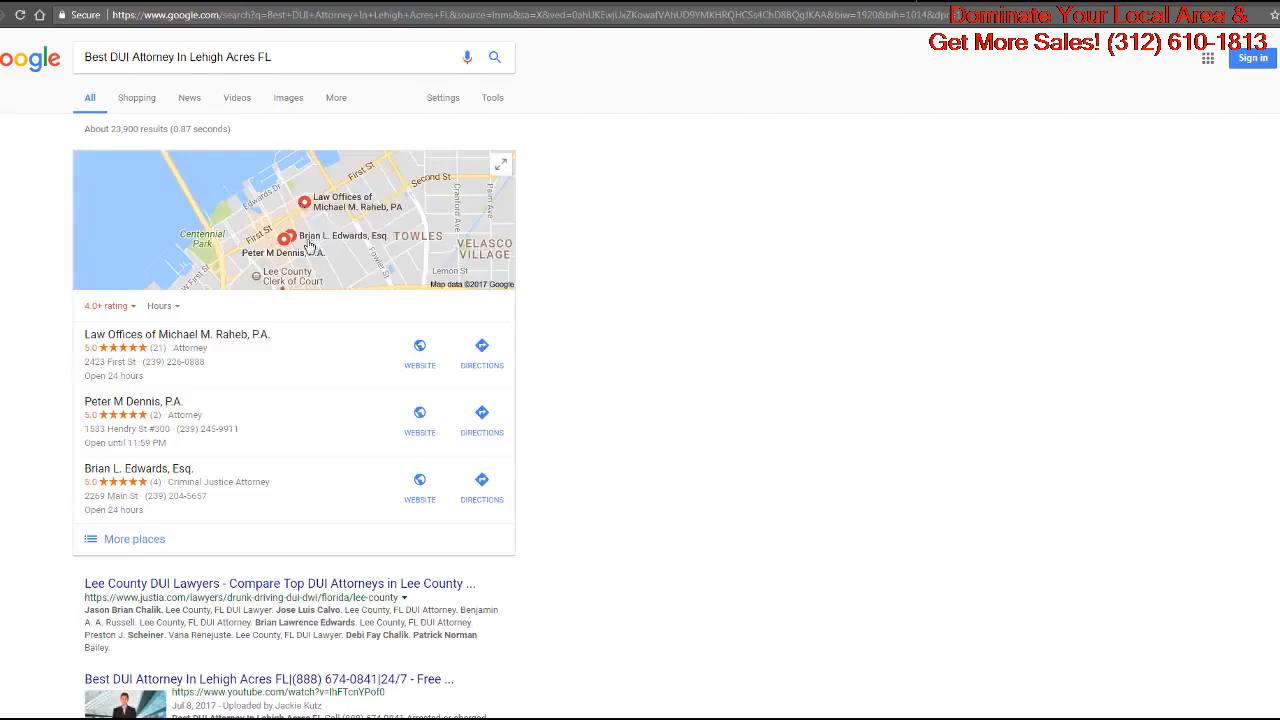
scroll(down, 3)
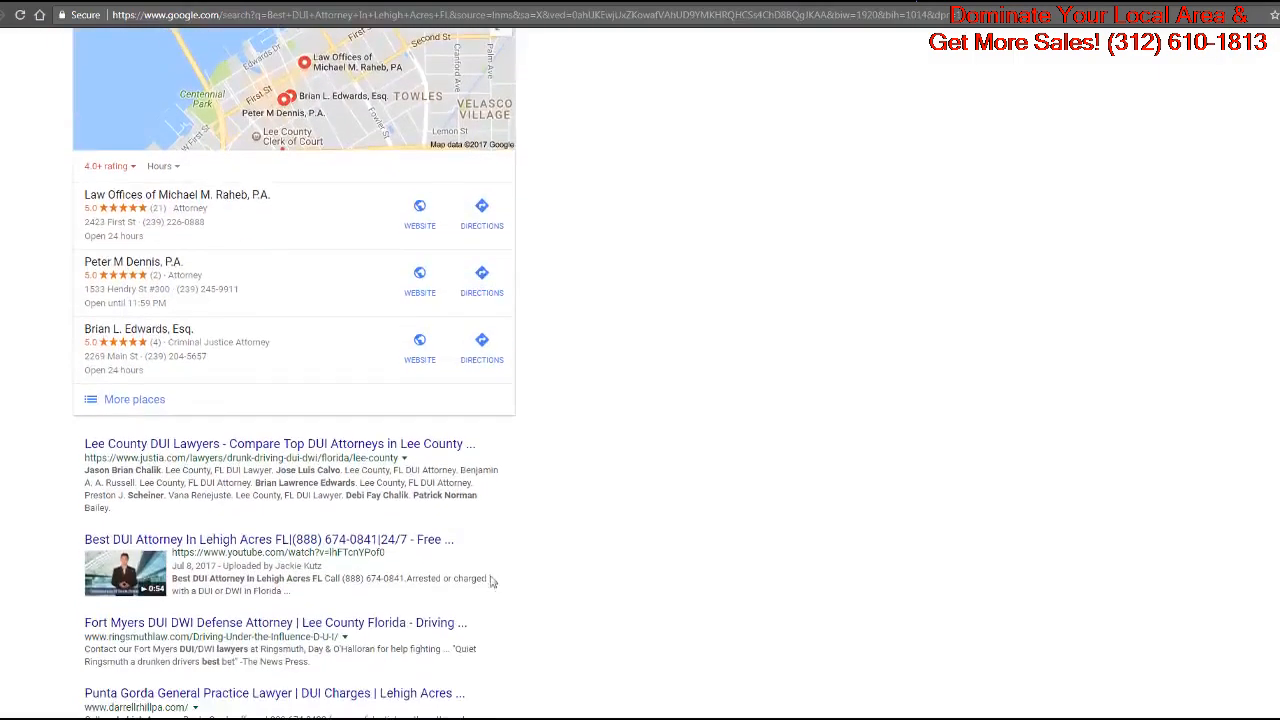
scroll(up, 3)
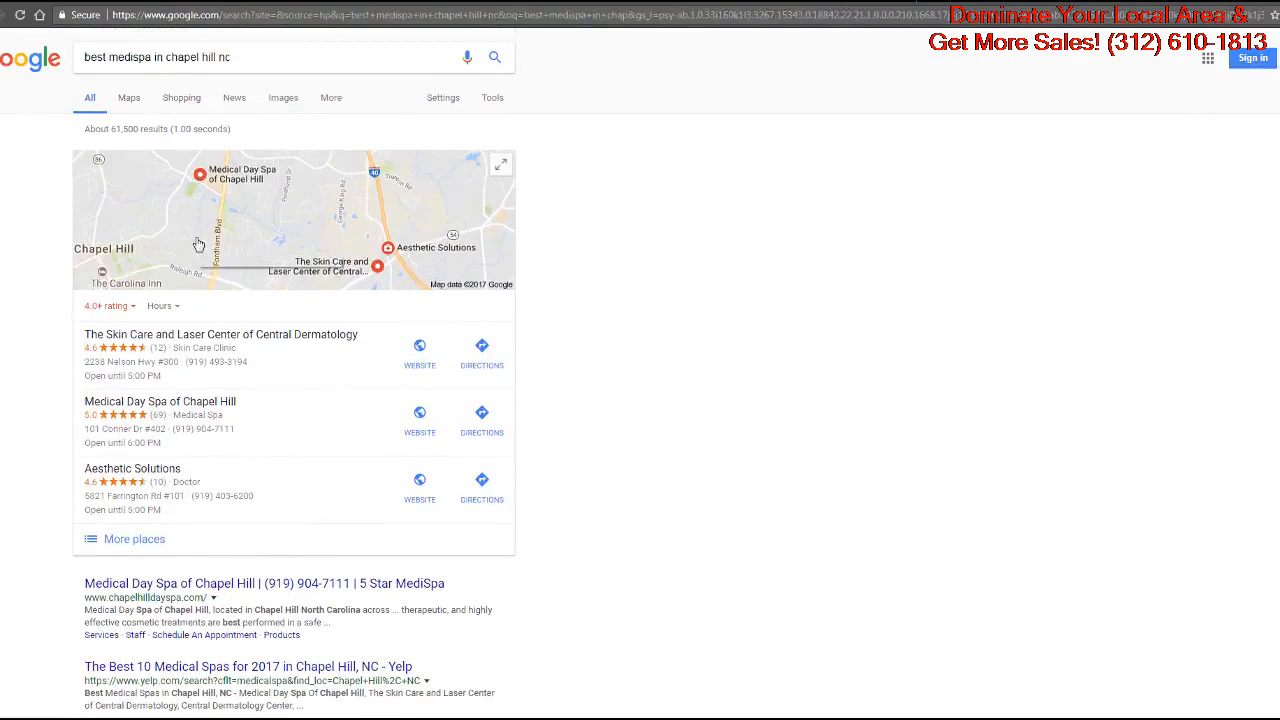
Scroll the 'best medispa in chapel hill nc' results and review its video results.
scroll(down, 3)
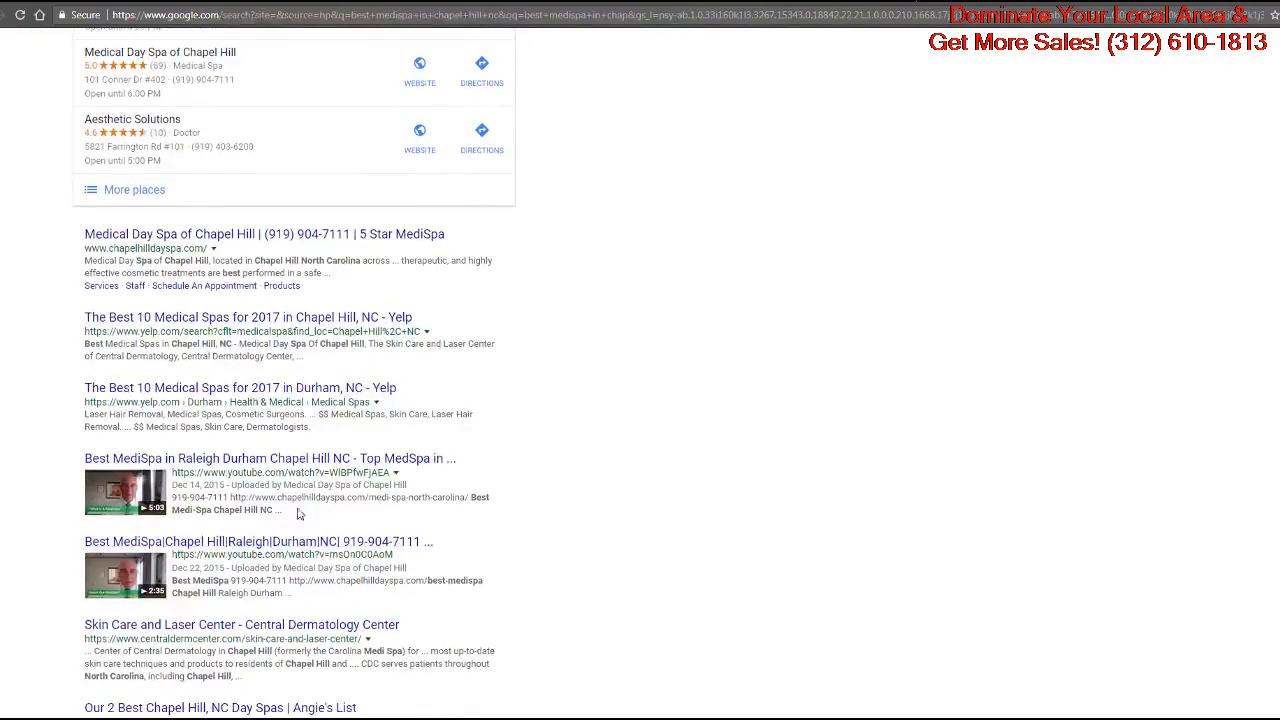
scroll(down, 3)
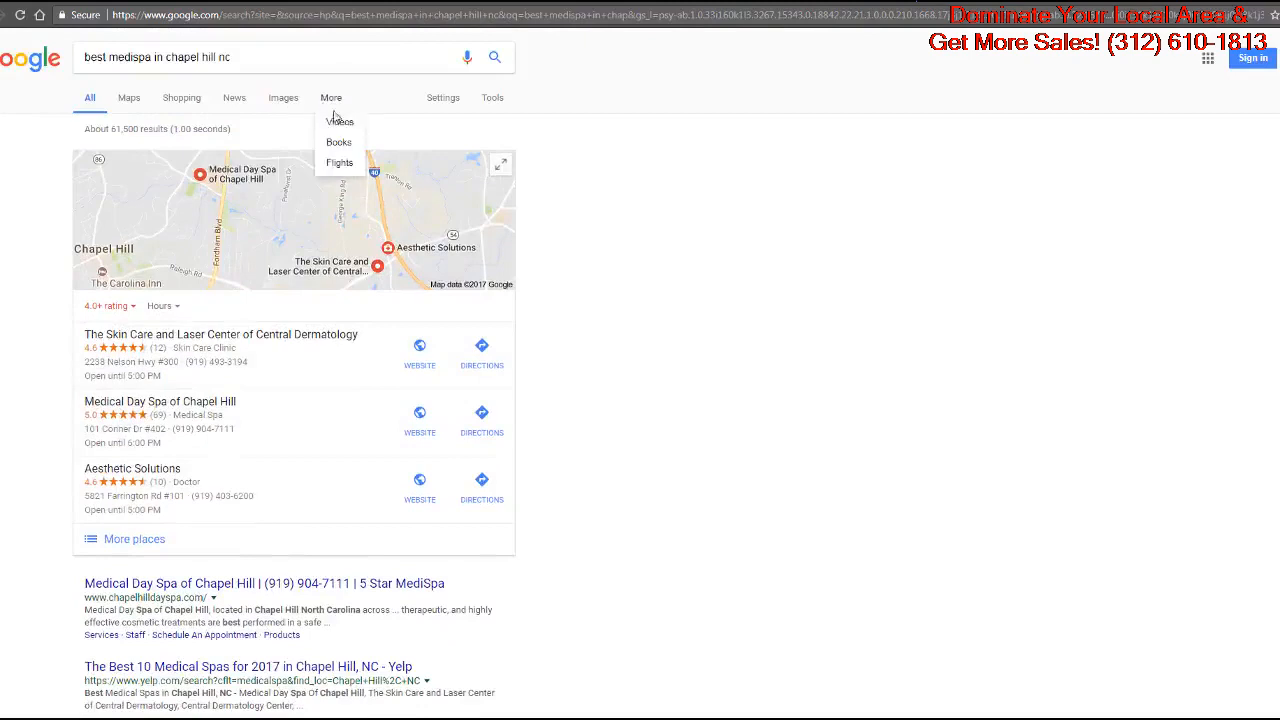
click(340, 122)
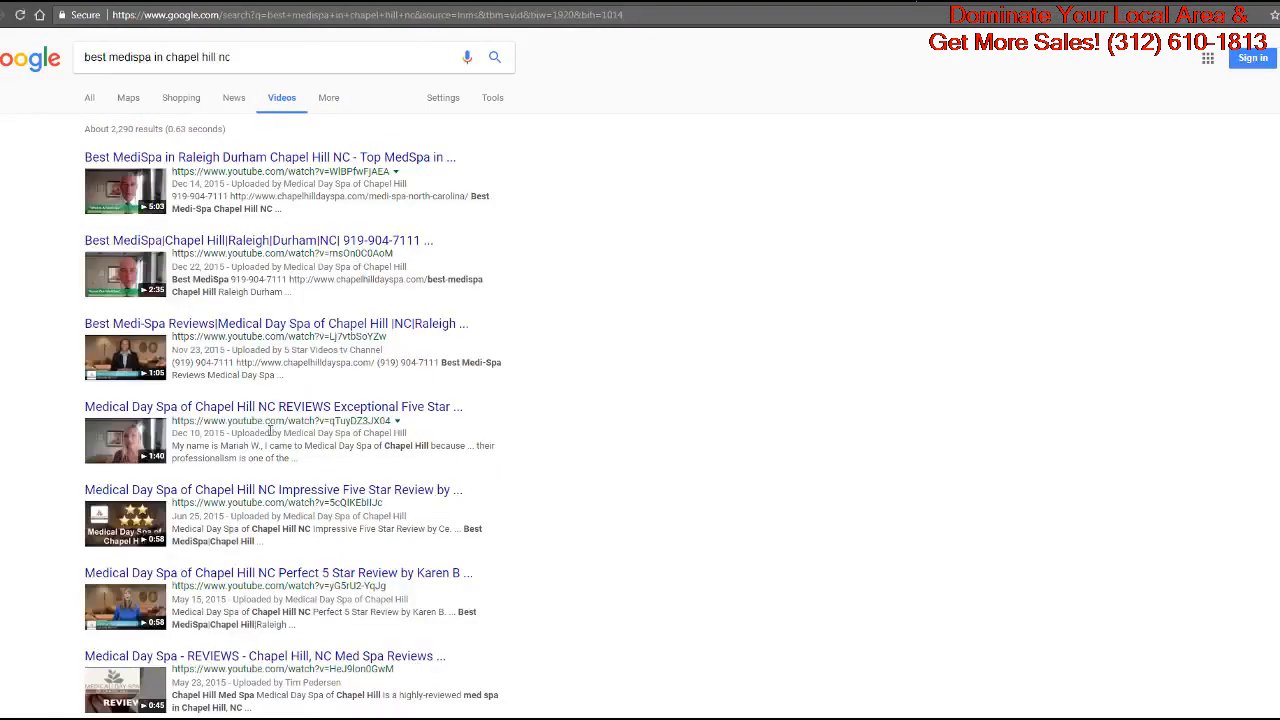
scroll(down, 3)
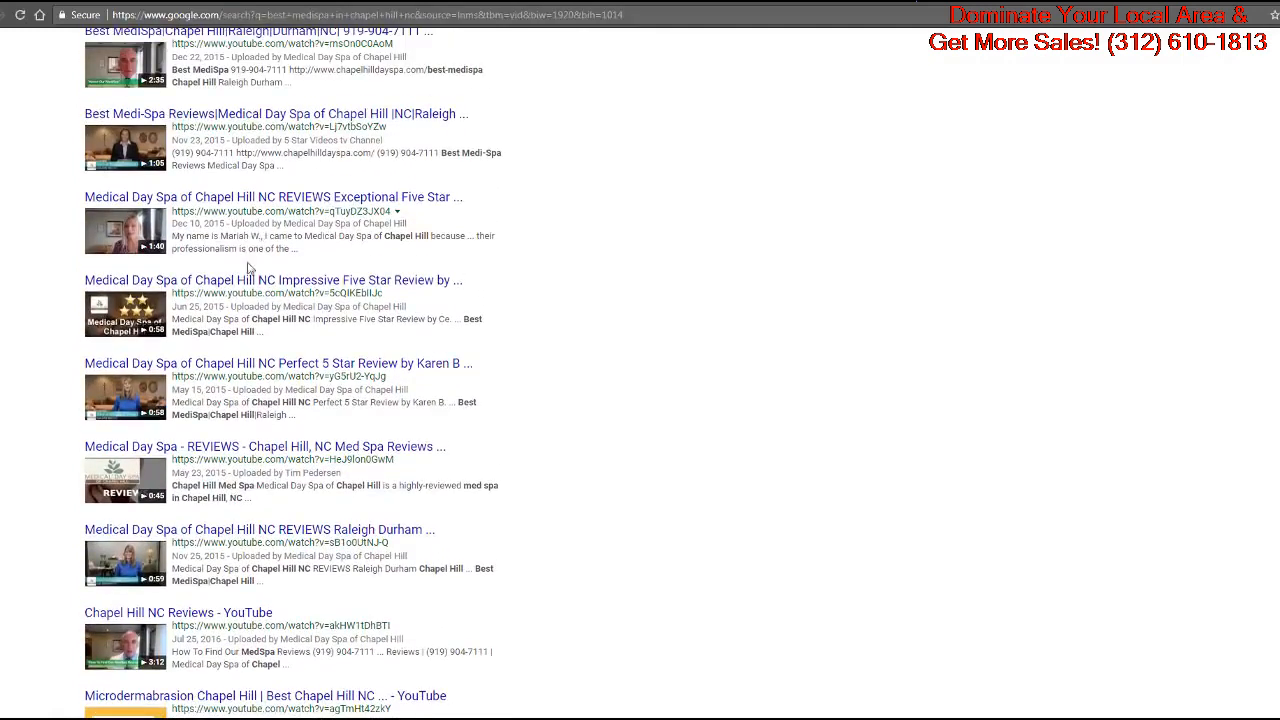
Return to the full medispa listing and enter '24 Hour DUI Attorney Gresham OR'.
scroll(up, 3)
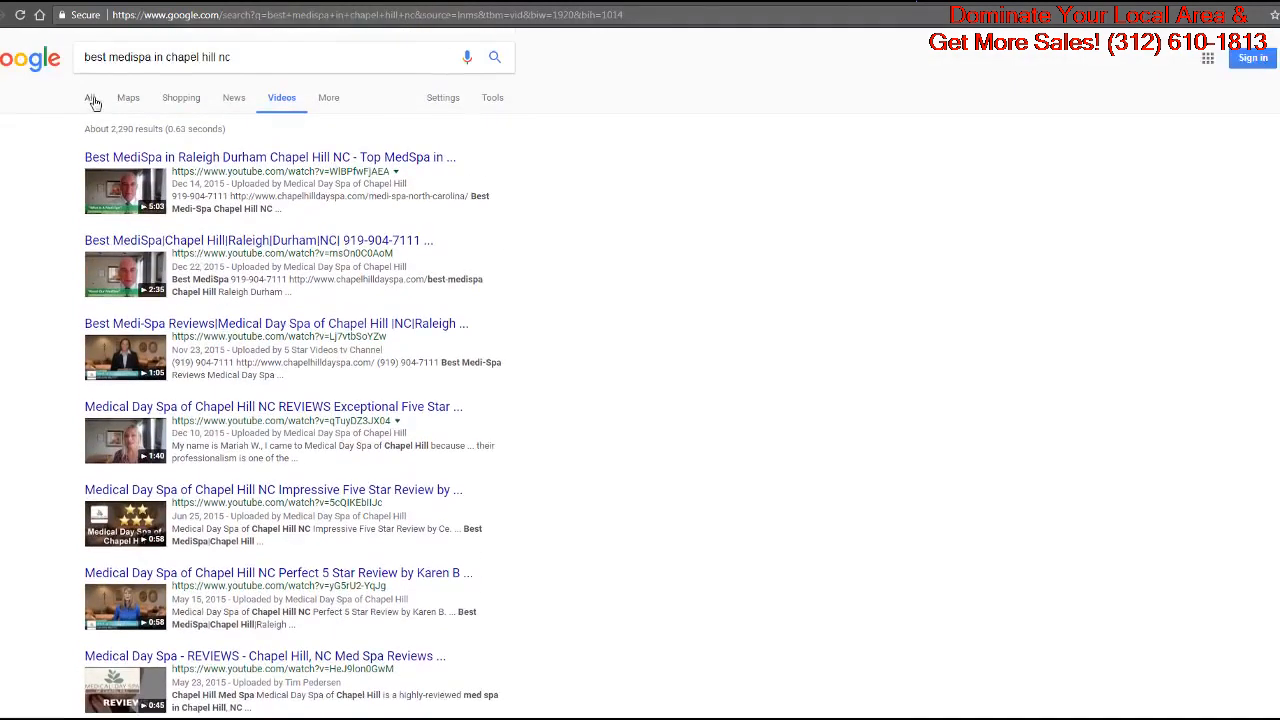
click(88, 96)
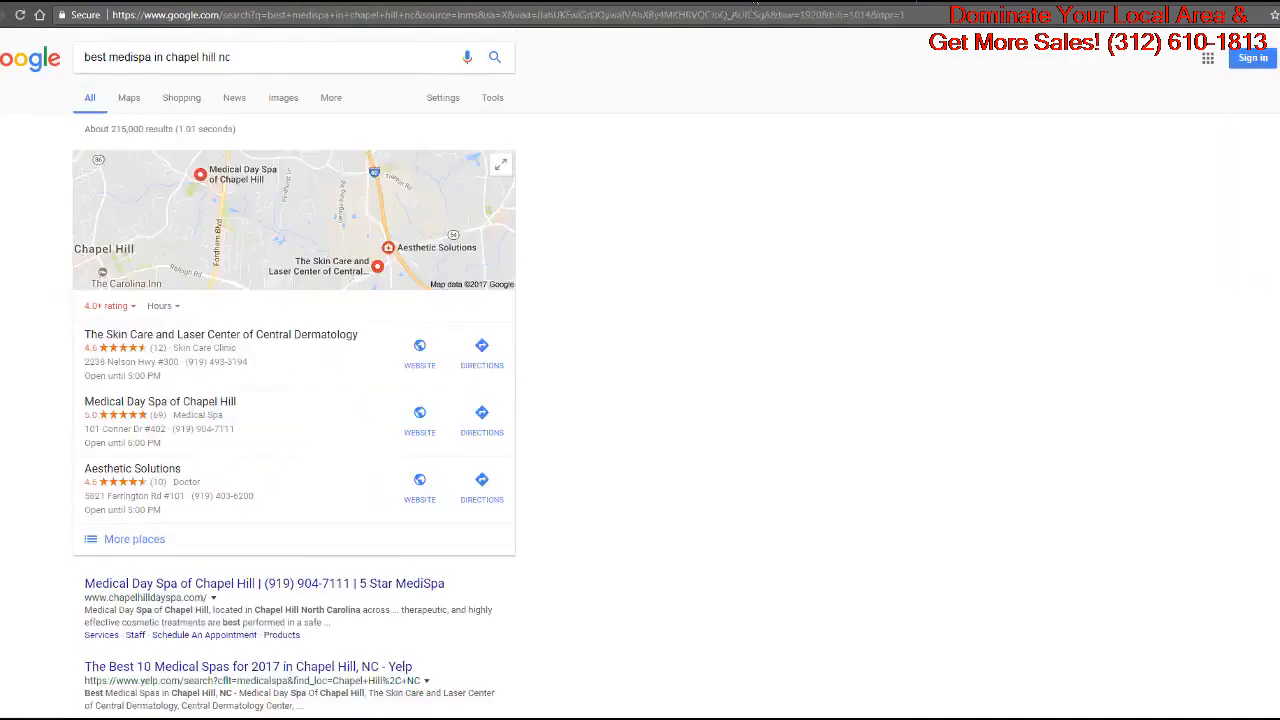
text(24 Hour DUI Attorney Gresham OR)
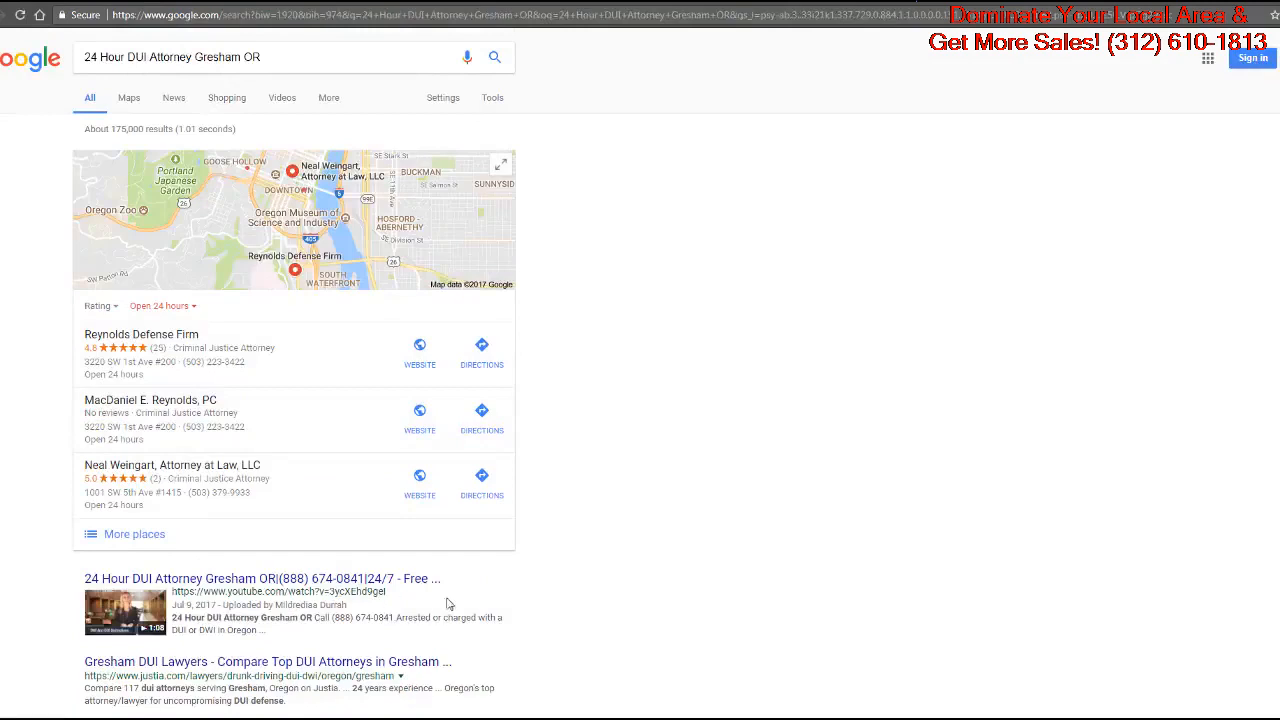
mouse_move(552, 550)
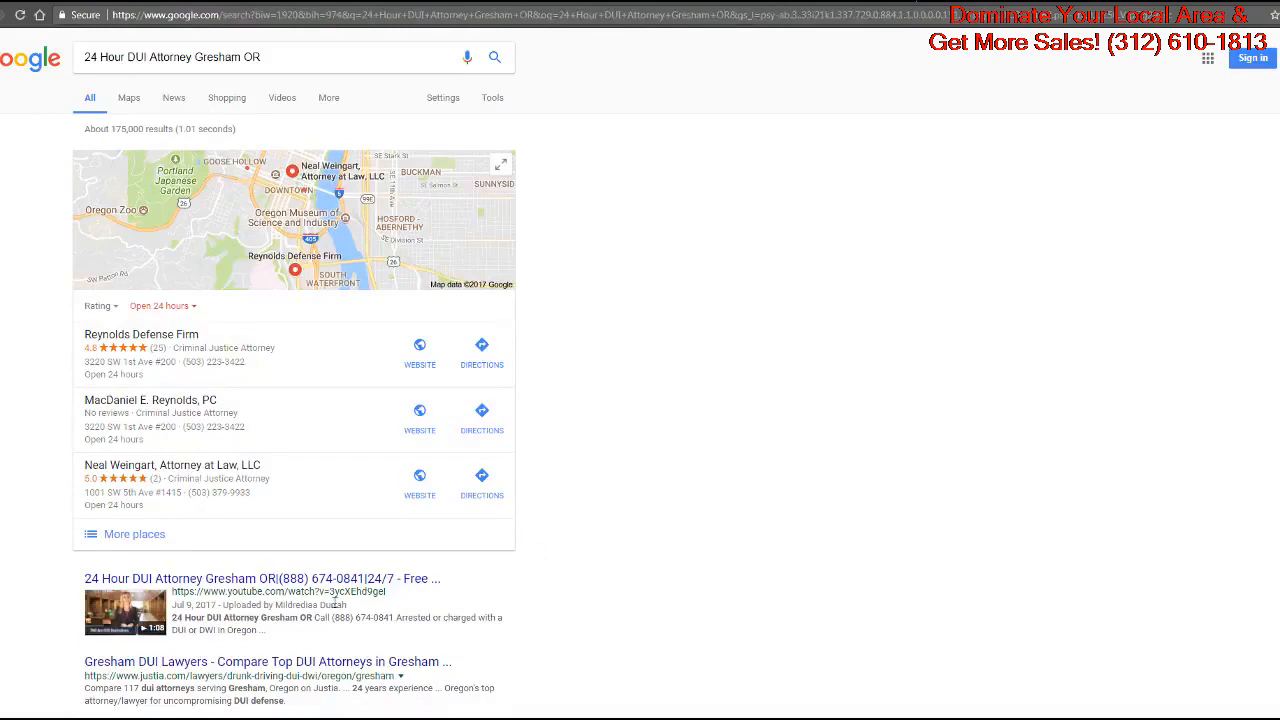
mouse_move(550, 596)
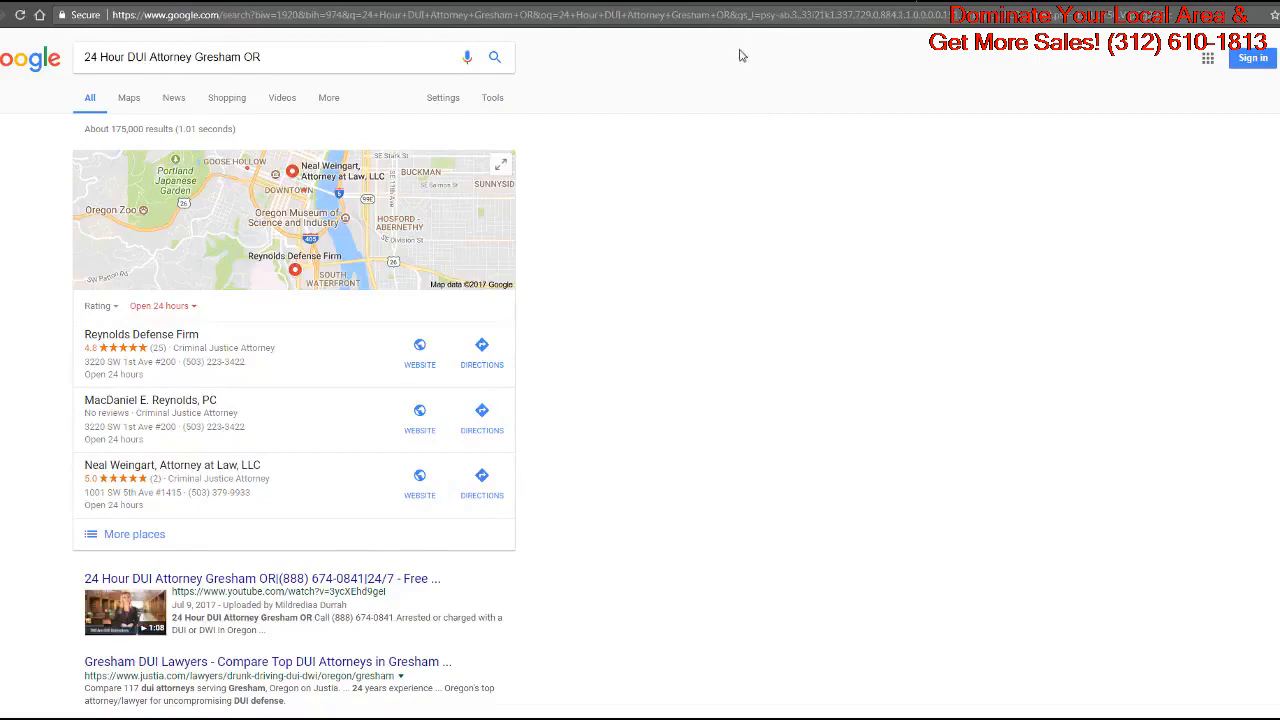
mouse_move(738, 66)
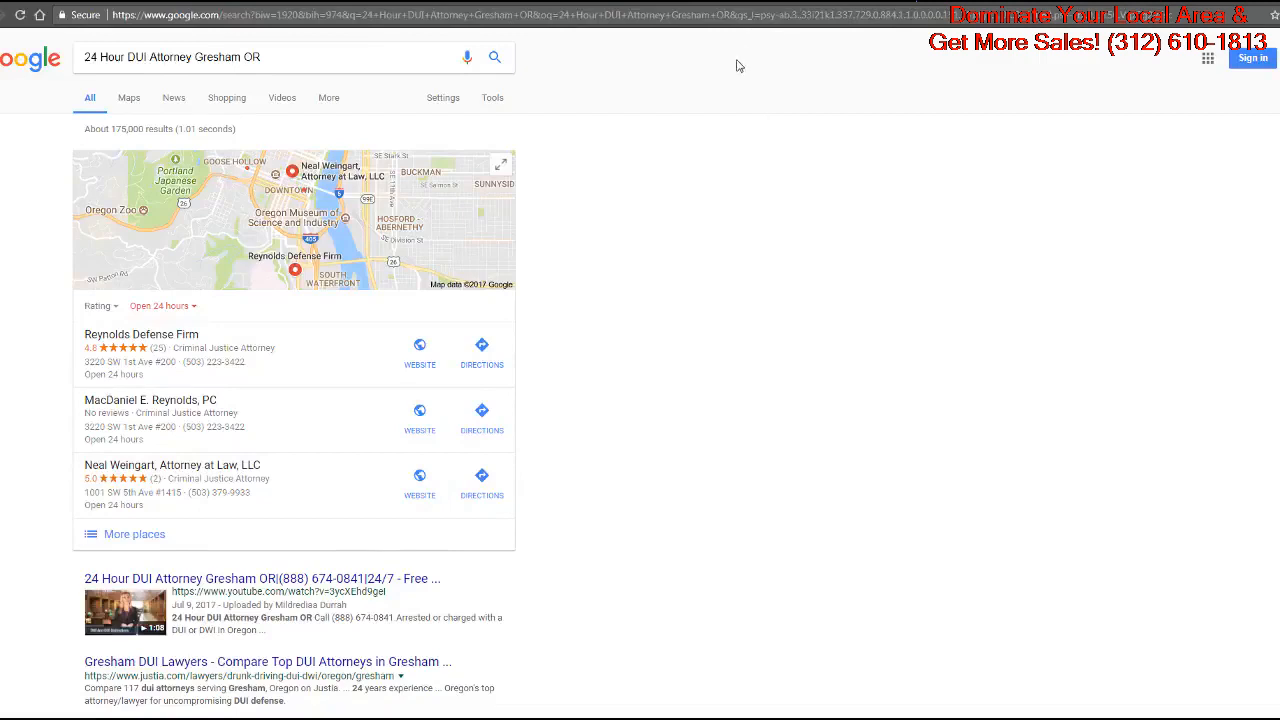
mouse_move(756, 32)
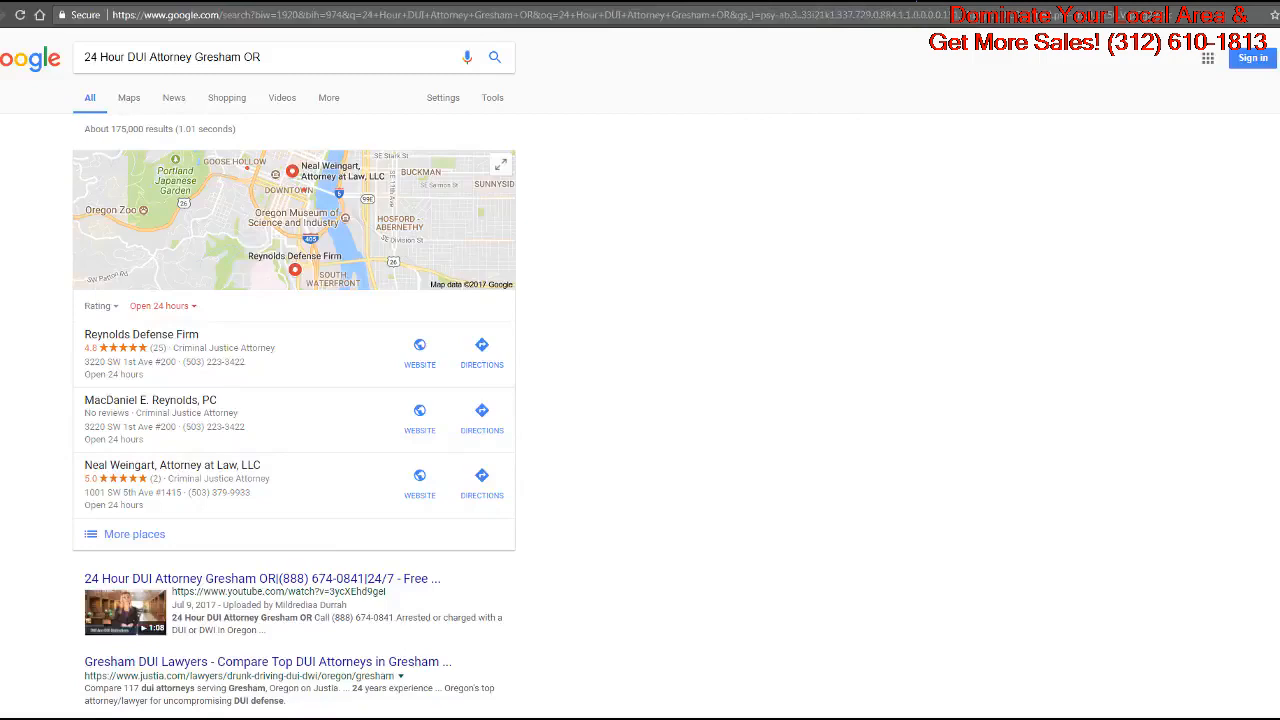
Search 'Best DUI Attorney Gresham OR' and scroll to the client's YouTube result.
text(Best DUI Attorney Gresham OR)
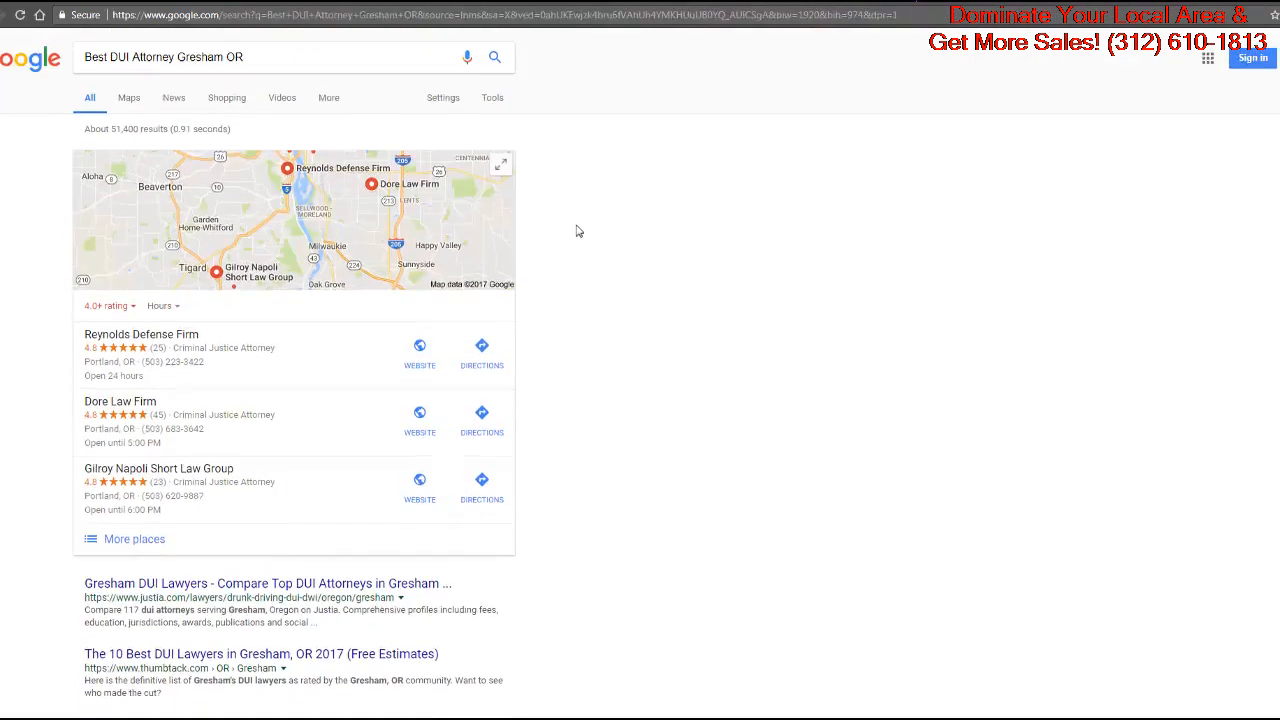
mouse_move(408, 320)
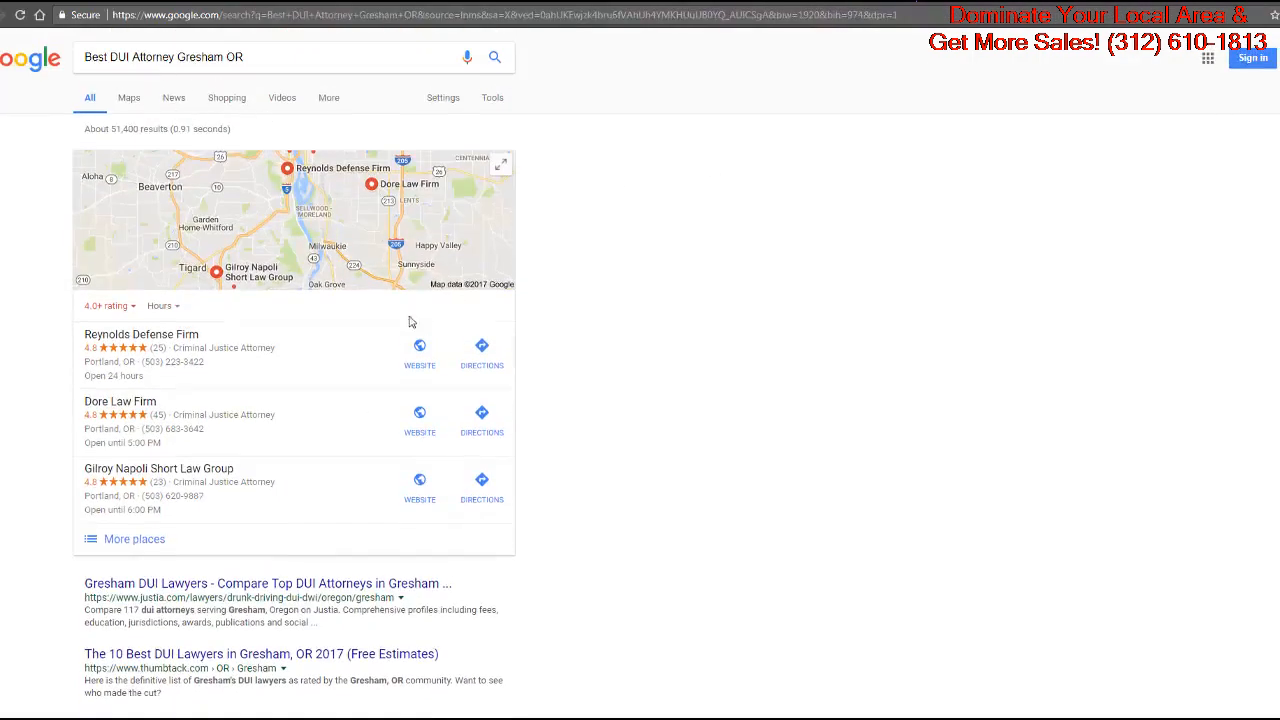
scroll(down, 3)
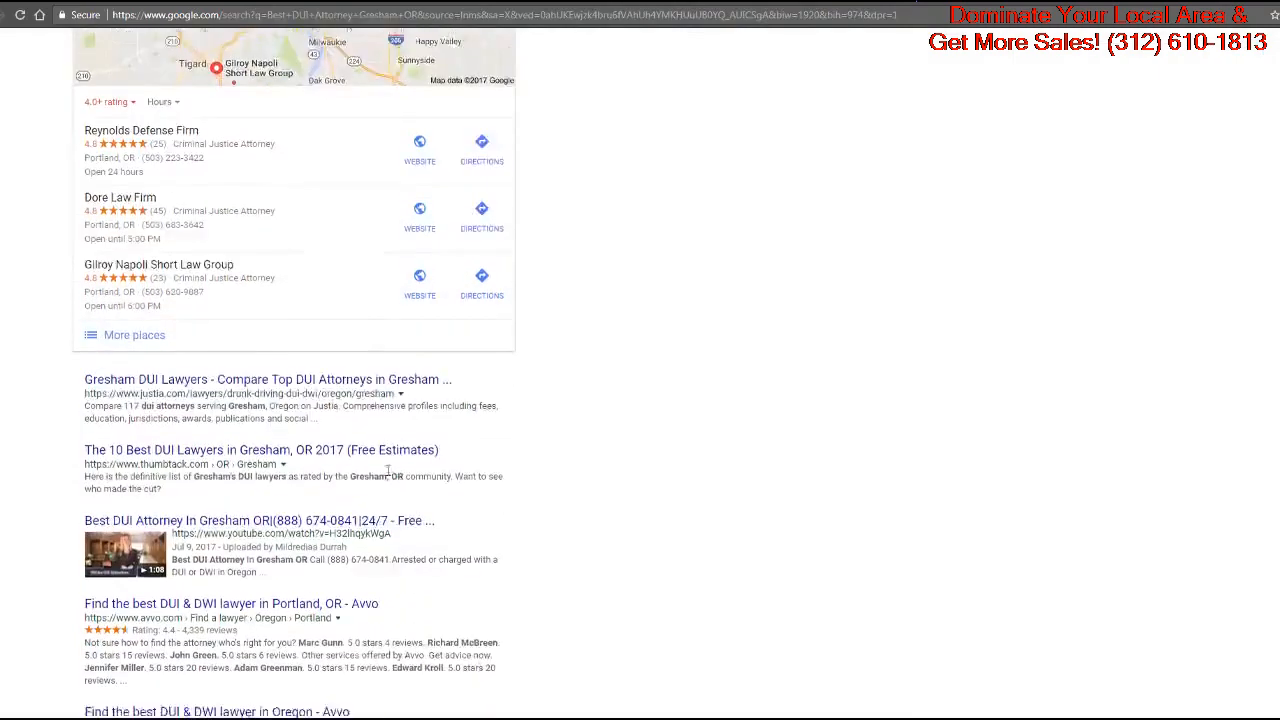
scroll(down, 3)
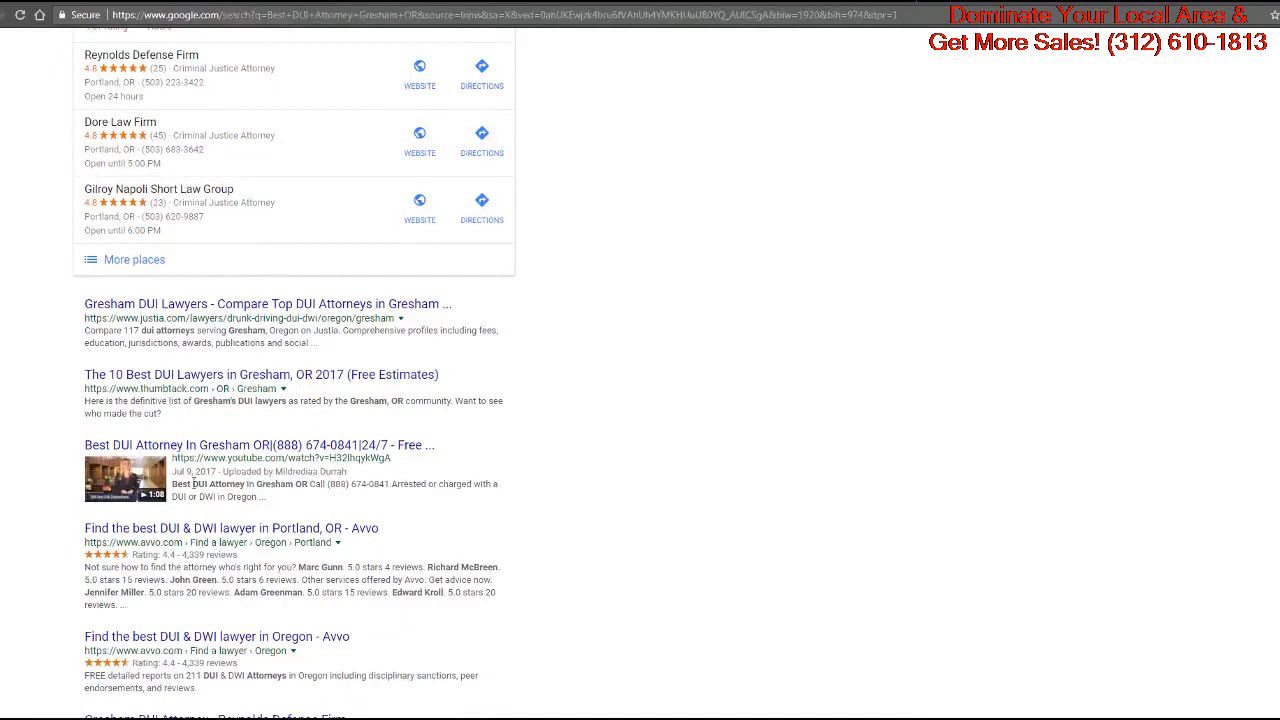
mouse_move(258, 444)
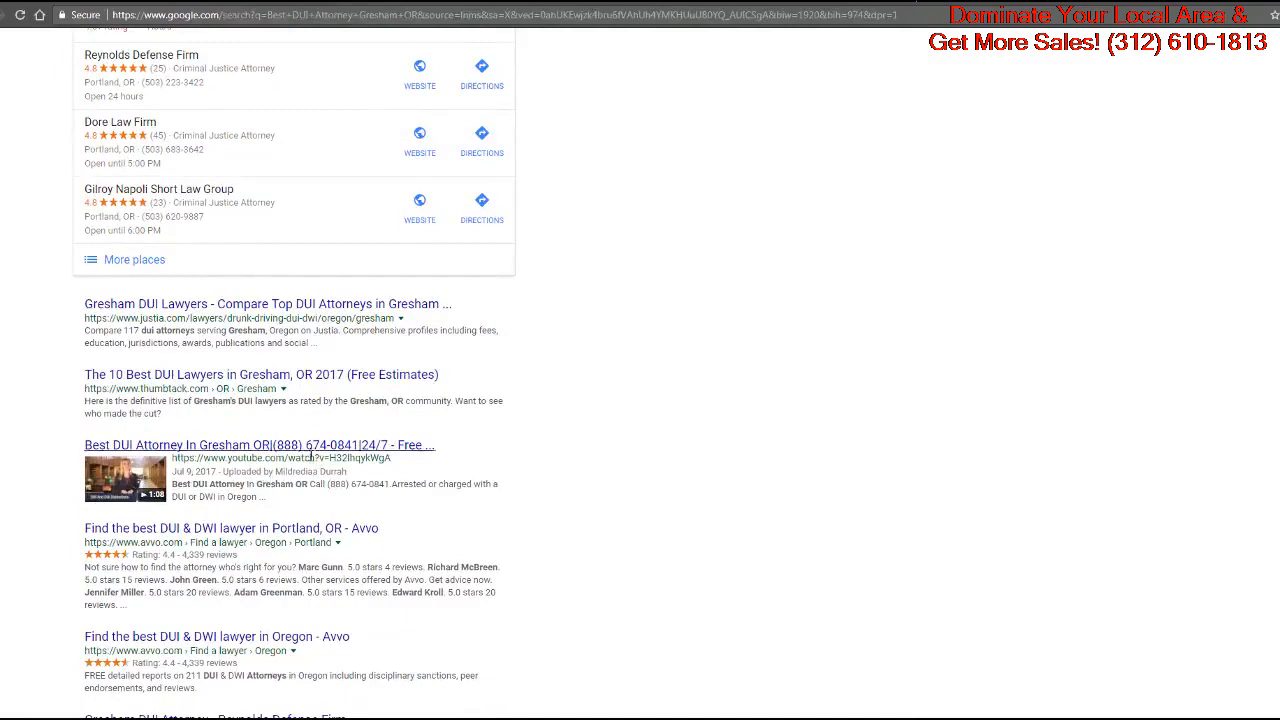
mouse_move(240, 452)
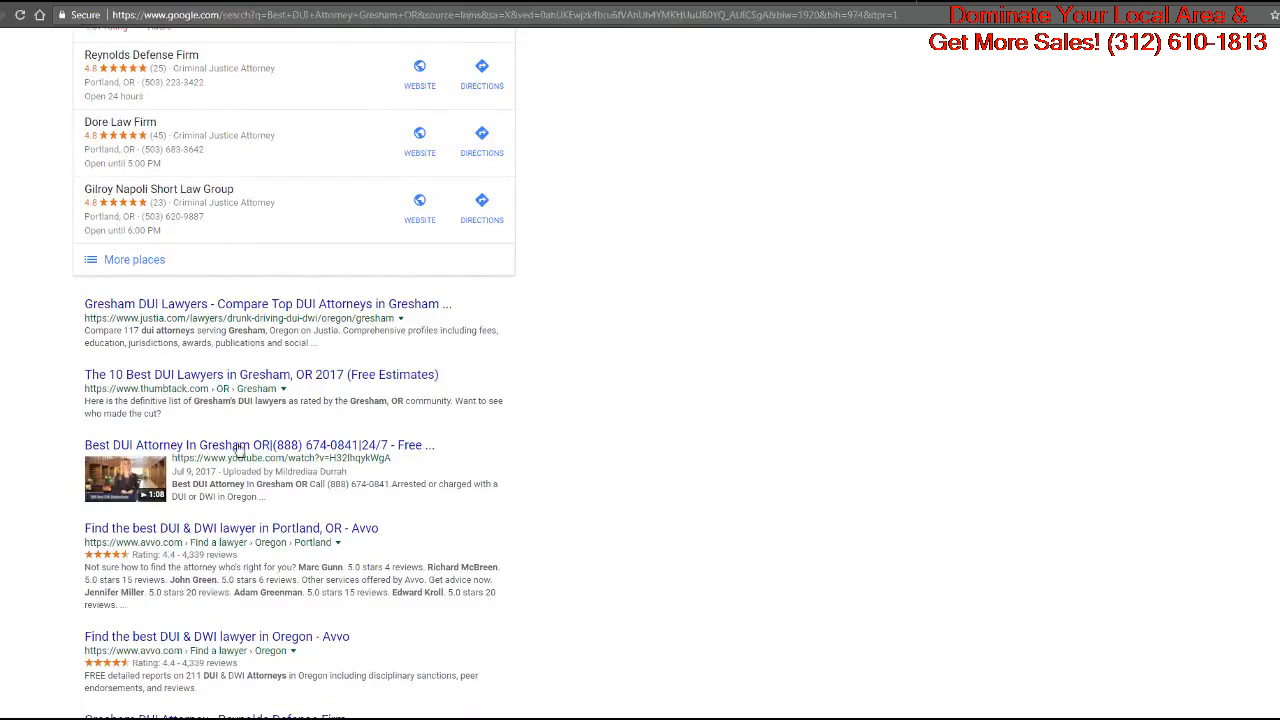
scroll(up, 3)
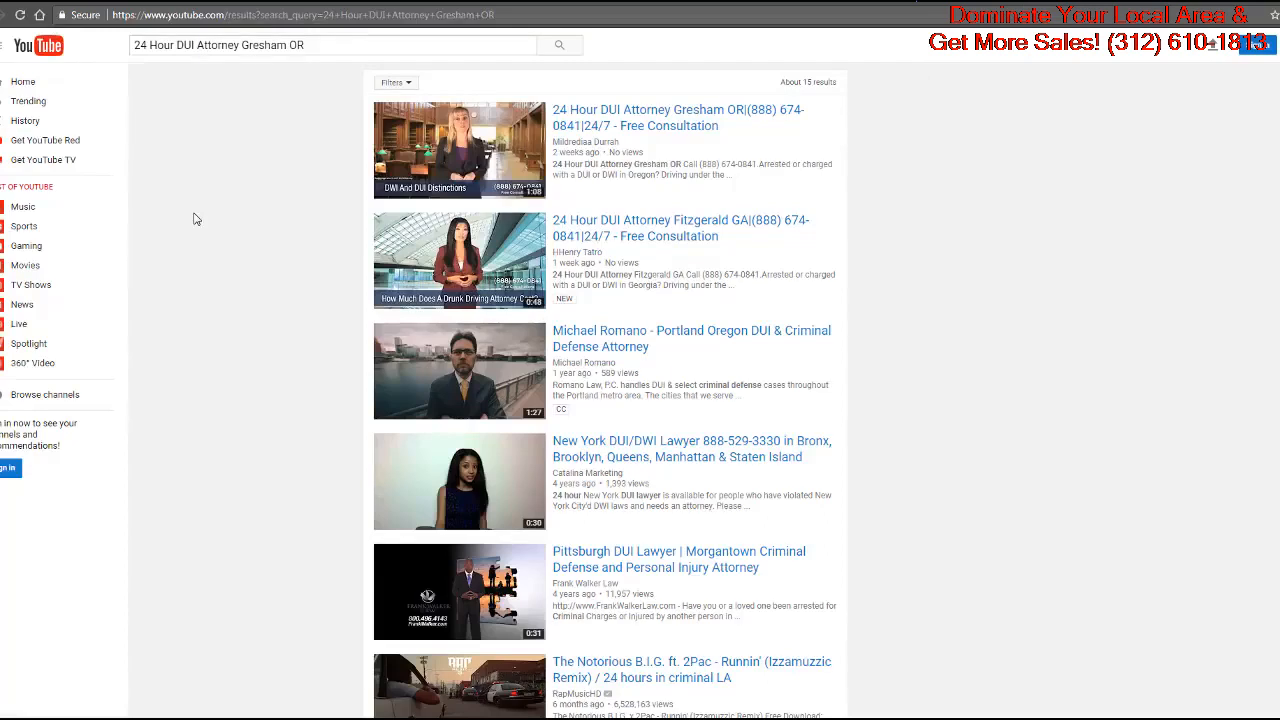
mouse_move(200, 160)
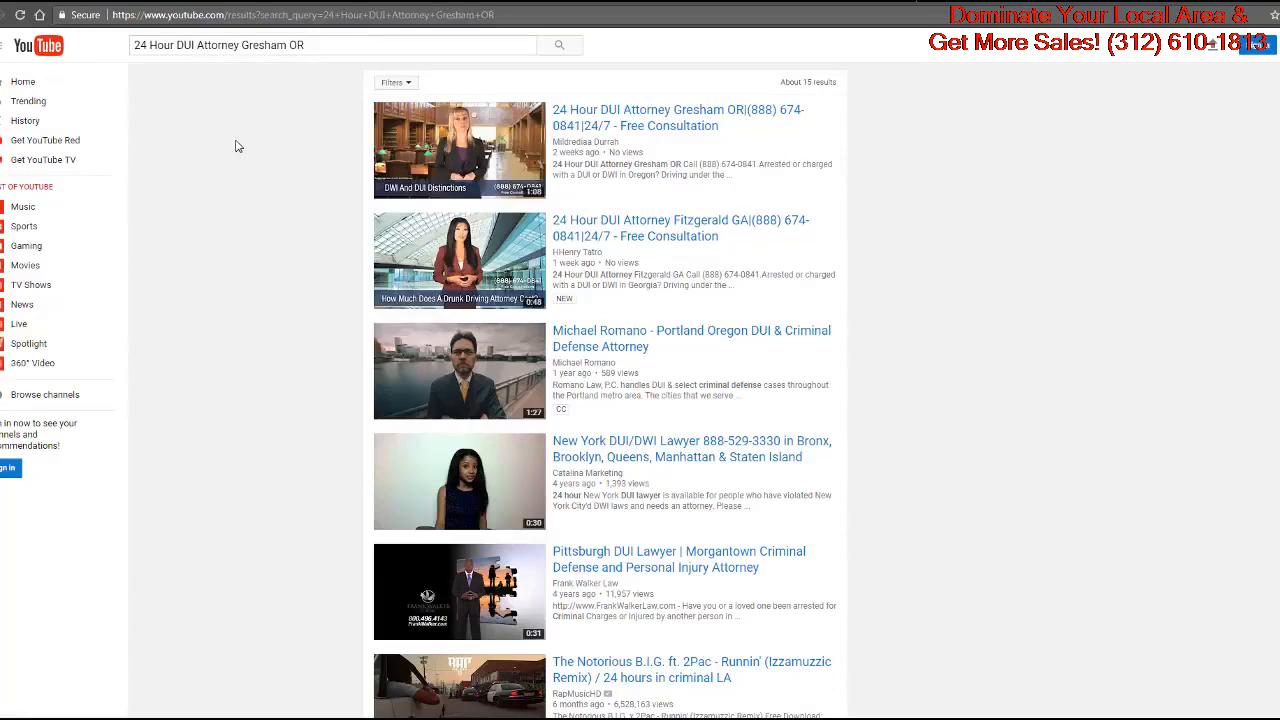
mouse_move(256, 168)
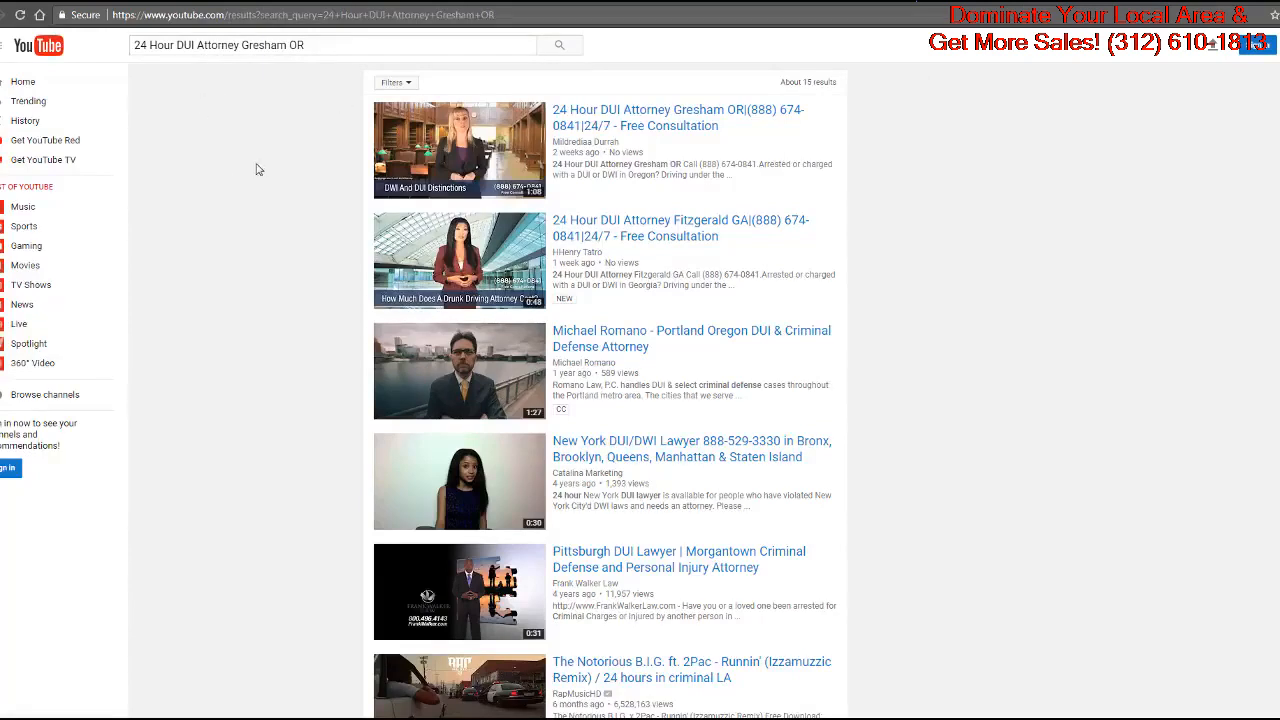
mouse_move(270, 188)
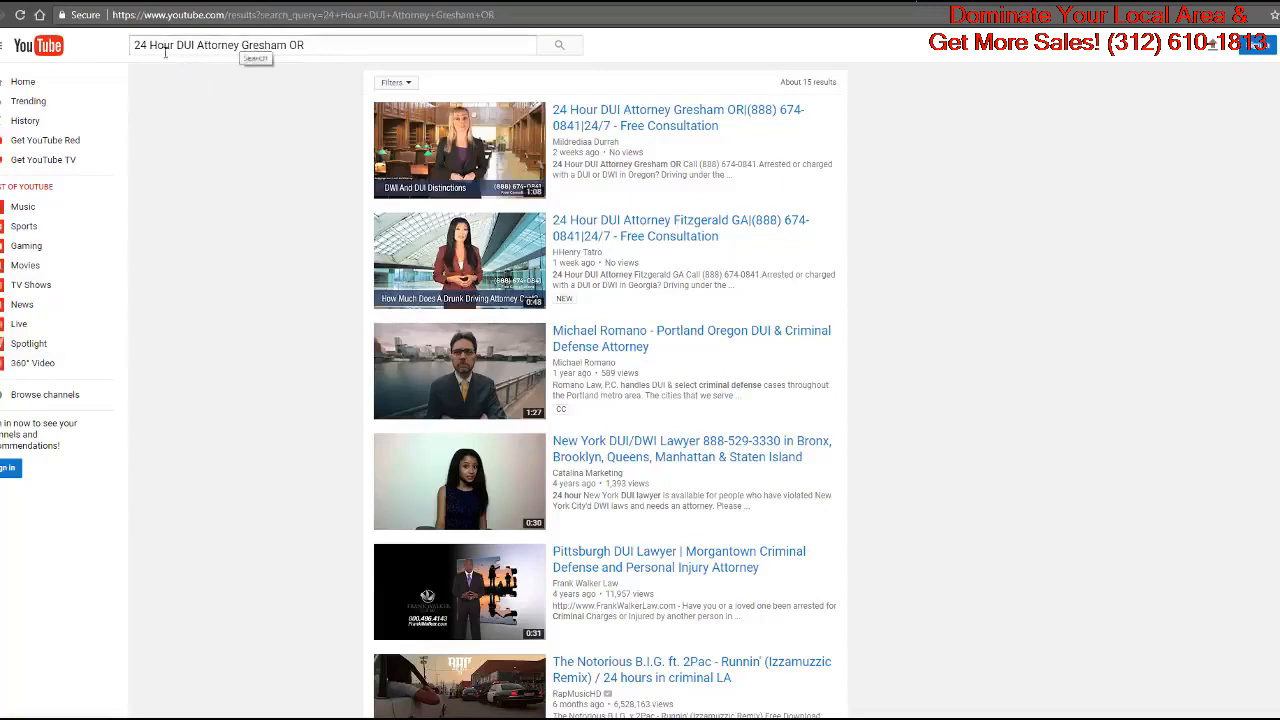
mouse_move(616, 248)
text(st.louis bankruptcy attorney)
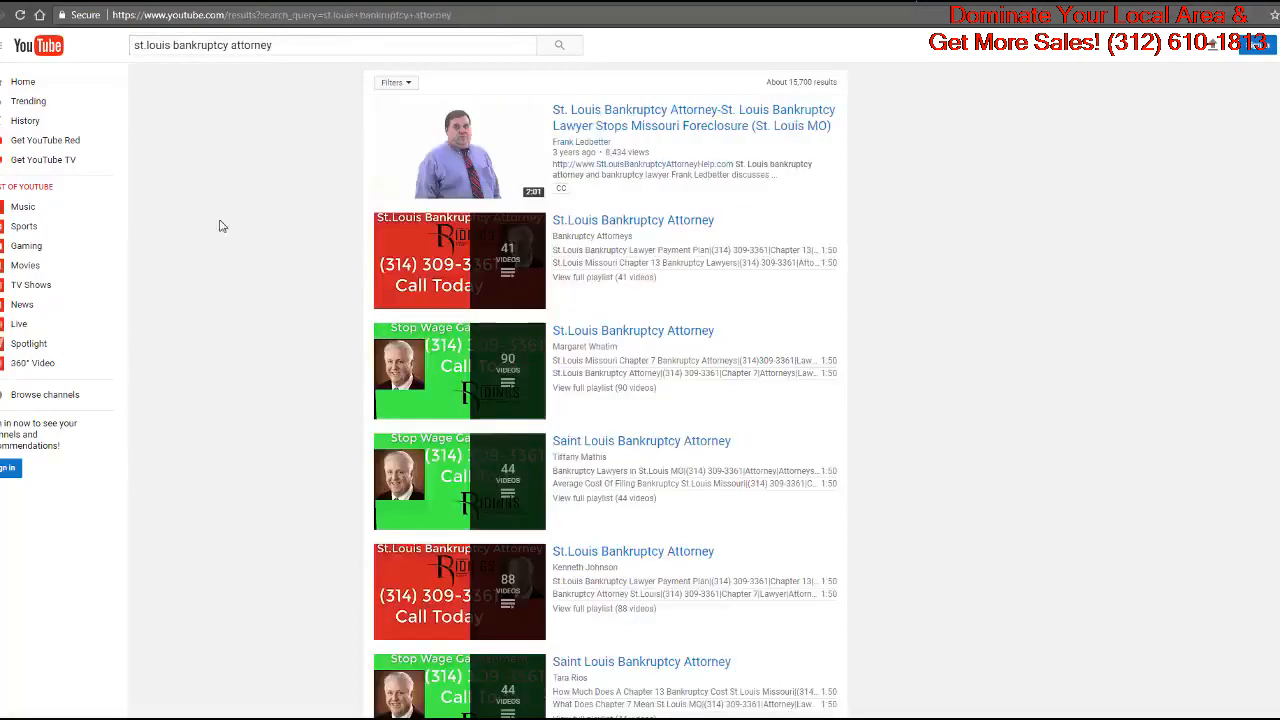
scroll(down, 3)
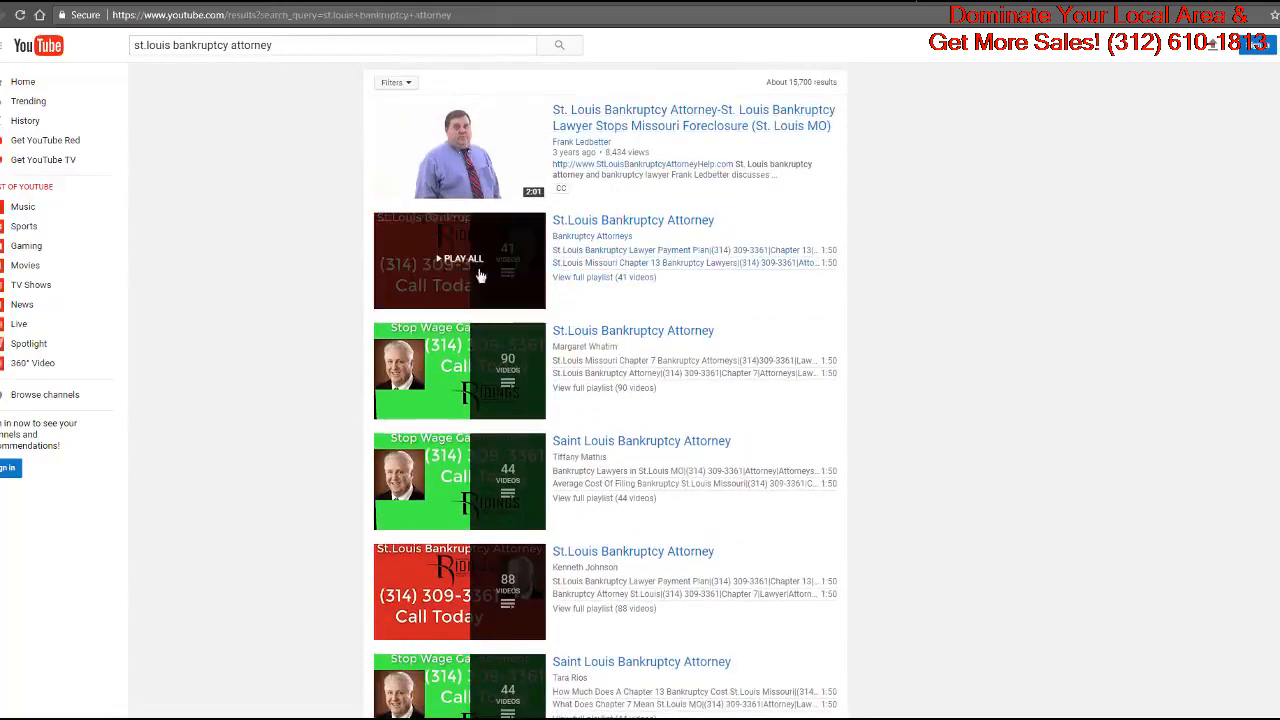
scroll(down, 3)
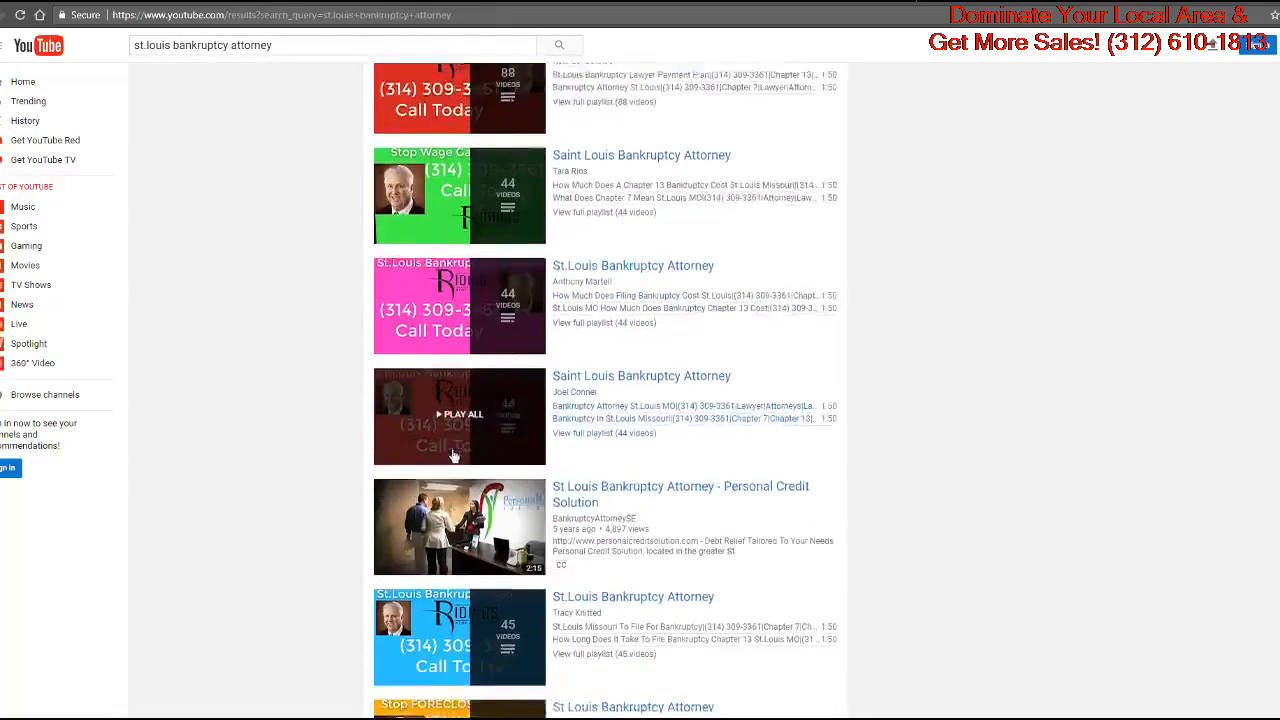
scroll(down, 3)
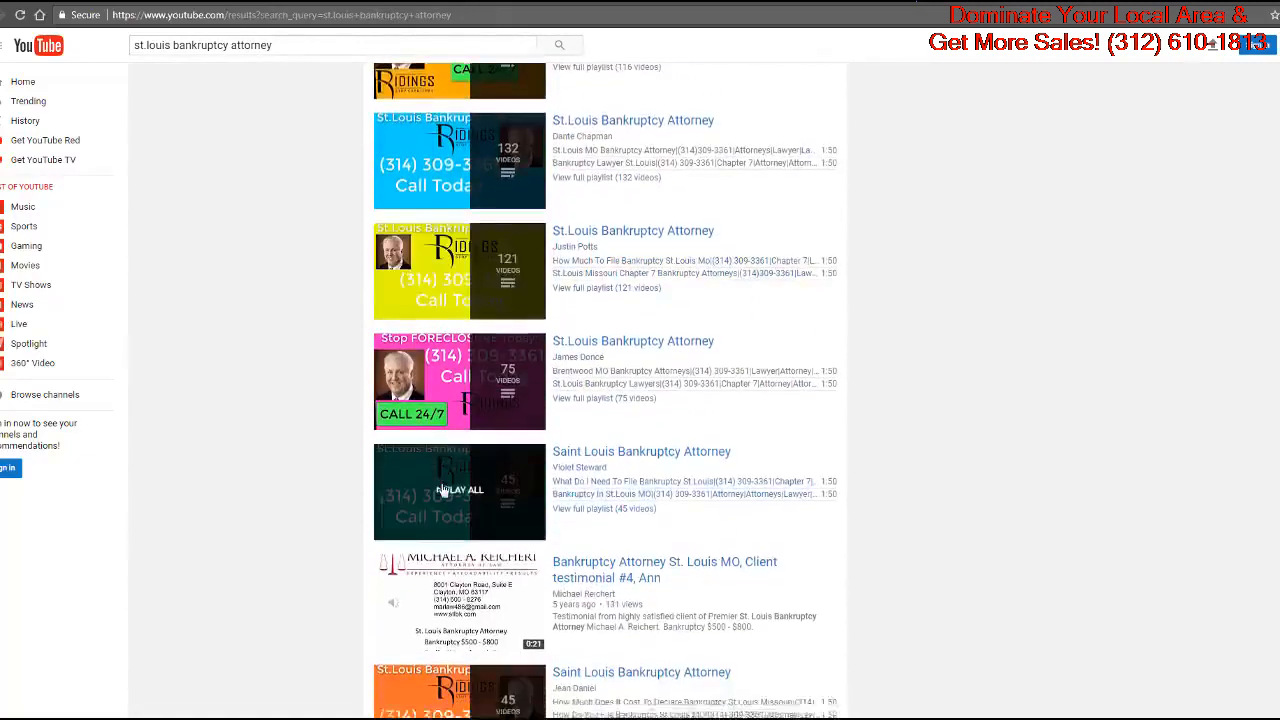
scroll(down, 3)
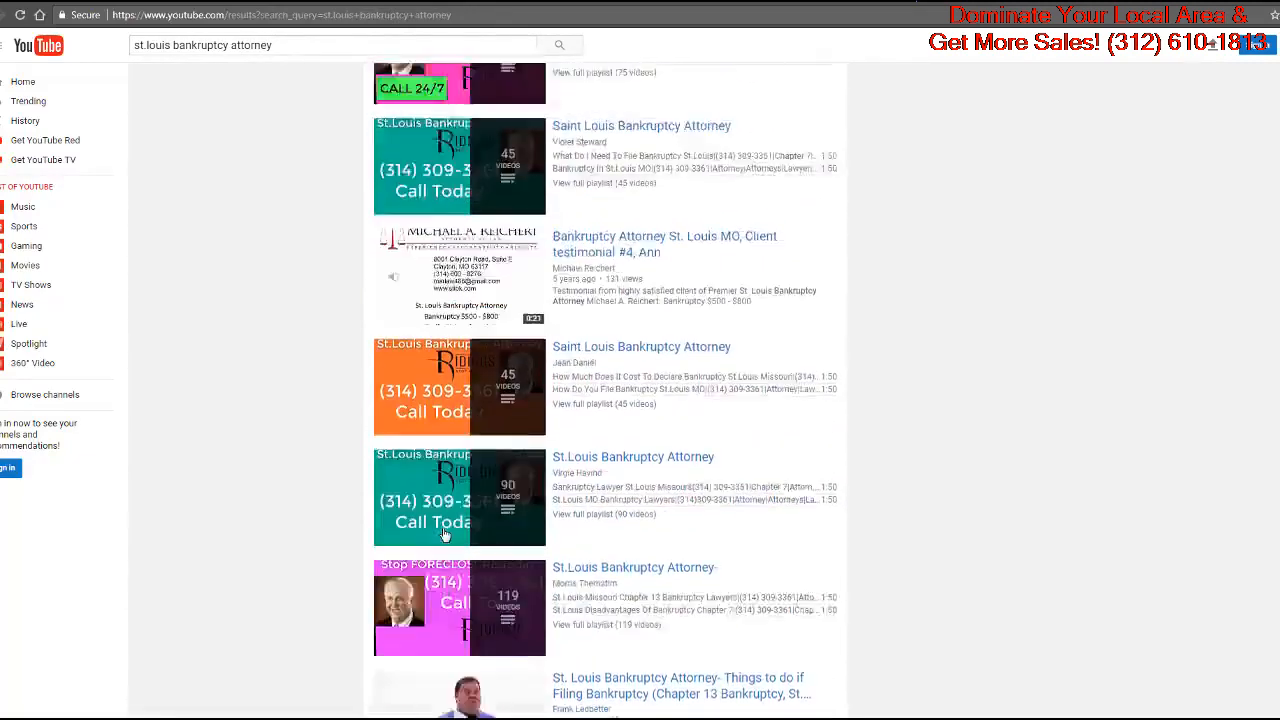
scroll(down, 3)
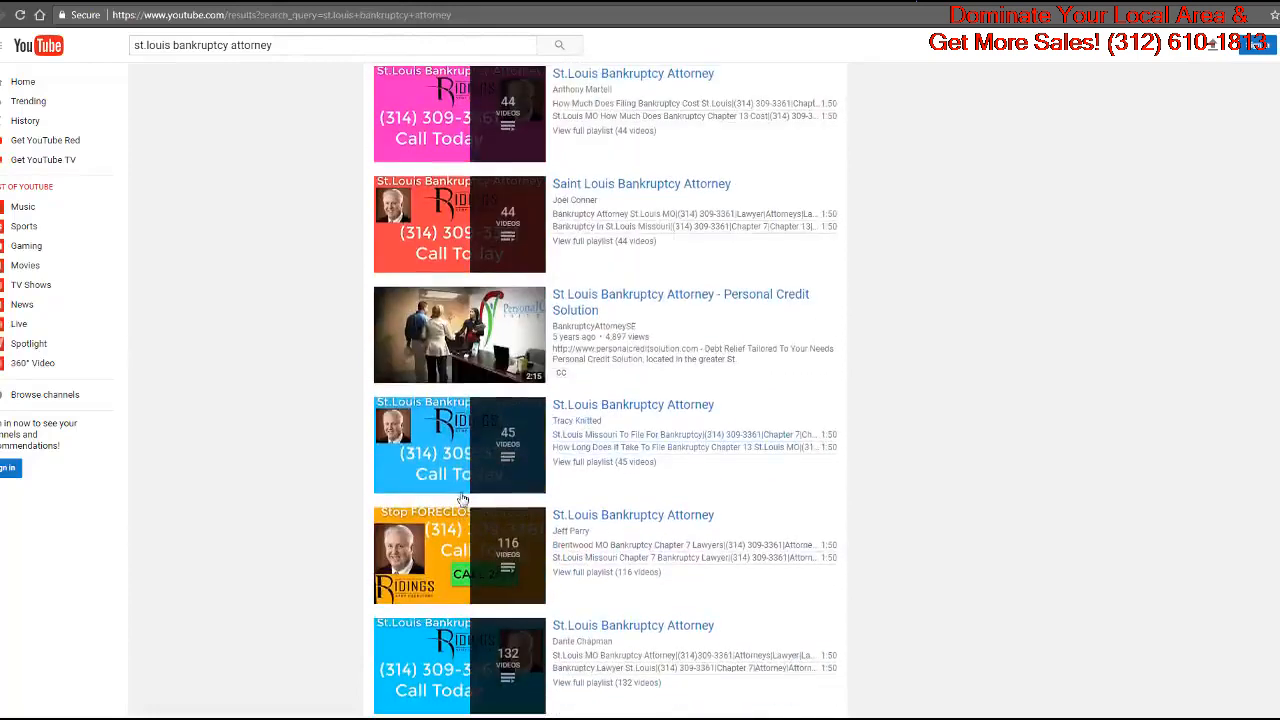
scroll(down, 3)
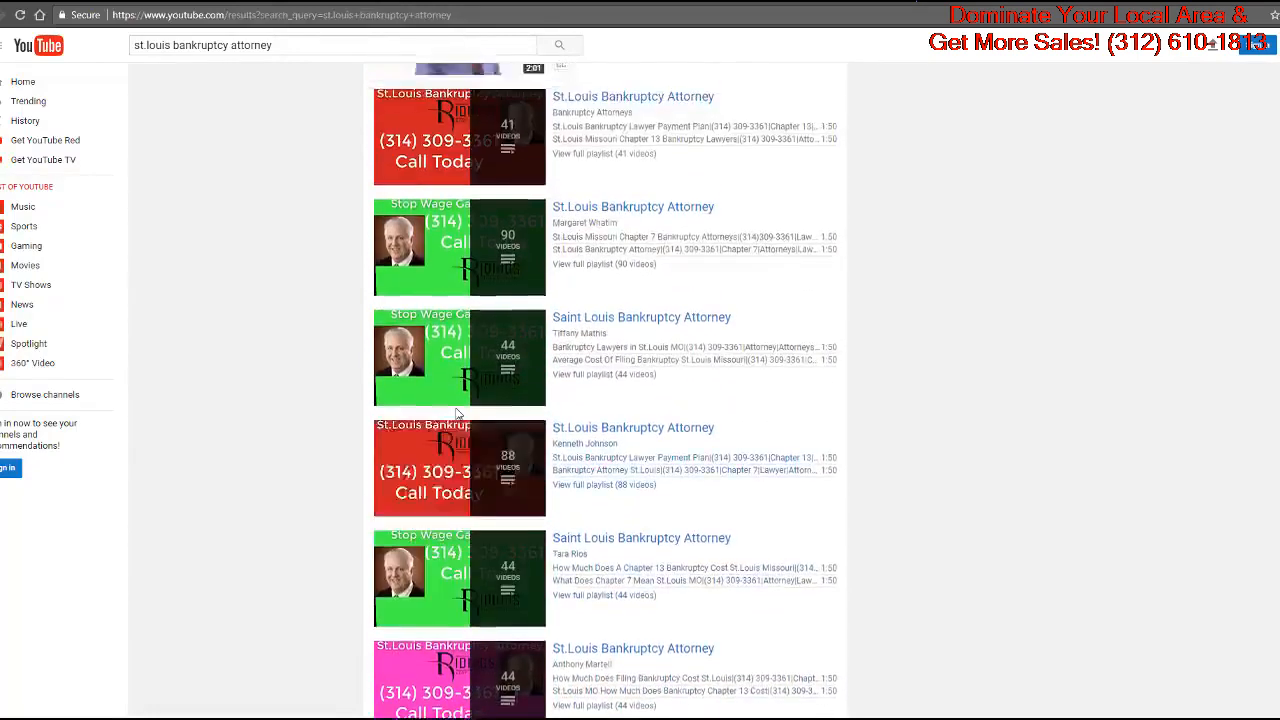
scroll(up, 3)
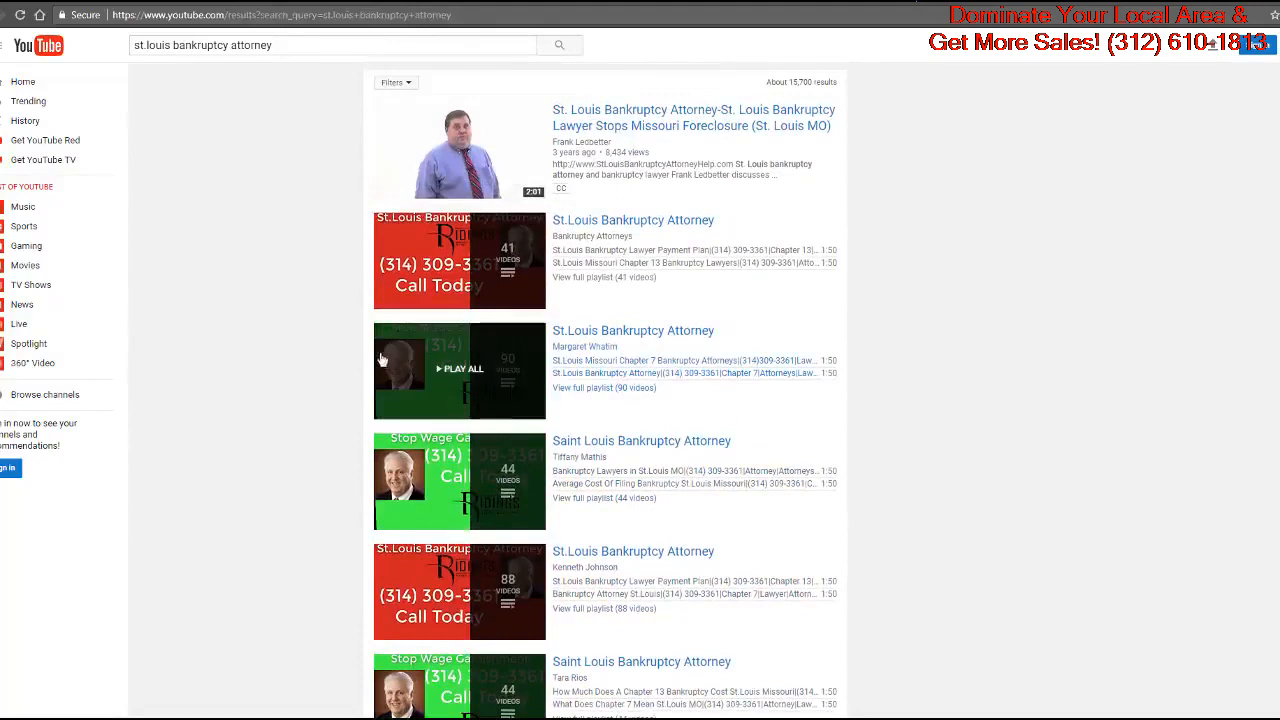
scroll(down, 3)
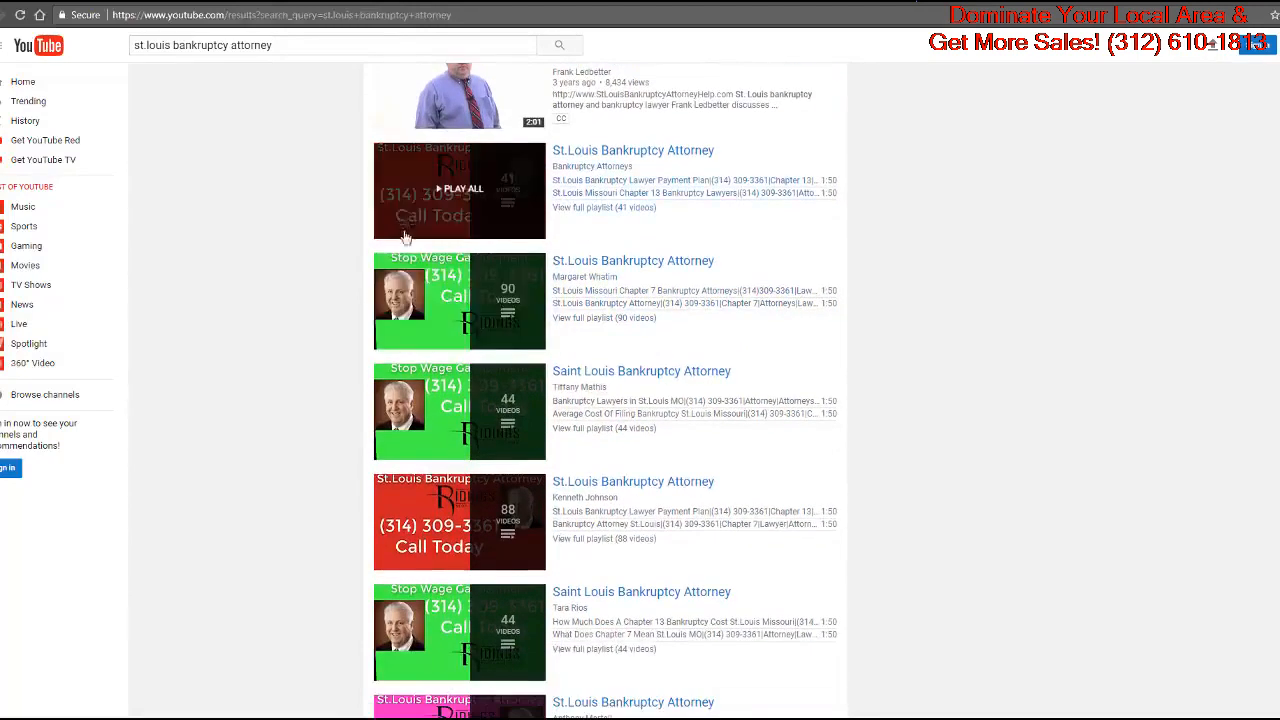
scroll(down, 3)
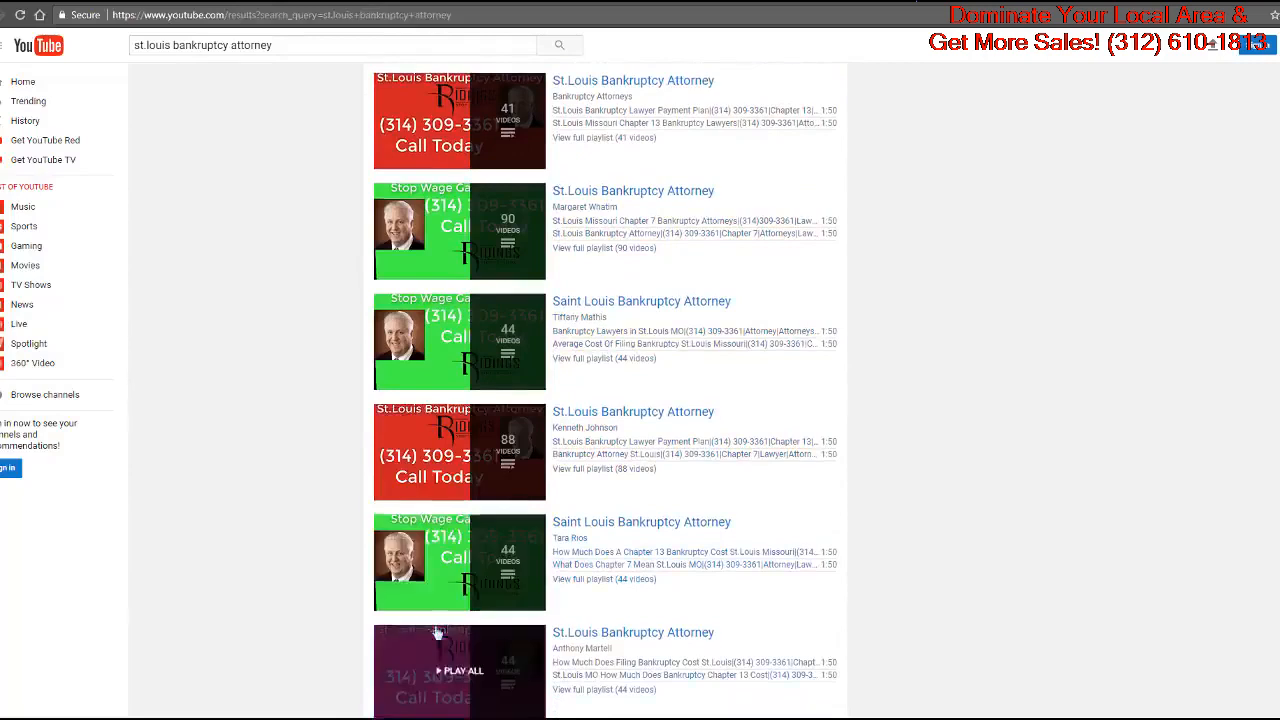
scroll(down, 3)
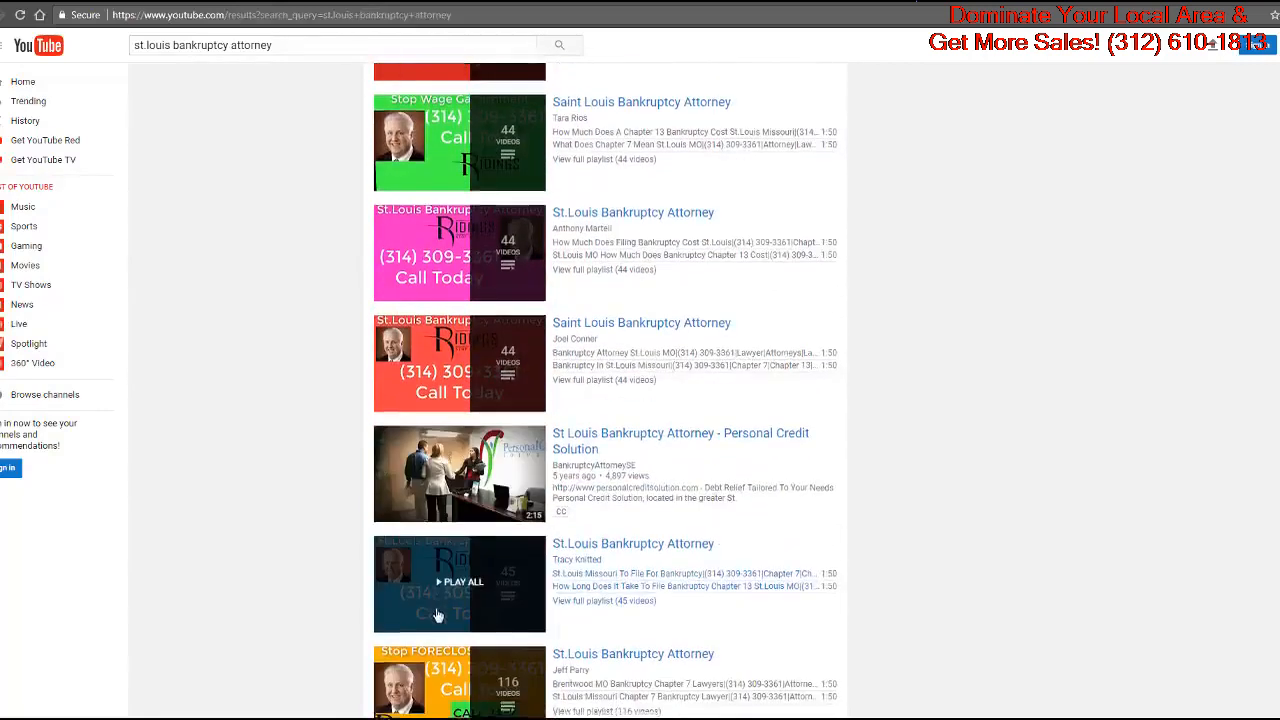
scroll(down, 3)
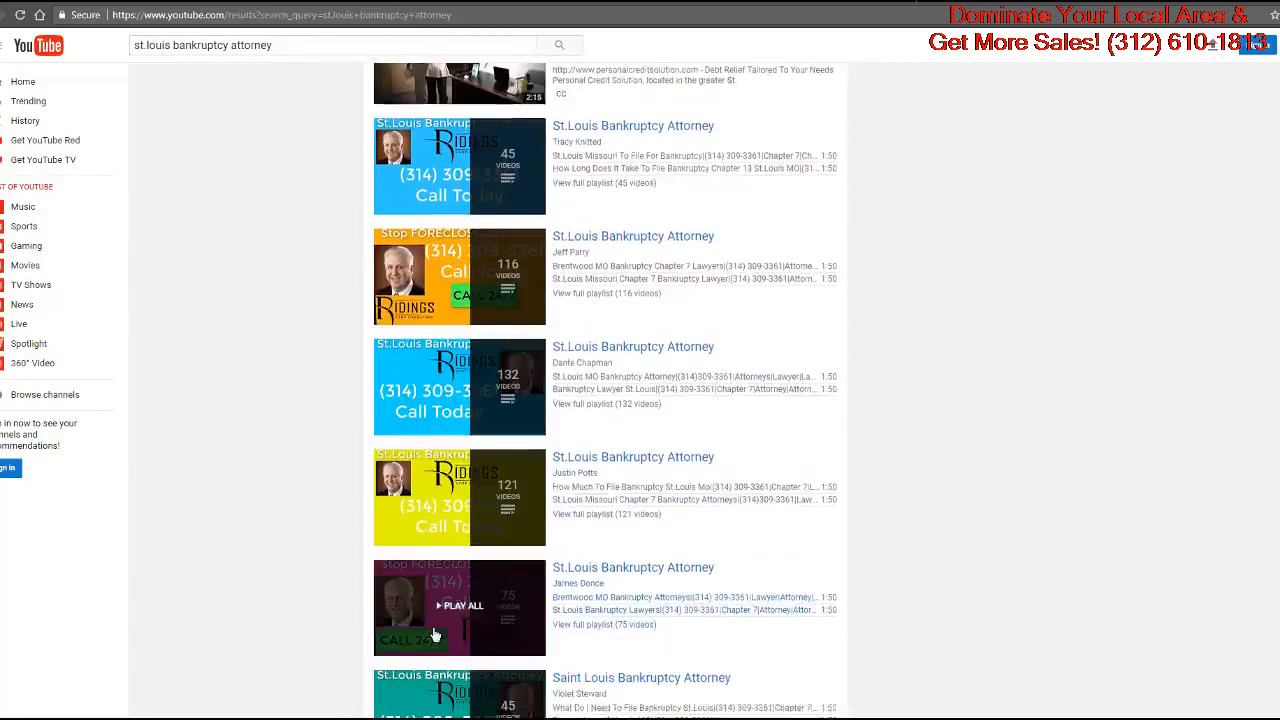
scroll(down, 3)
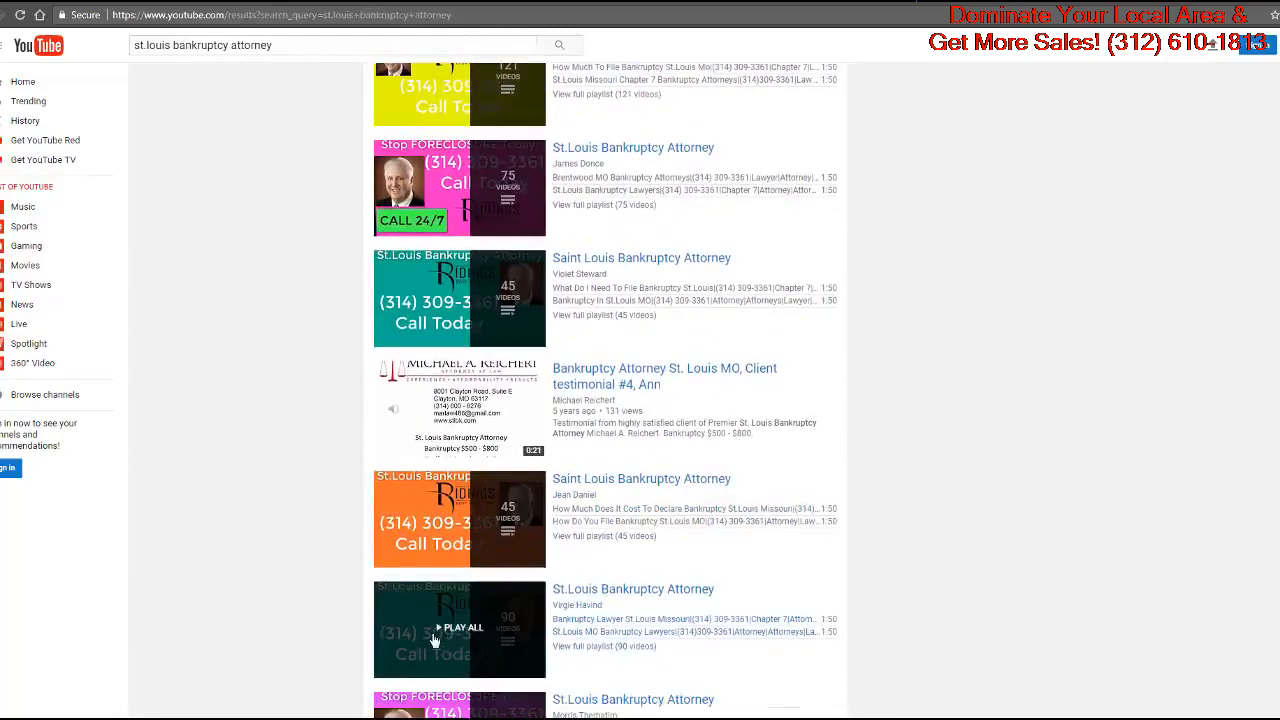
scroll(down, 3)
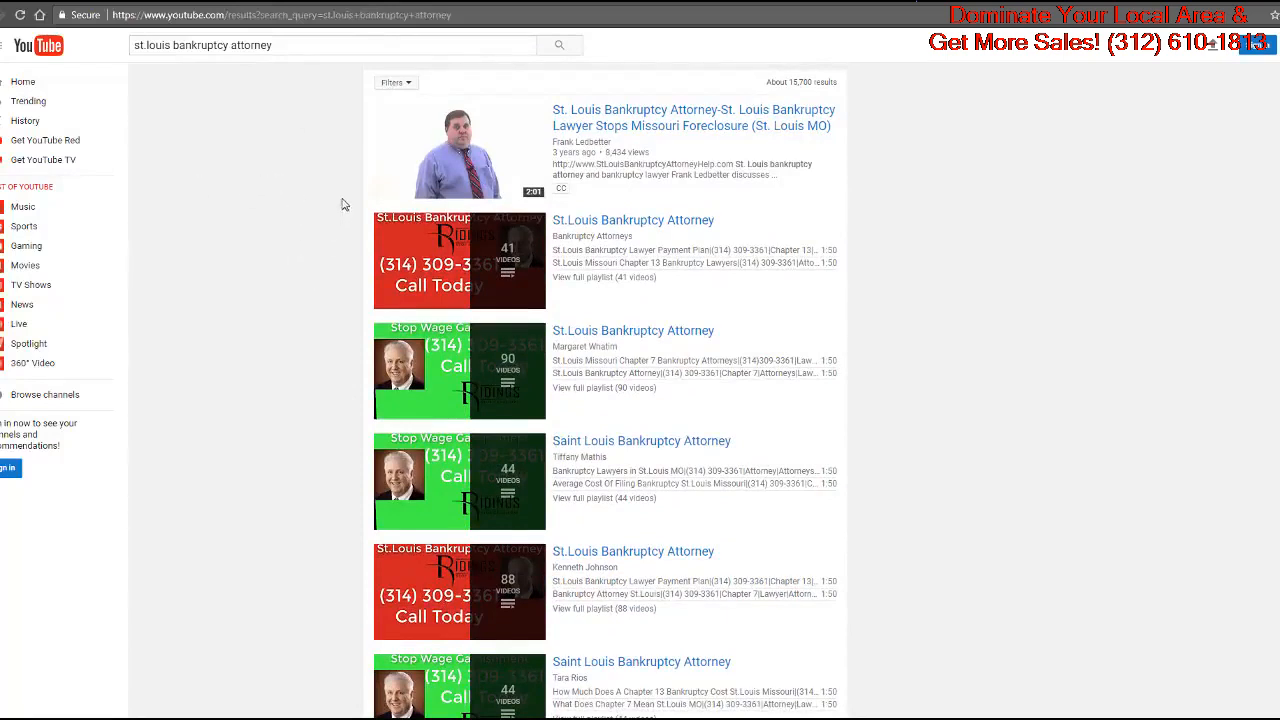
mouse_move(310, 246)
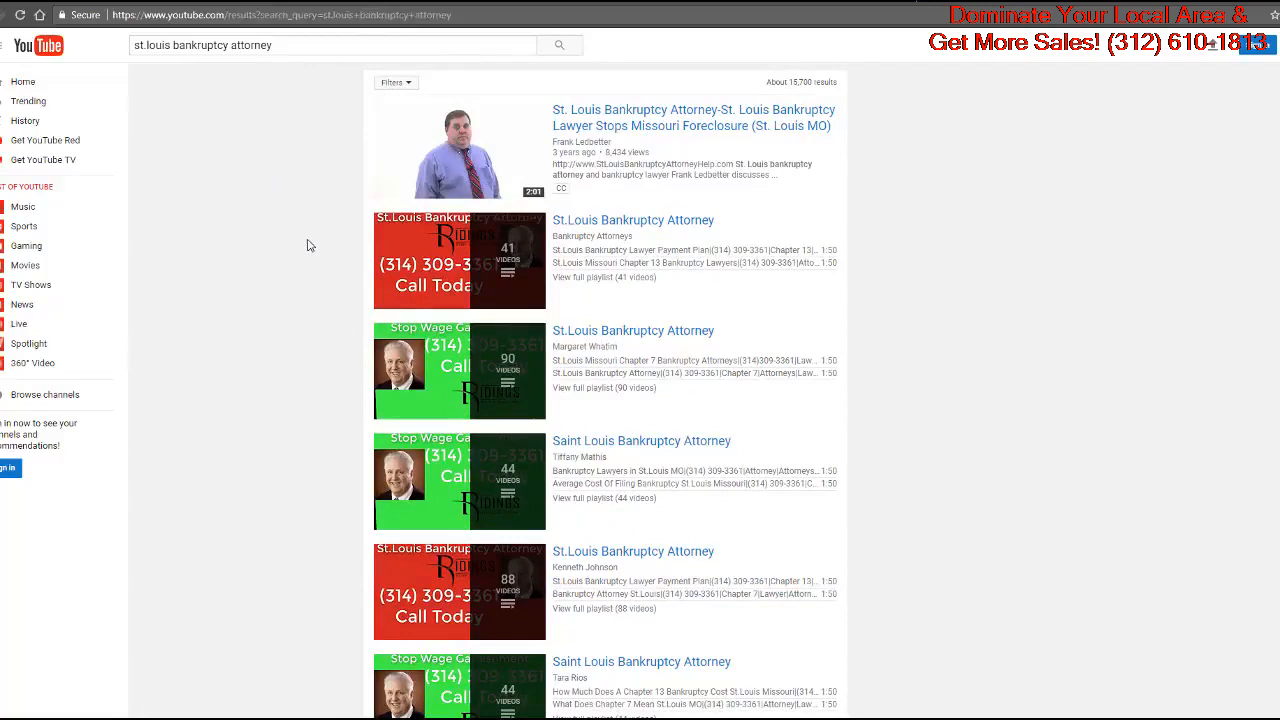
mouse_move(254, 226)
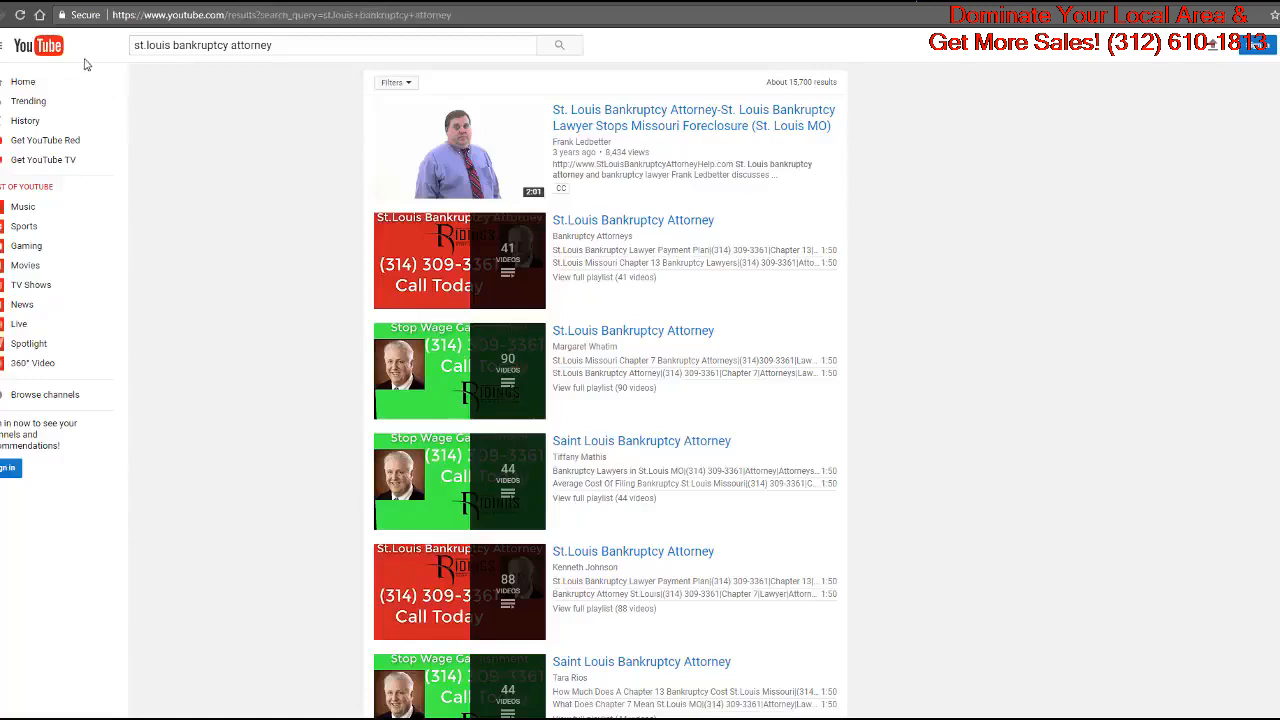
mouse_move(220, 160)
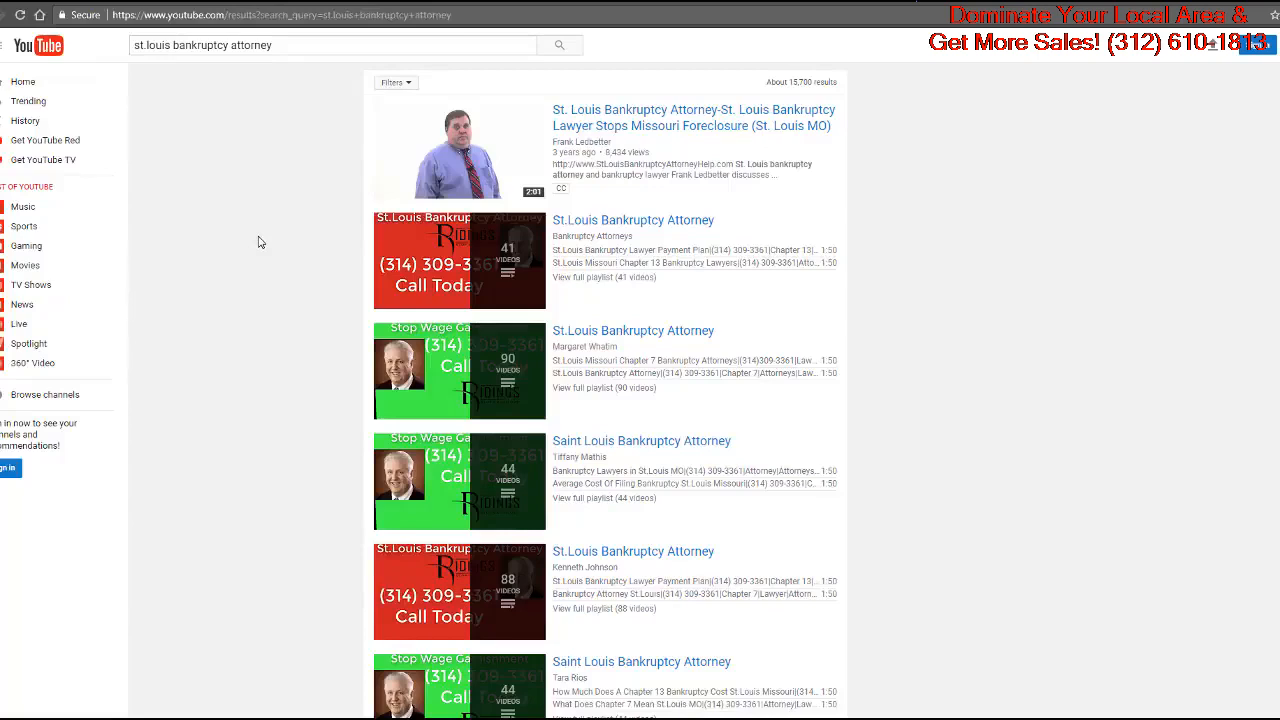
mouse_move(240, 206)
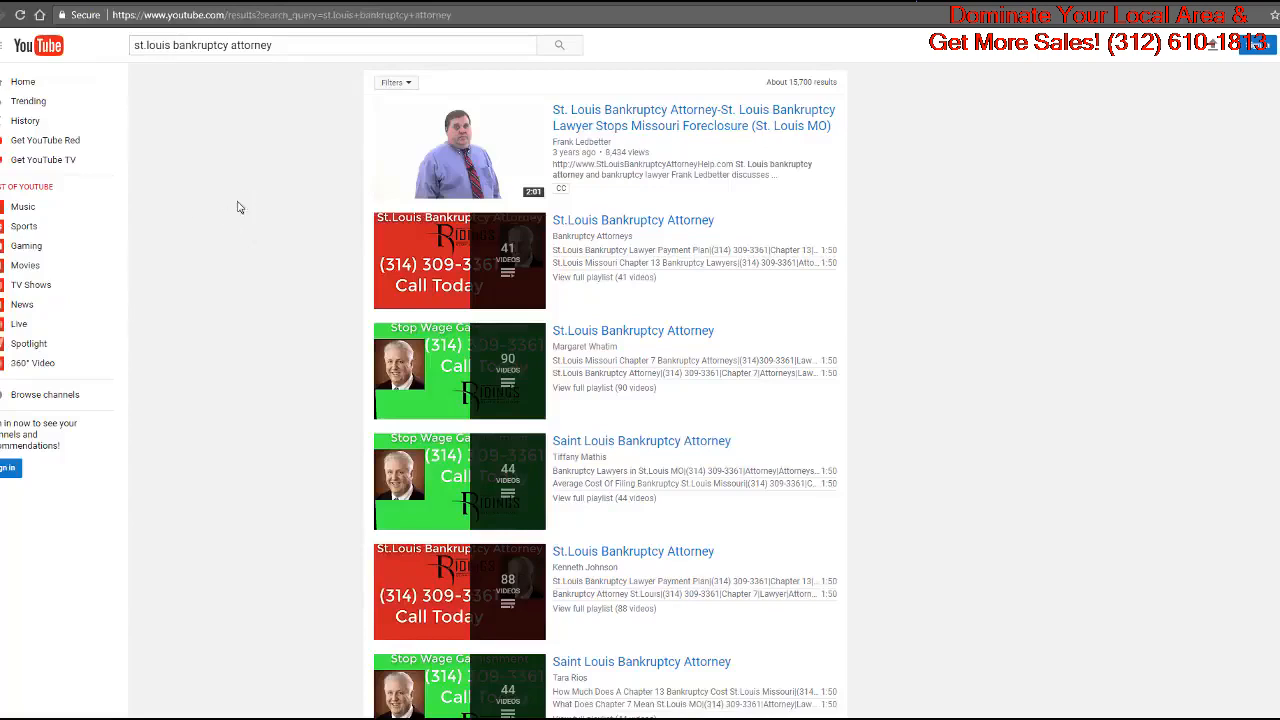
mouse_move(196, 228)
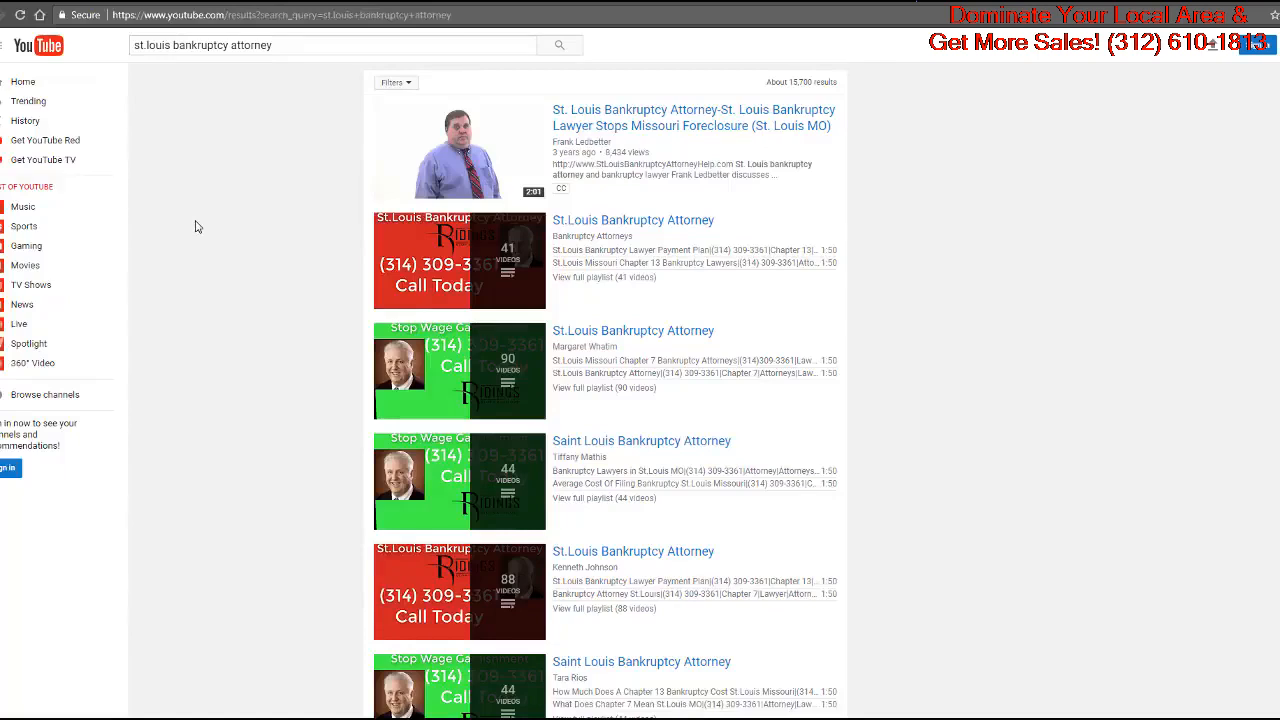
mouse_move(340, 146)
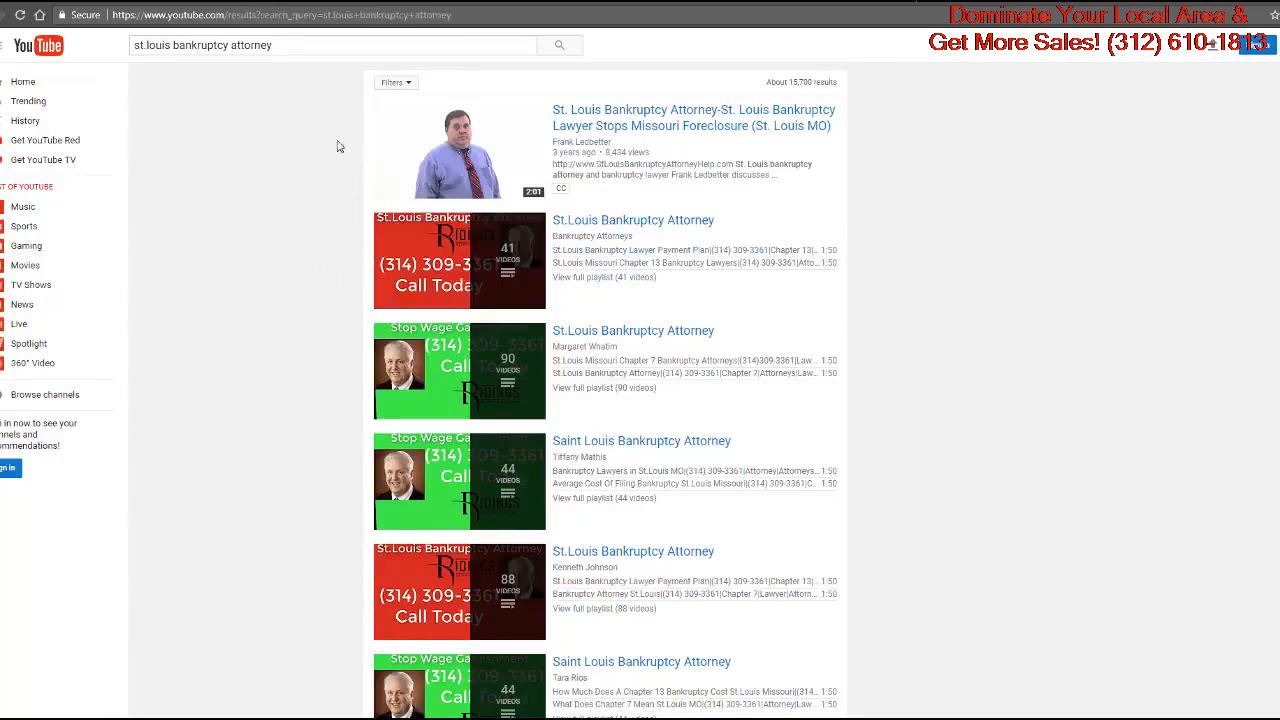
mouse_move(306, 98)
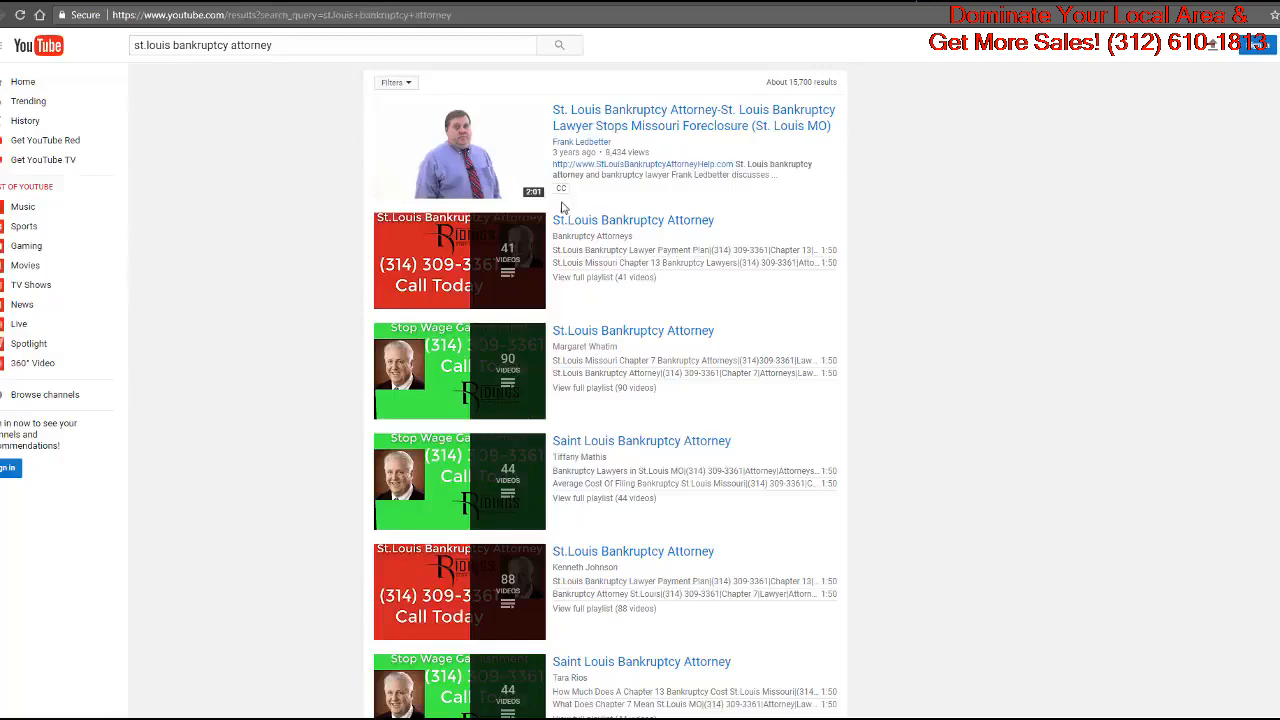
mouse_move(298, 408)
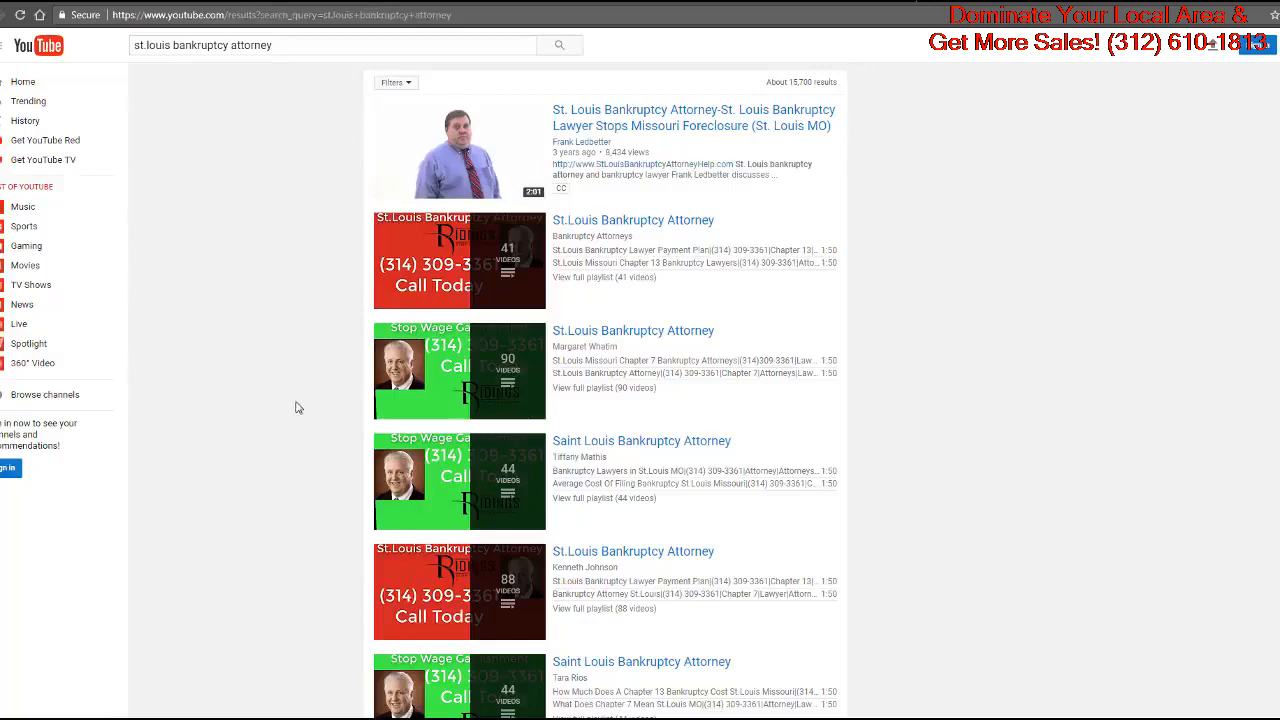
mouse_move(312, 388)
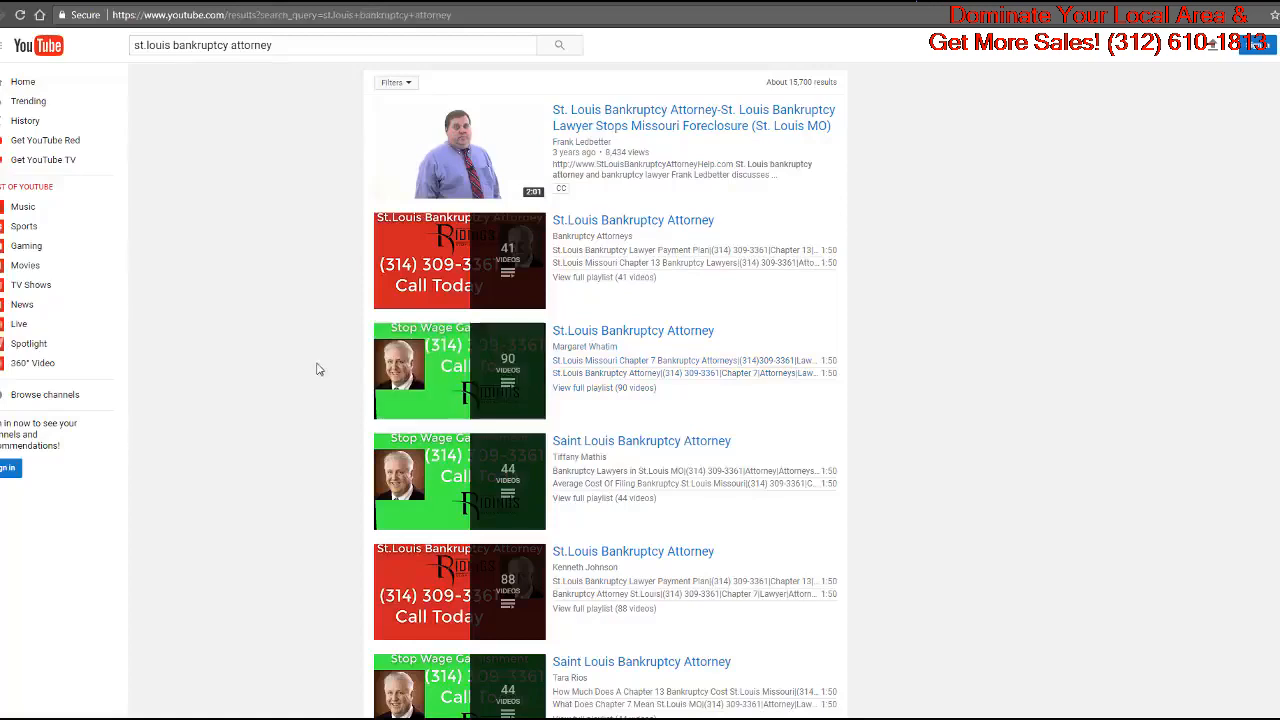
mouse_move(316, 362)
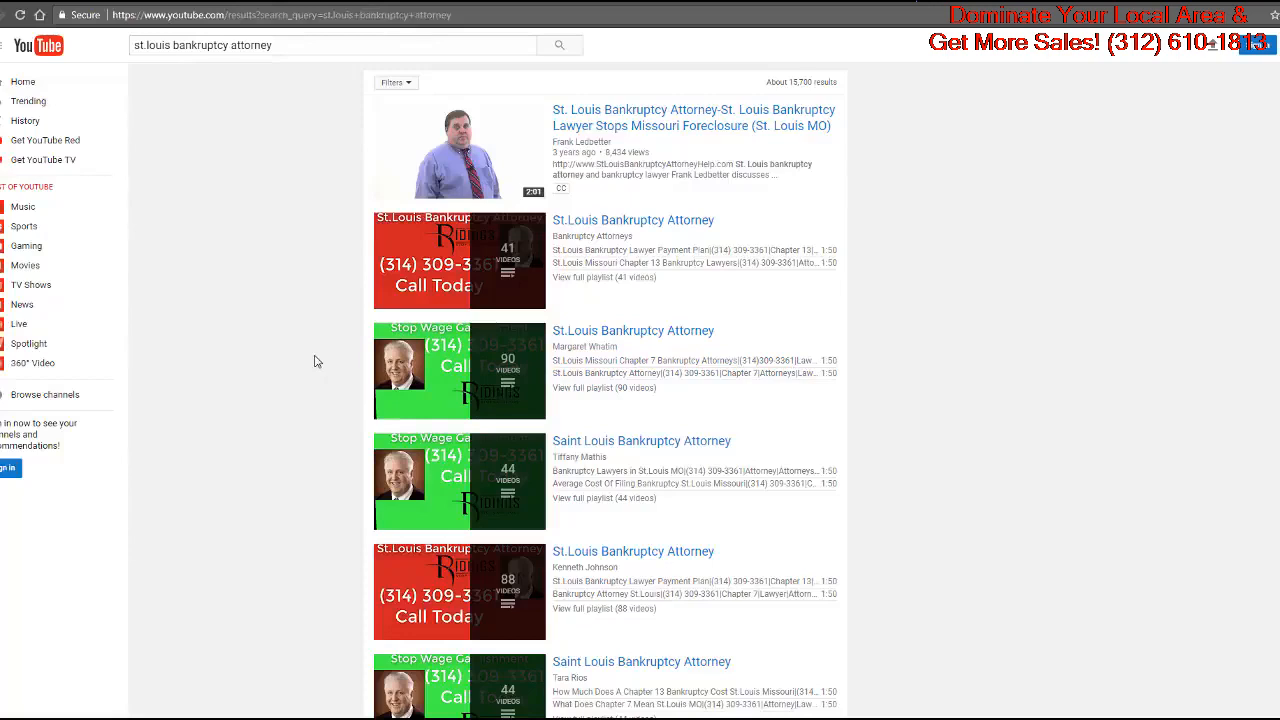
mouse_move(324, 304)
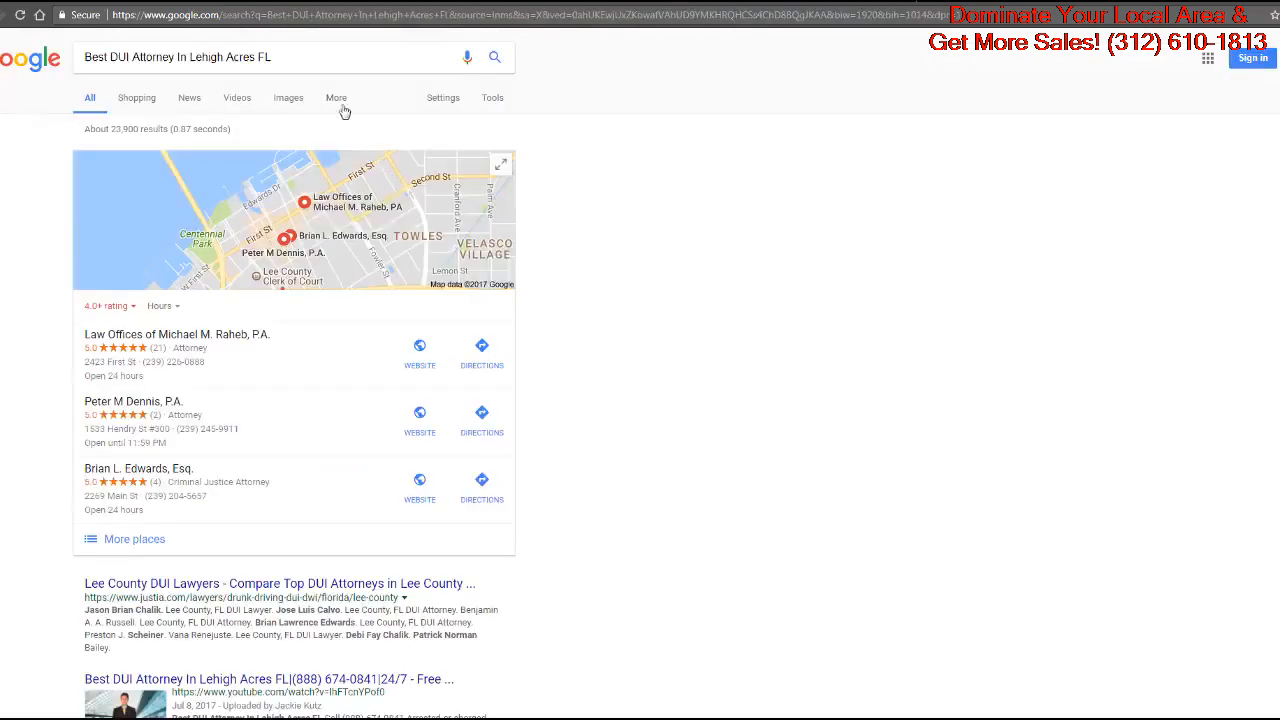
Page through later pages of Lehigh Acres DUI video results via the page numbers.
click(336, 96)
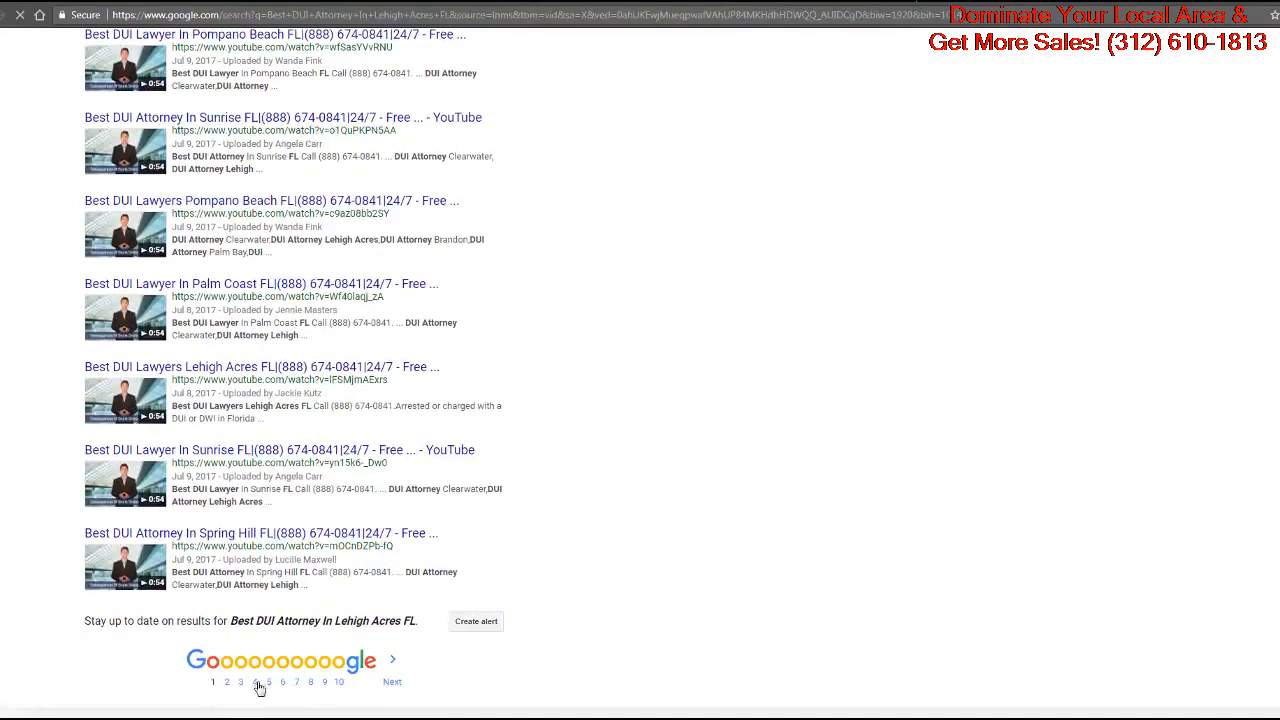
click(254, 680)
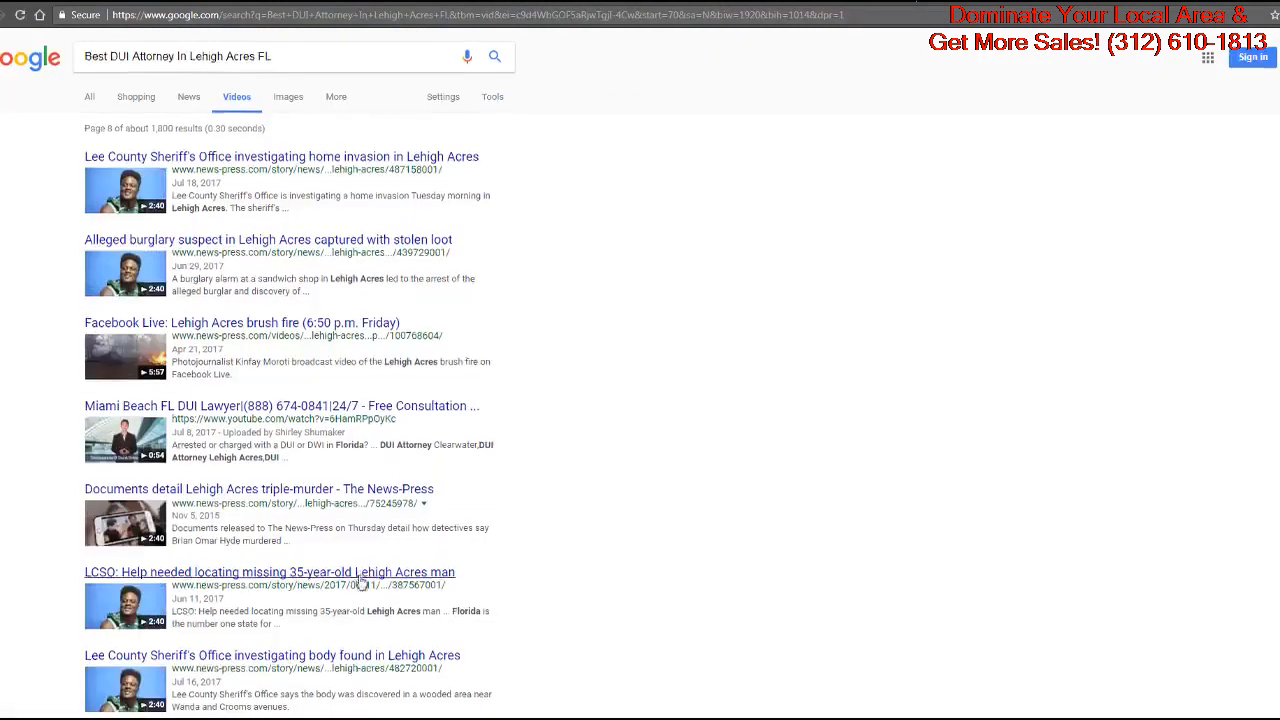
scroll(down, 3)
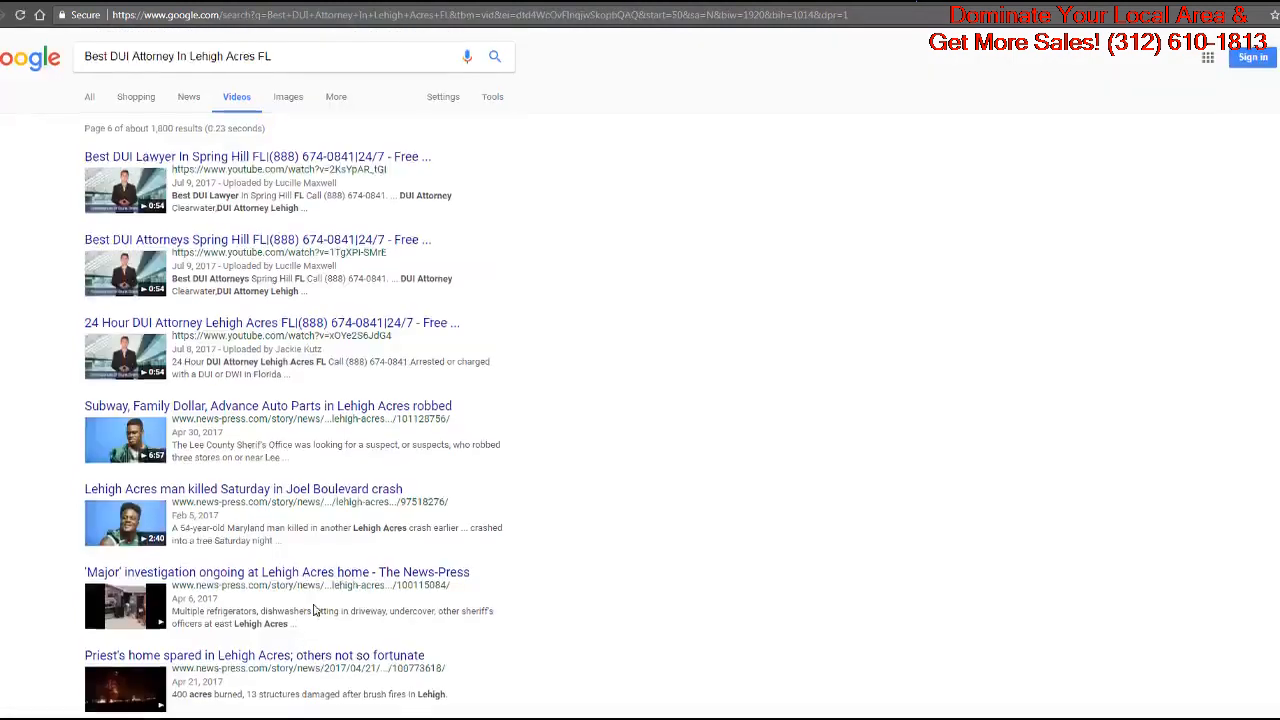
scroll(down, 3)
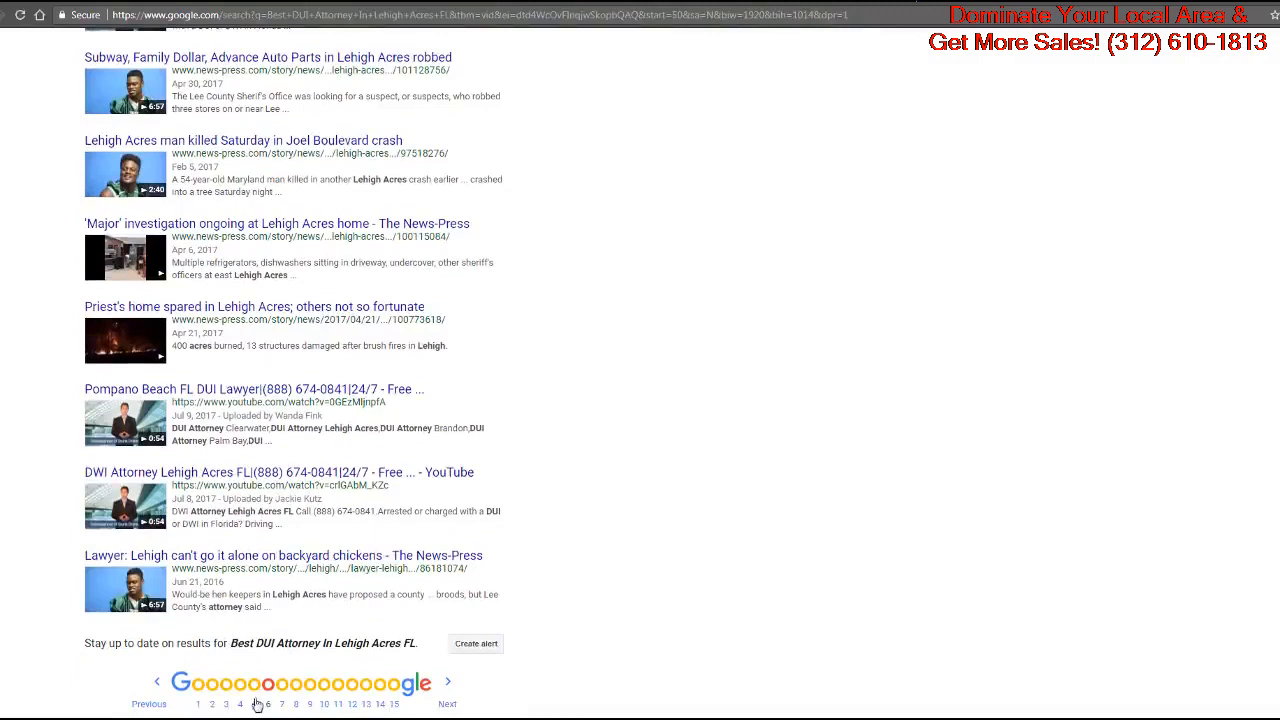
click(254, 704)
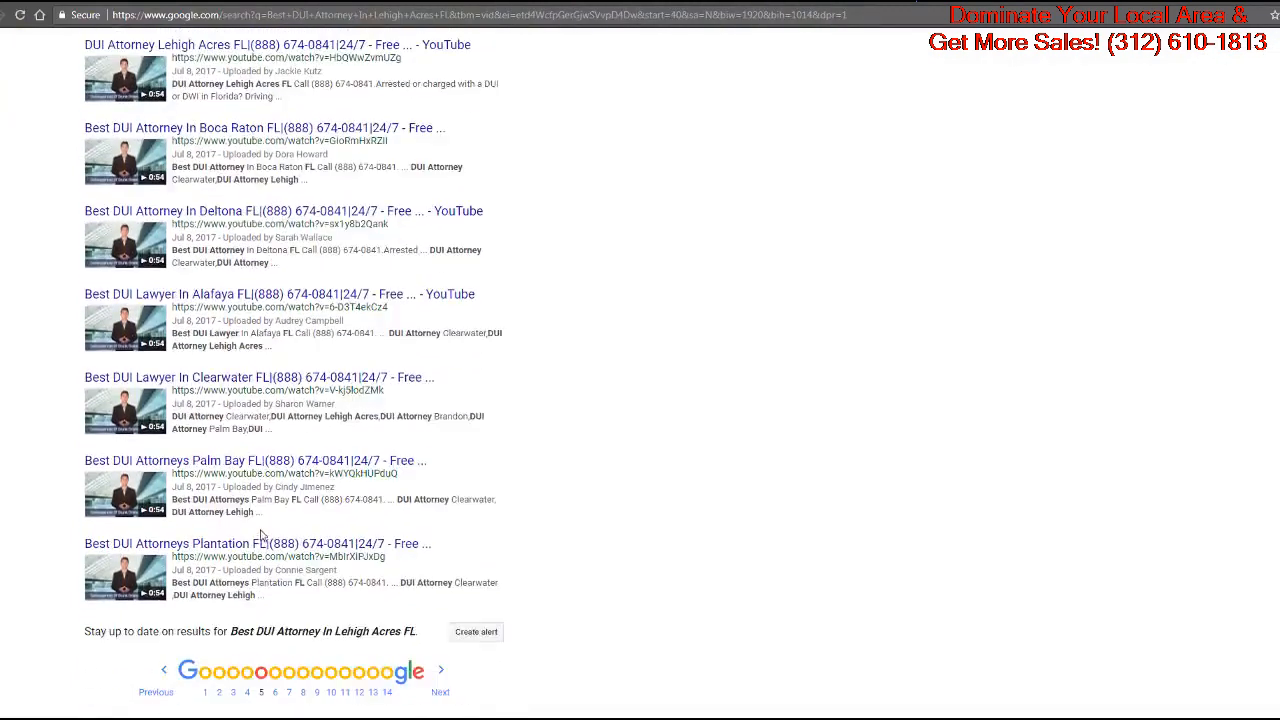